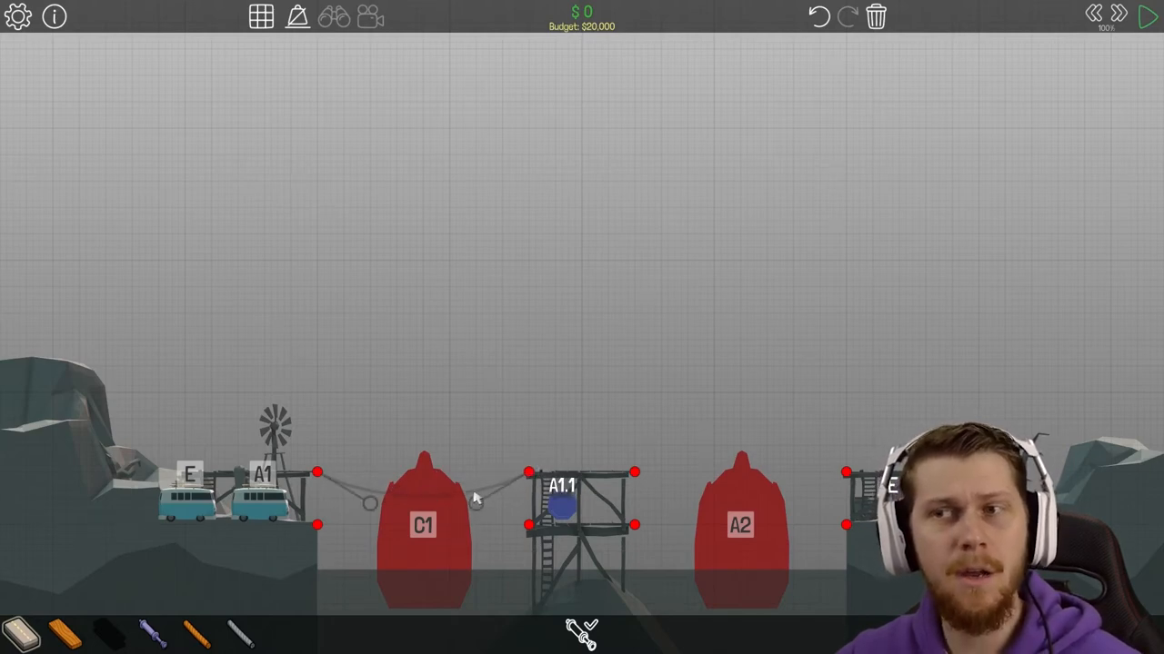
Draw an arched road from the left bank anchor over C1 to the tower's top-left joint
drag(477, 500, 491, 355)
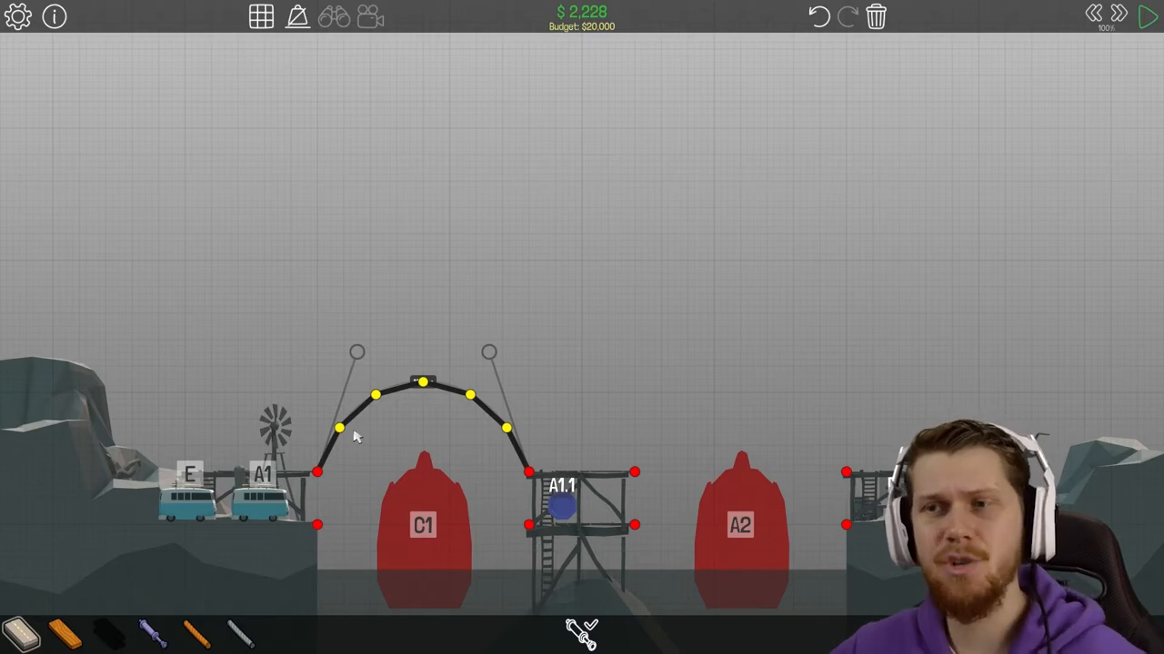
mouse_move(443, 461)
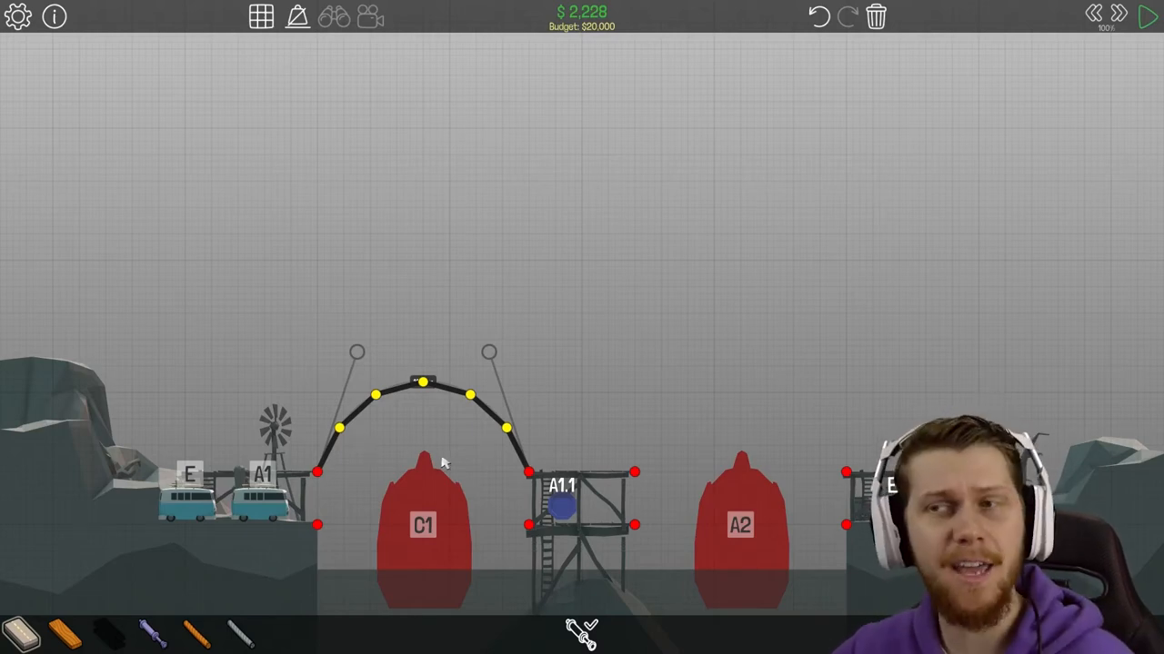
Bring up the level's budget and schedule overview before resetting the build
click(54, 16)
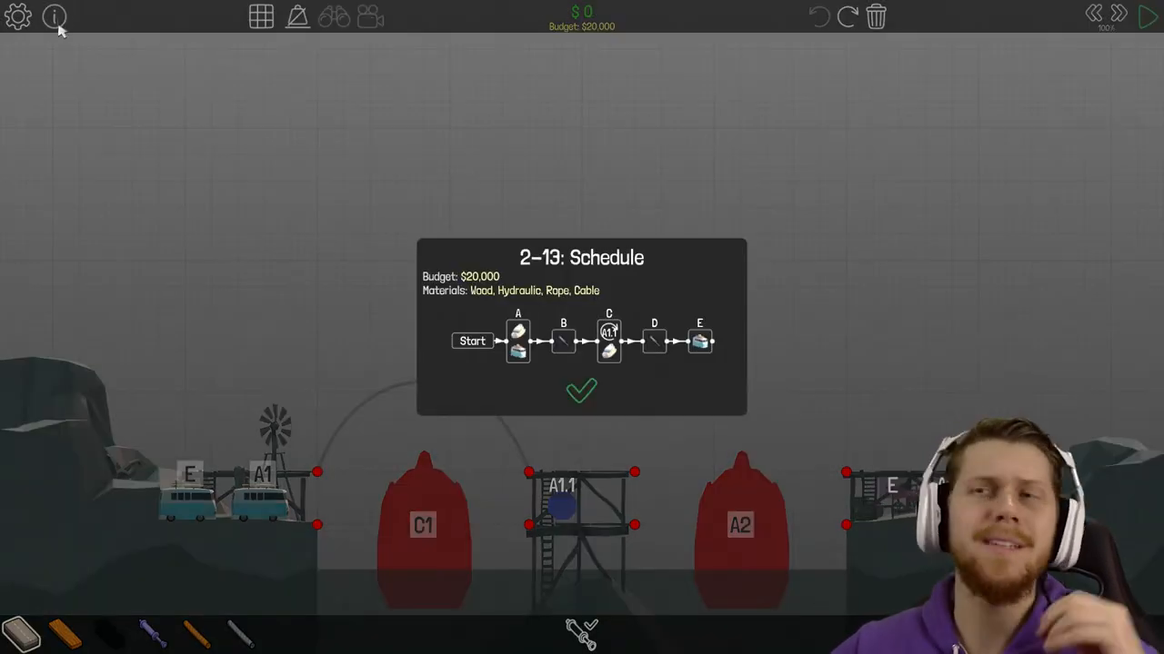
mouse_move(391, 307)
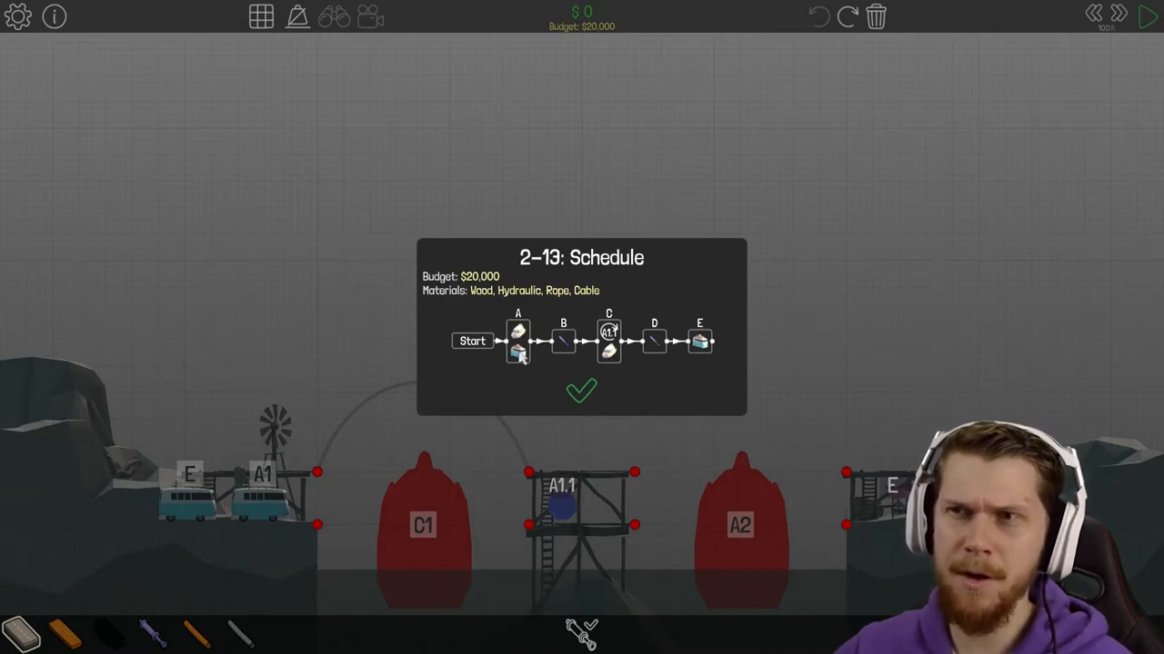
mouse_move(571, 343)
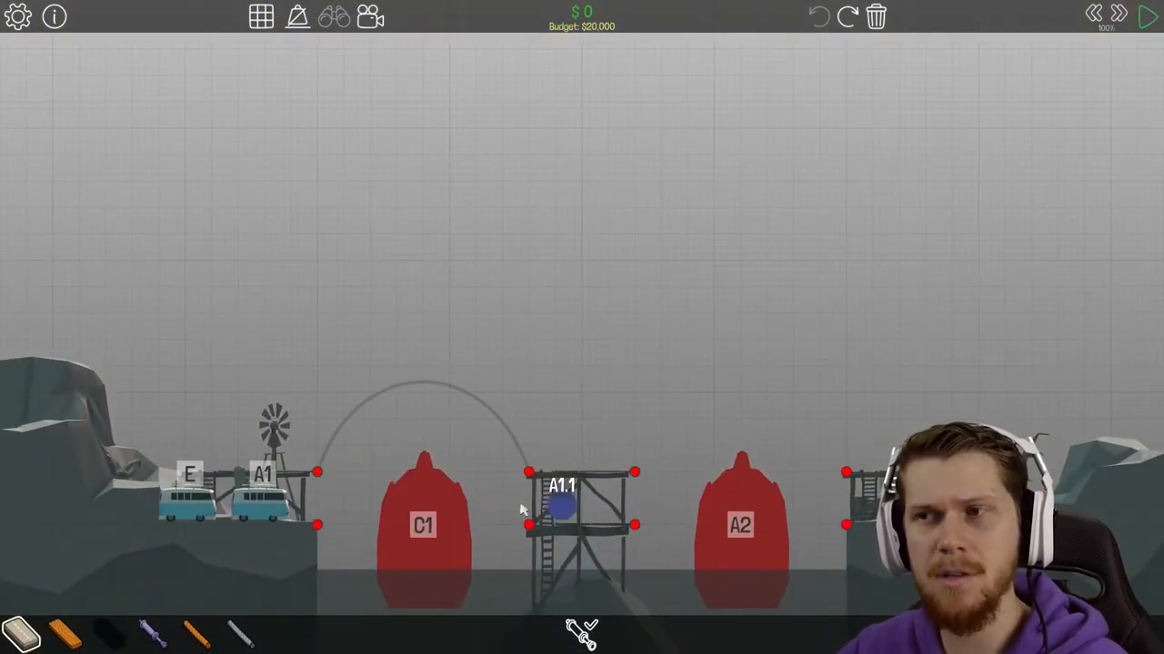
mouse_move(658, 371)
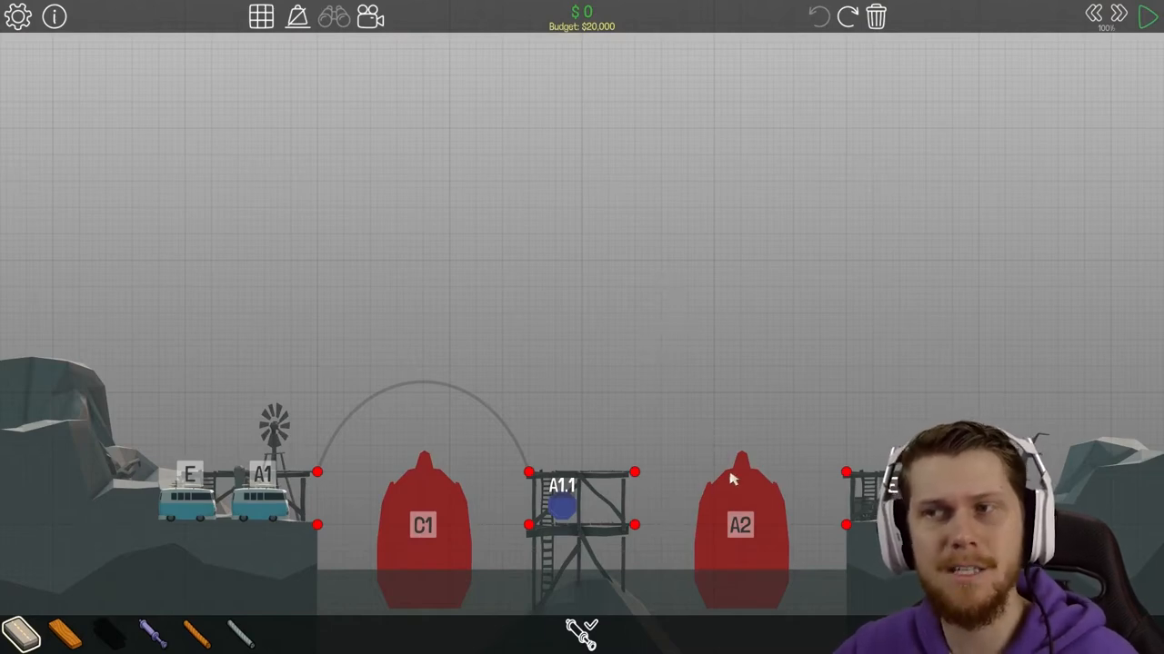
mouse_move(787, 499)
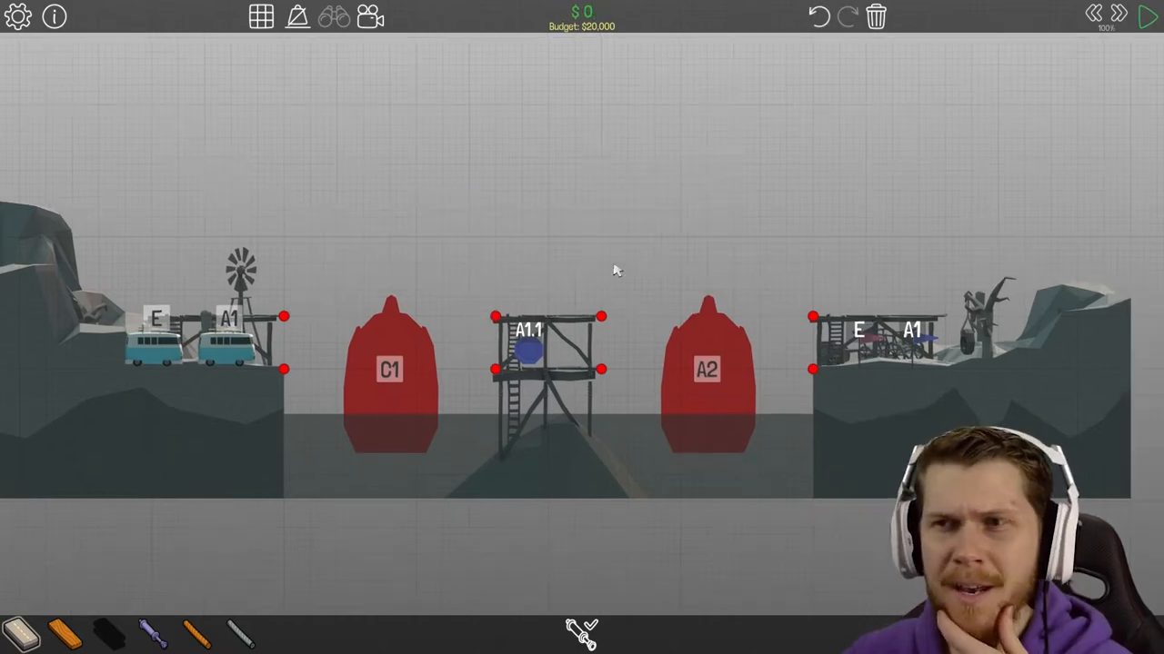
mouse_move(607, 279)
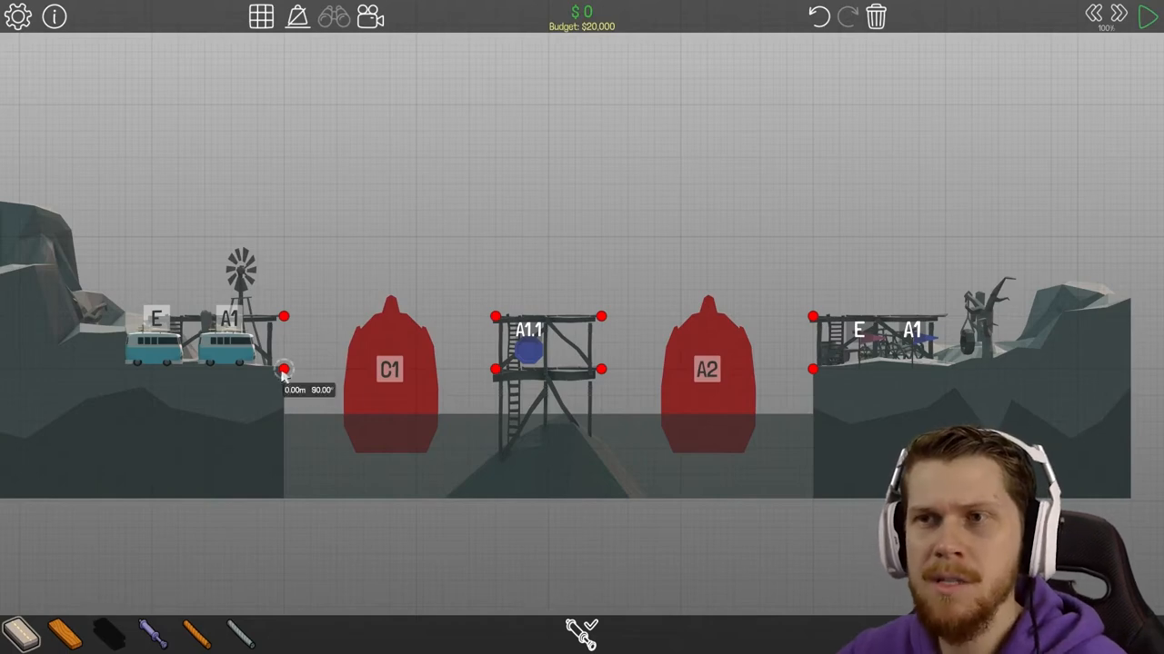
Lay a flat road from the left anchor to the tower and add wooden truss triangles above it
drag(283, 369, 495, 369)
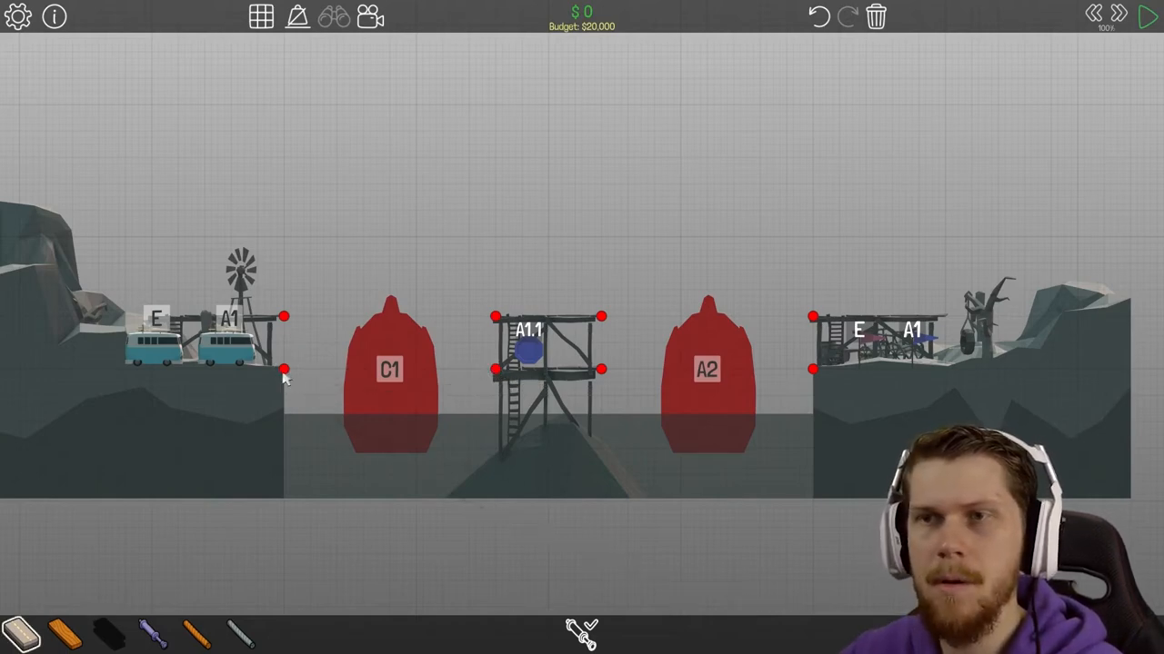
drag(283, 371, 495, 371)
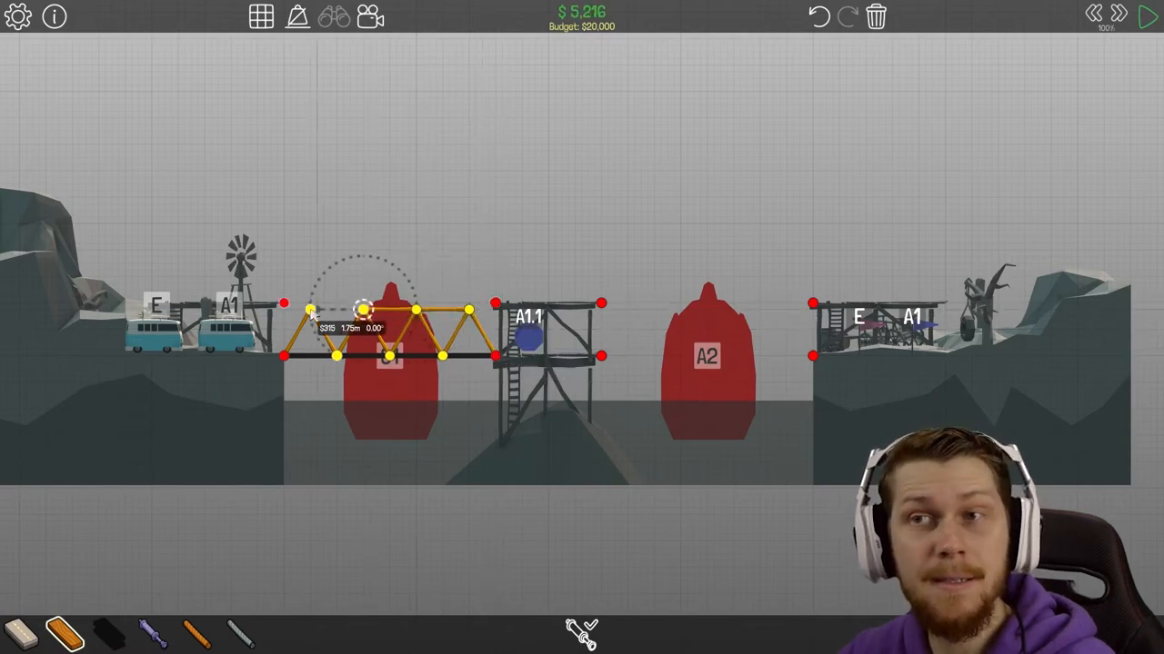
click(1147, 16)
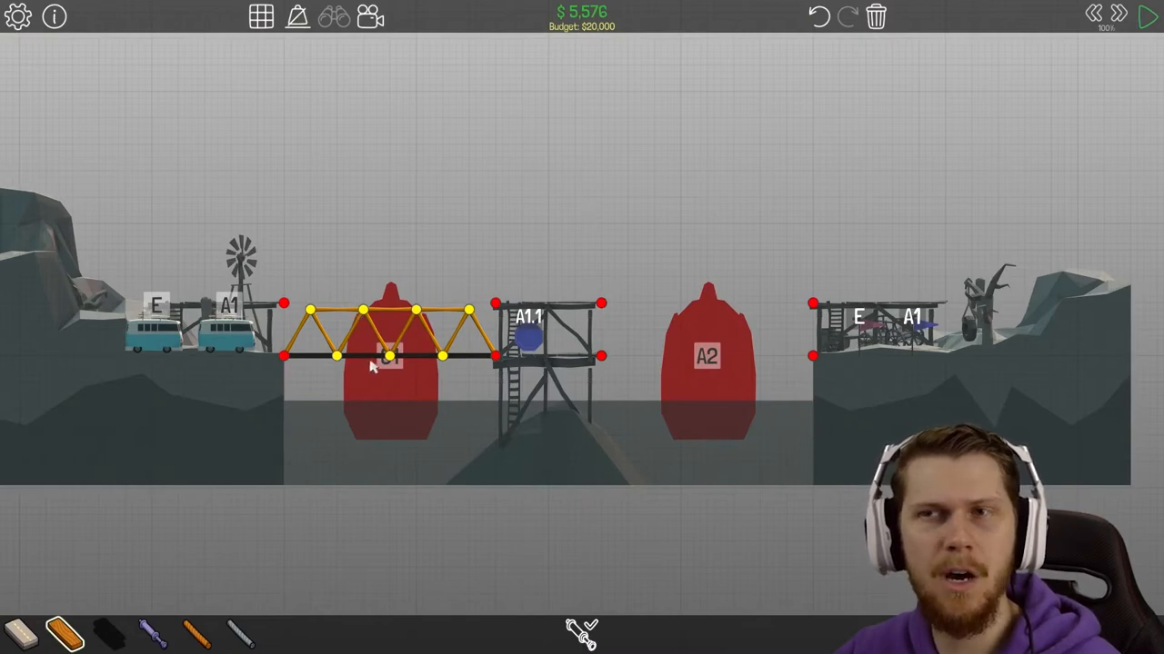
mouse_move(371, 276)
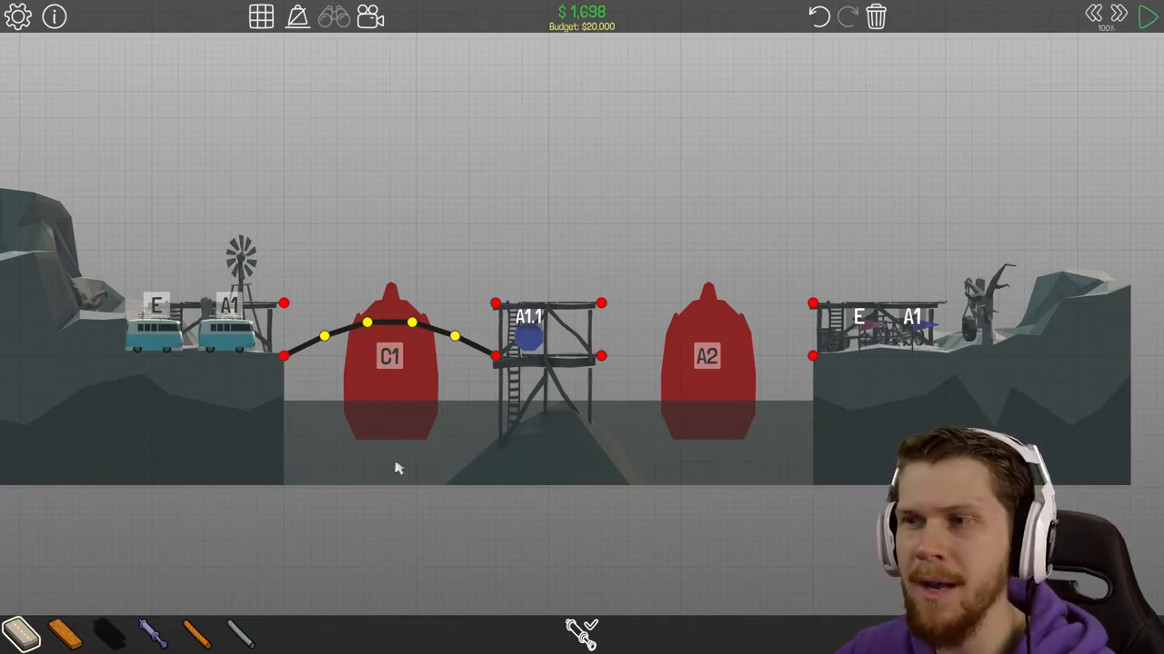
mouse_move(337, 265)
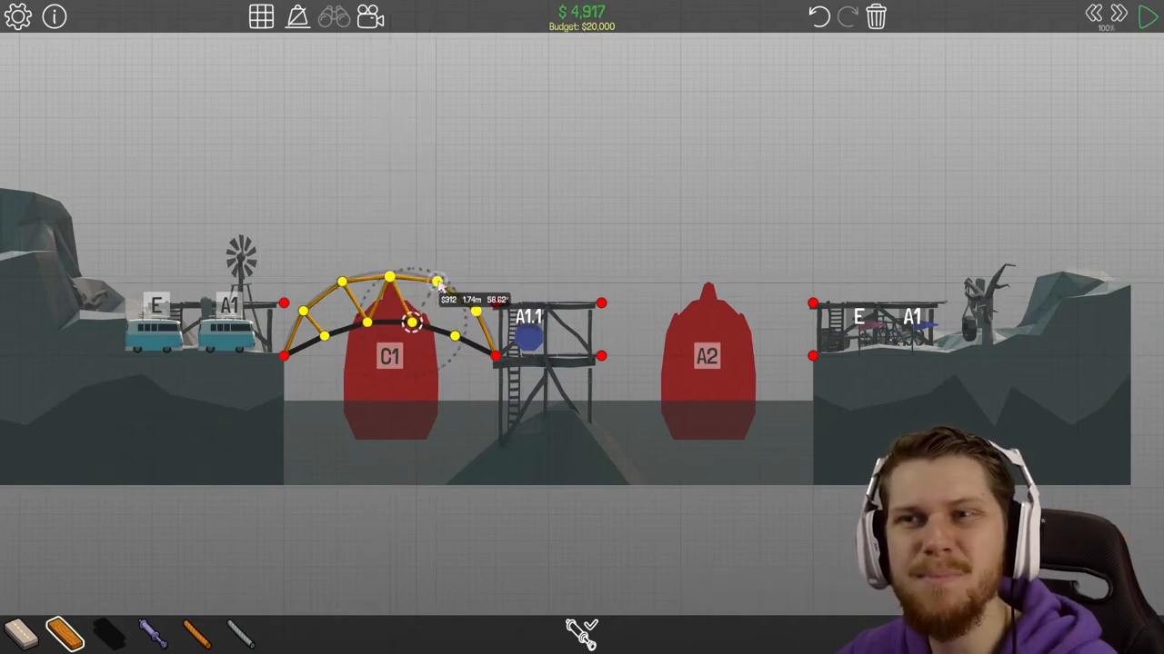
Add curved wooden bracing above the arched road over C1
click(1149, 16)
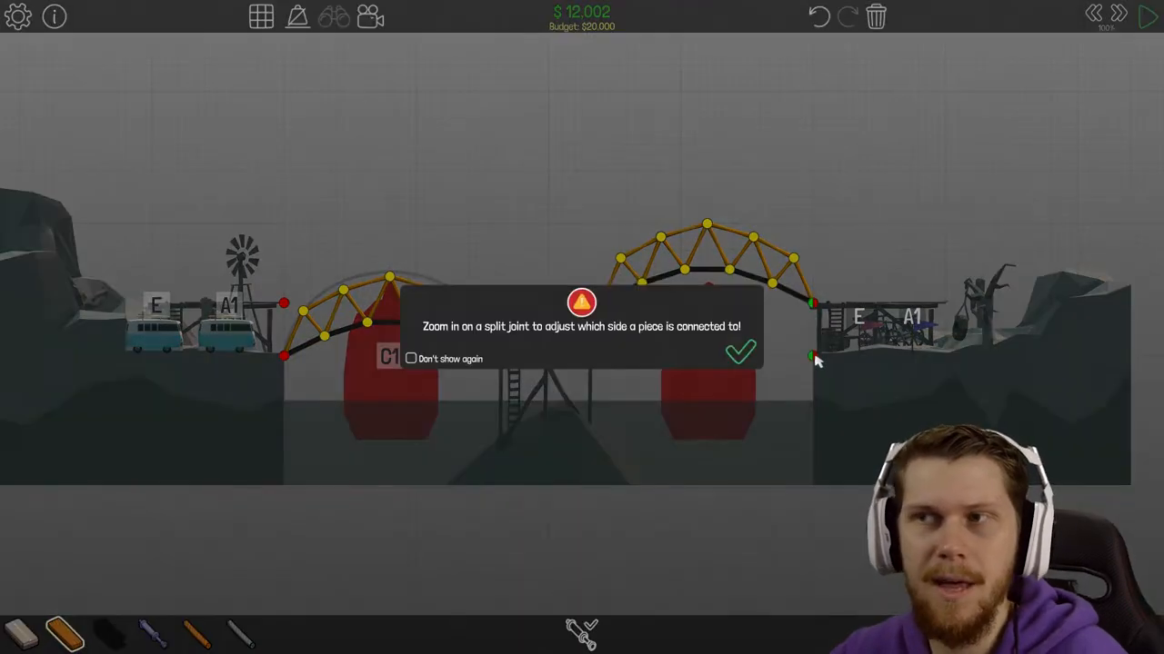
Dismiss the split-joint tip after trussing the second arch over A2
click(742, 352)
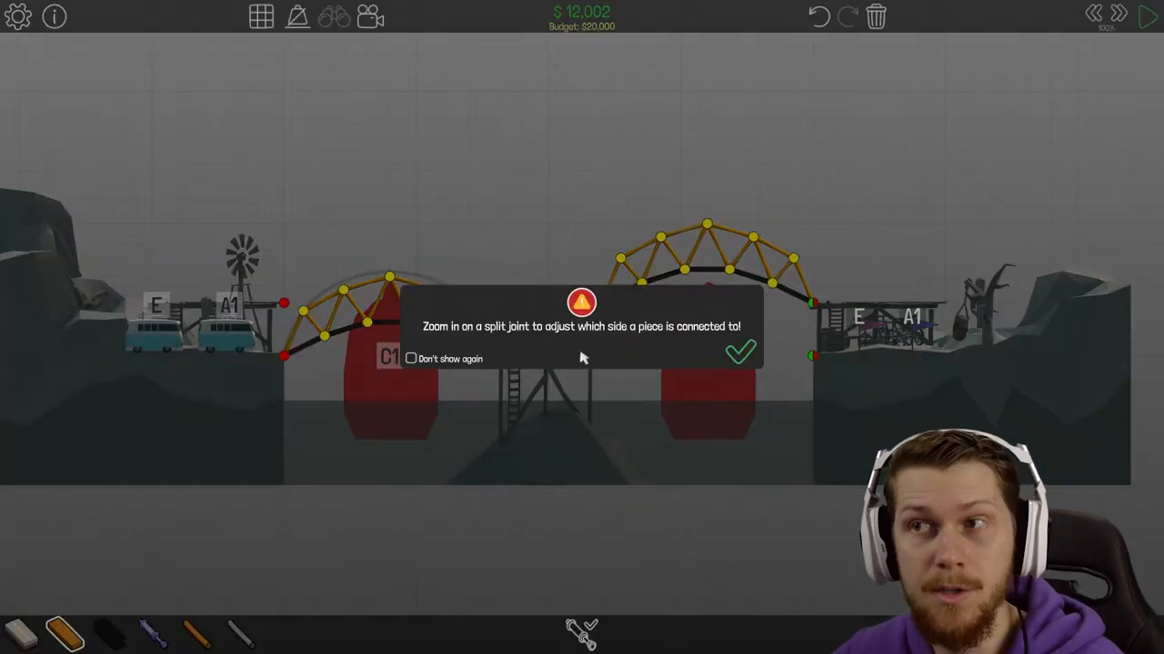
mouse_move(682, 360)
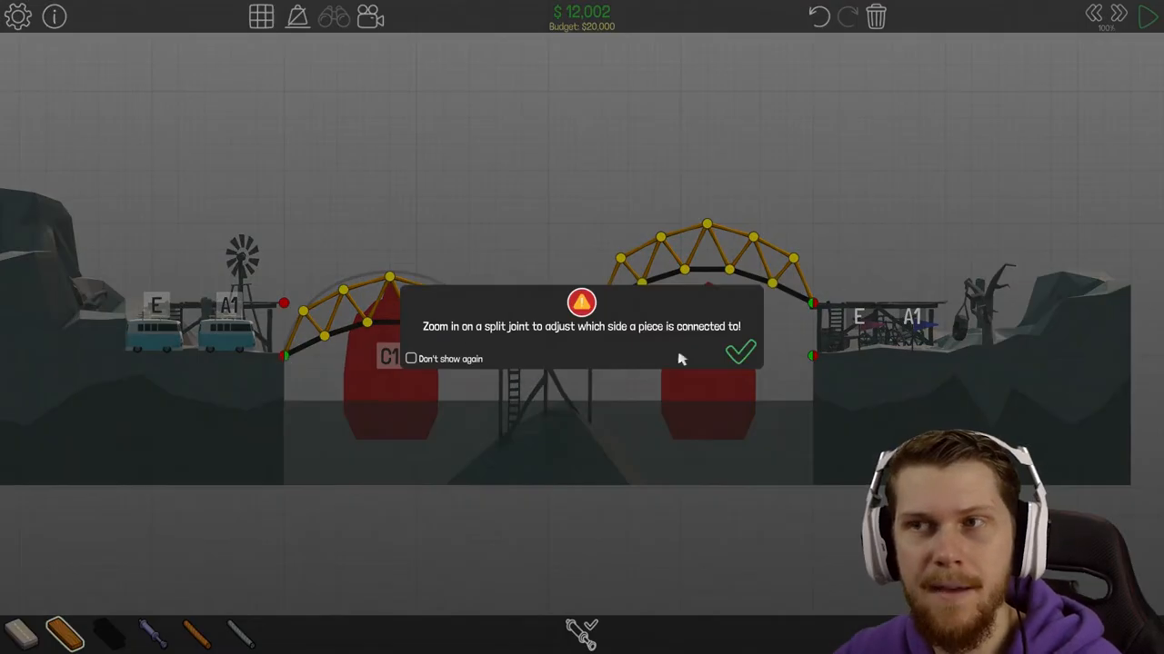
mouse_move(712, 352)
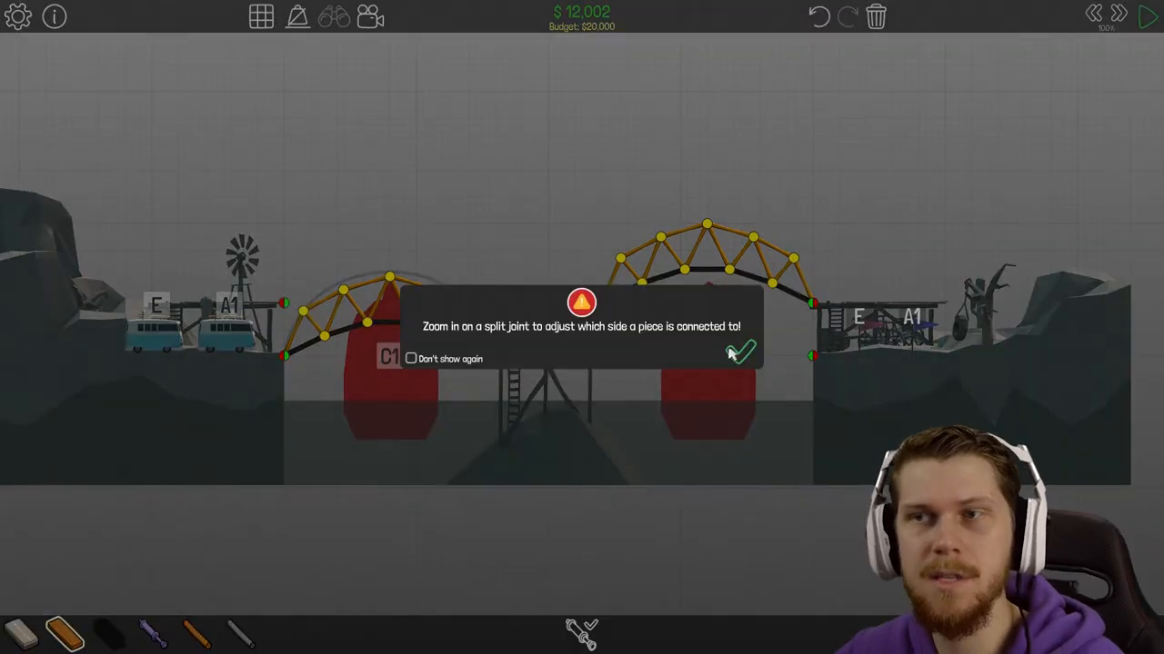
click(741, 352)
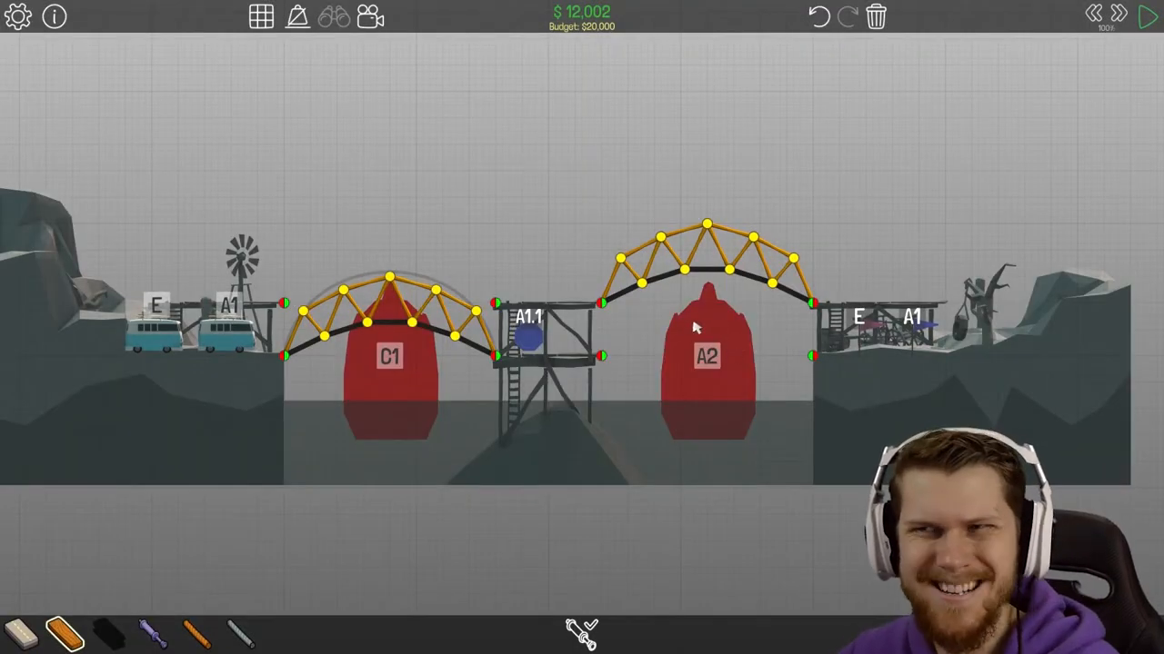
mouse_move(131, 591)
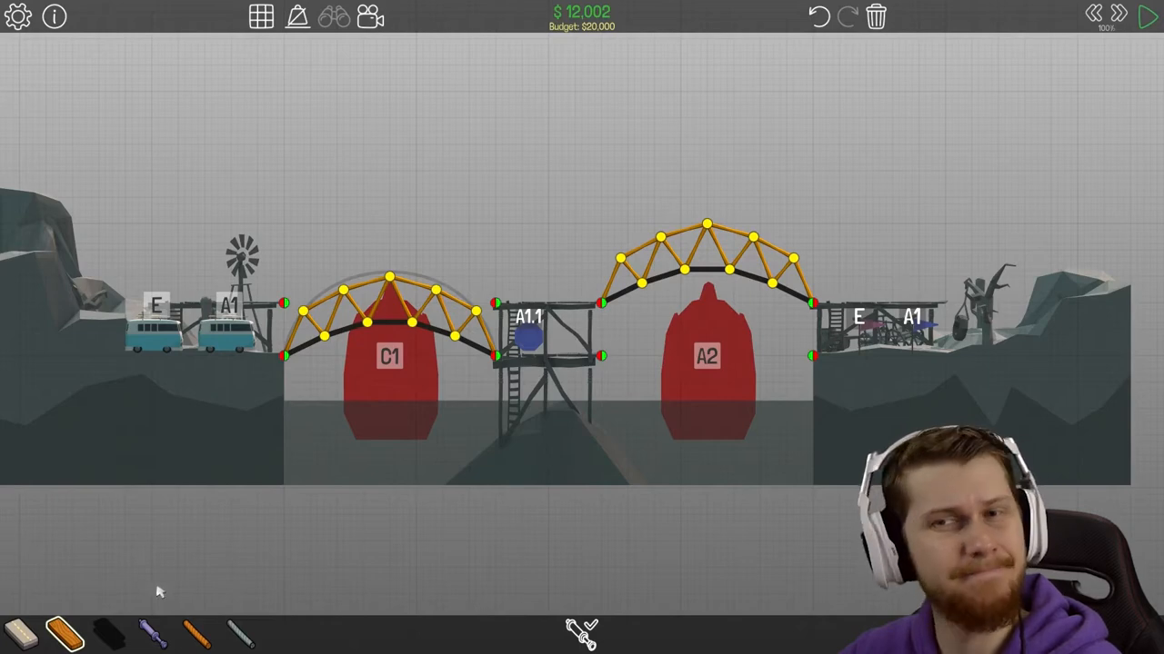
mouse_move(181, 619)
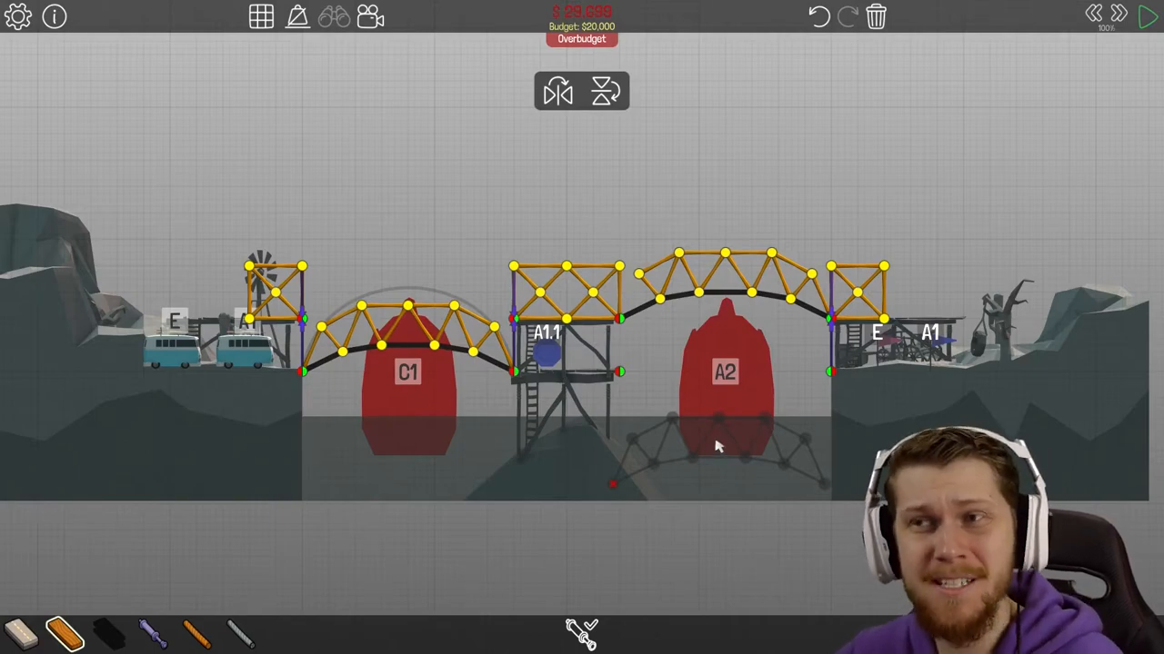
Undo the extra structures so only the trussed arch over C1 remains at $5,964
click(1149, 16)
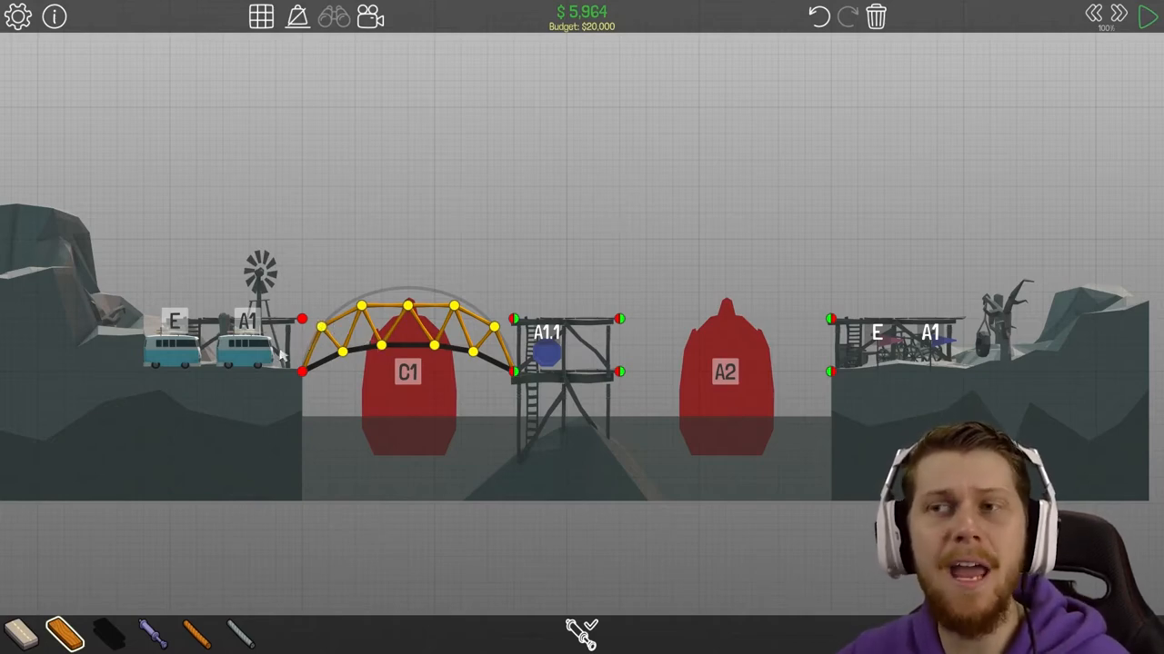
mouse_move(564, 355)
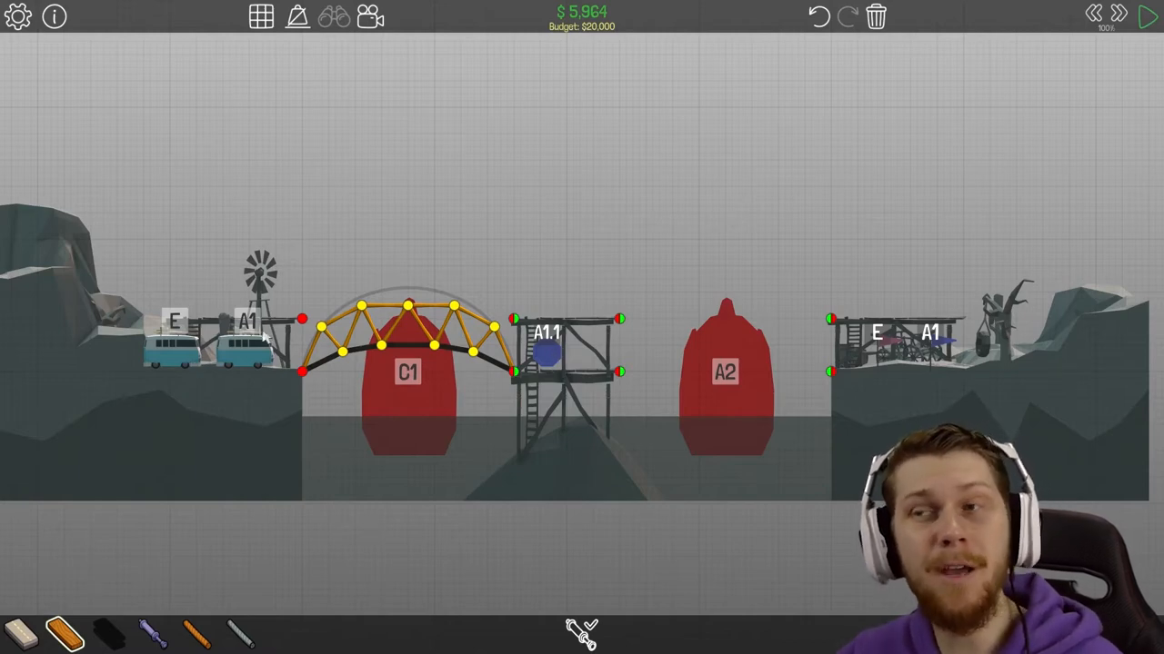
mouse_move(827, 376)
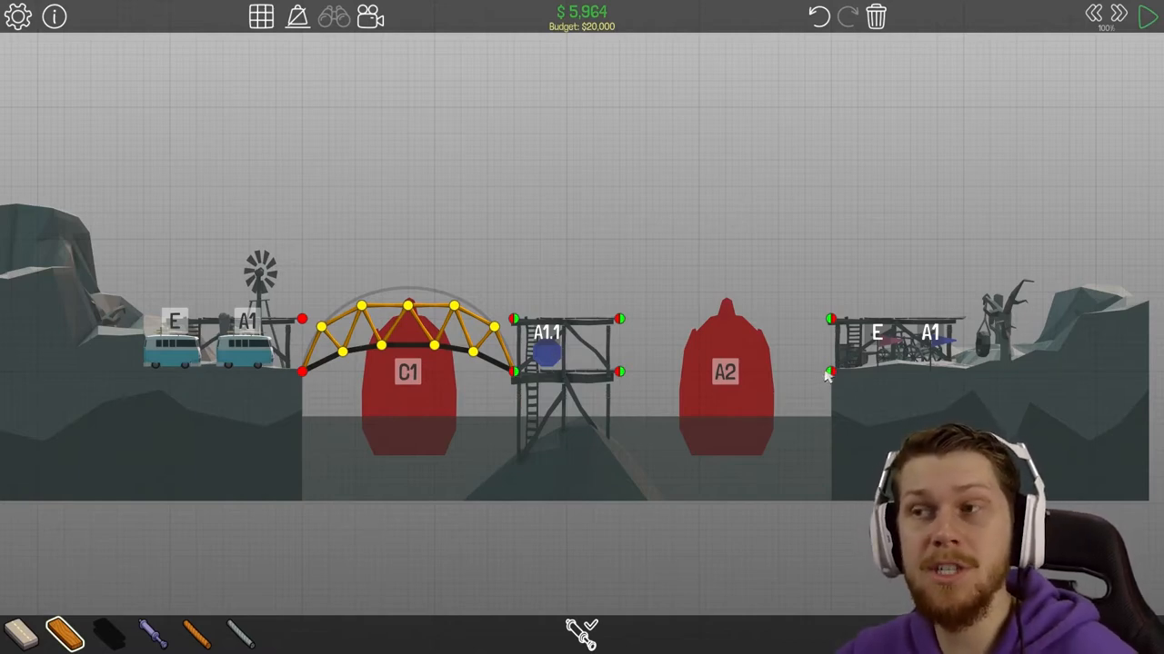
mouse_move(840, 396)
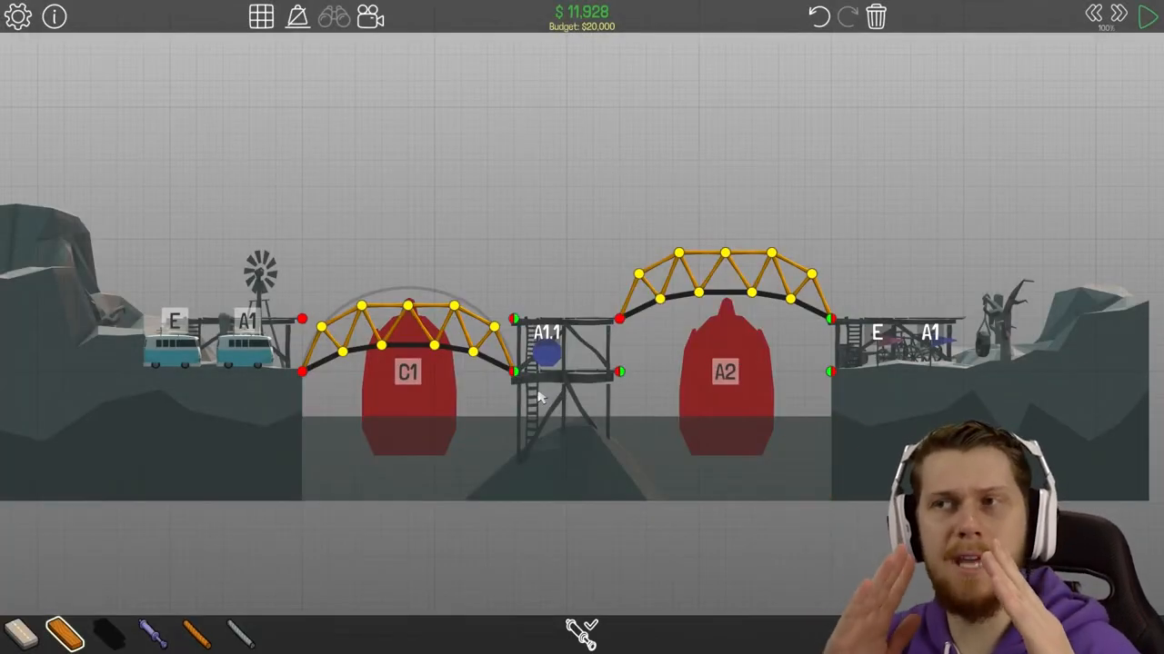
mouse_move(627, 367)
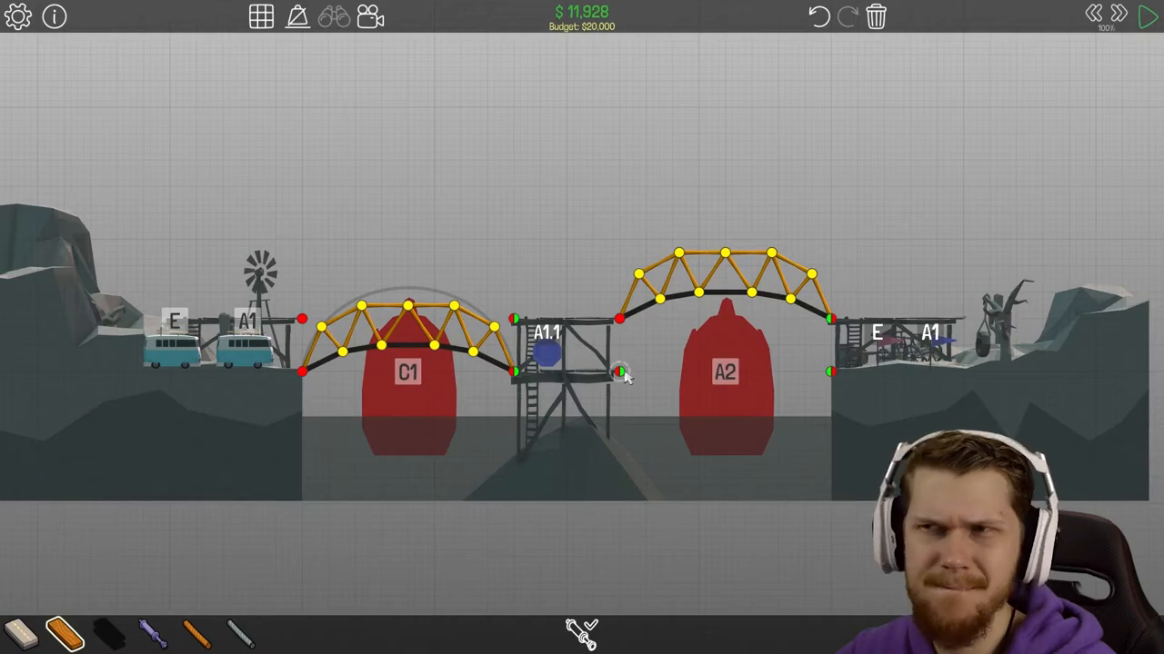
Work the wood tool on the truss arches over the C1 and A2 balloon sections
click(1149, 16)
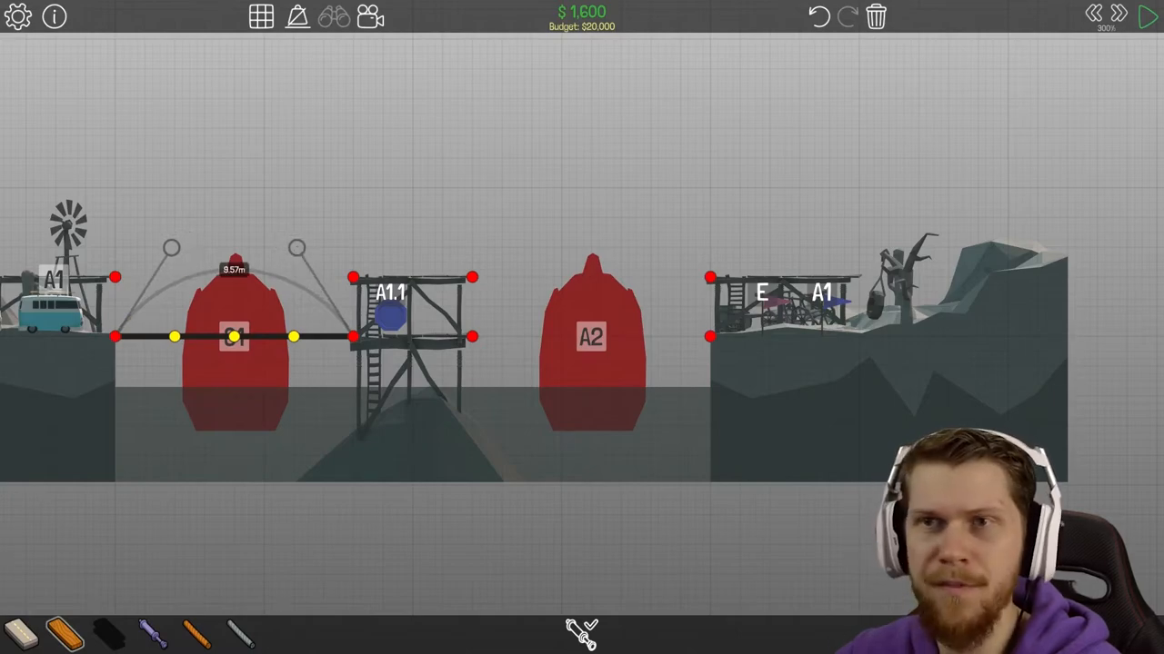
Add a wooden truss above the left span over C1, dismiss the split-joint tip, and continue bracing
click(1149, 16)
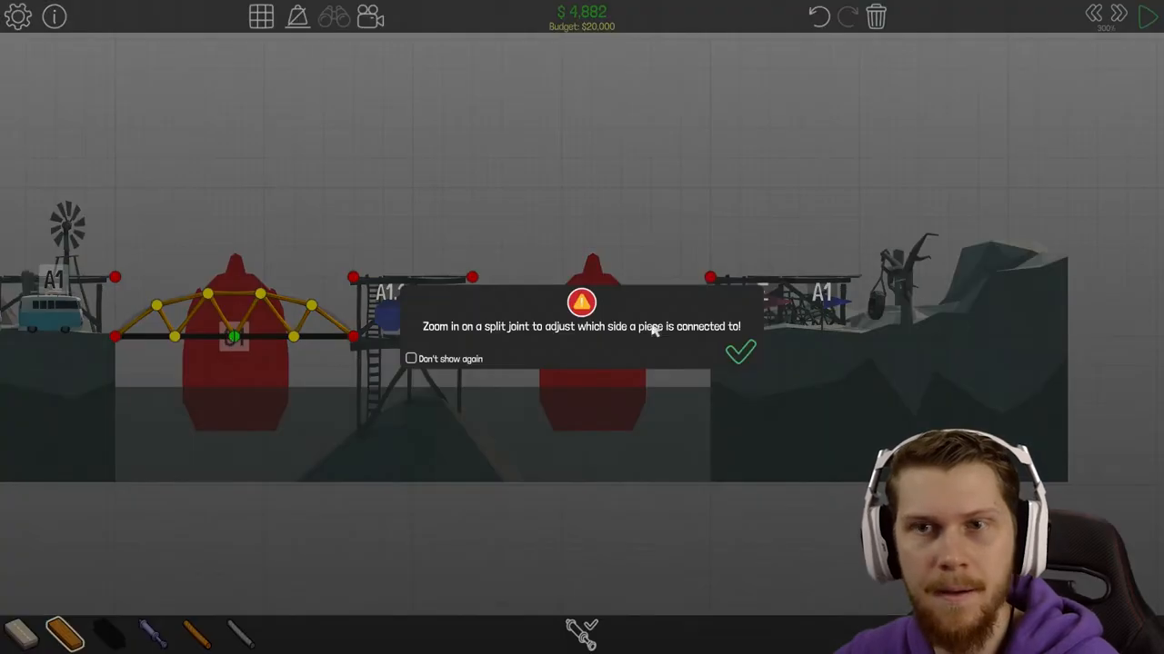
click(740, 353)
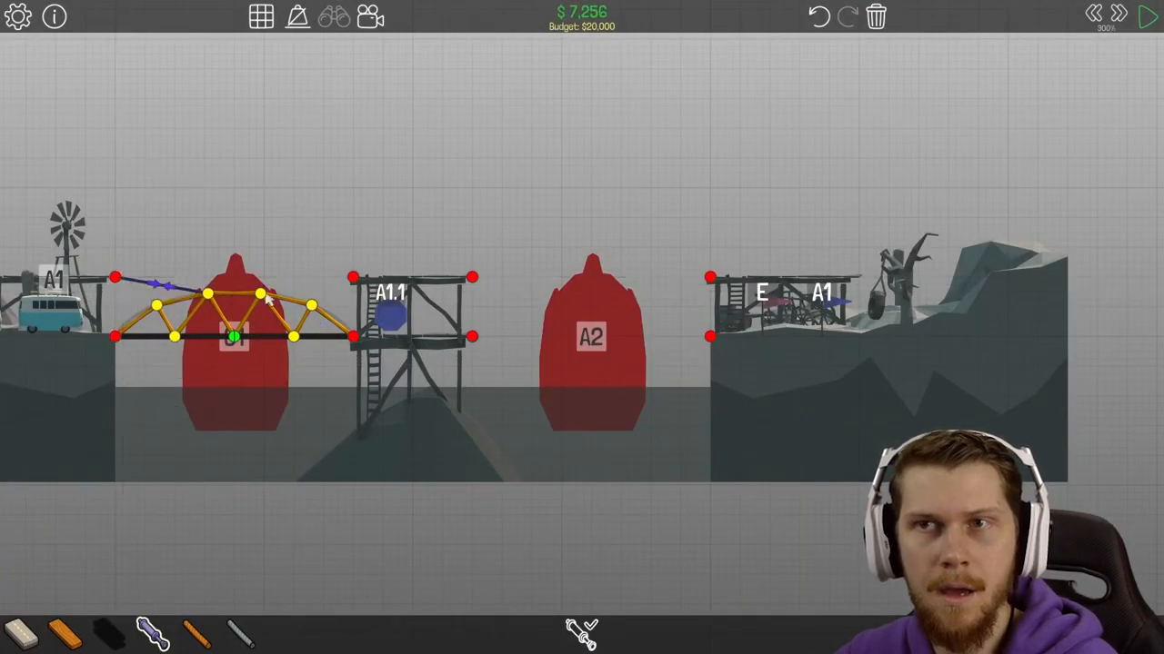
click(1149, 16)
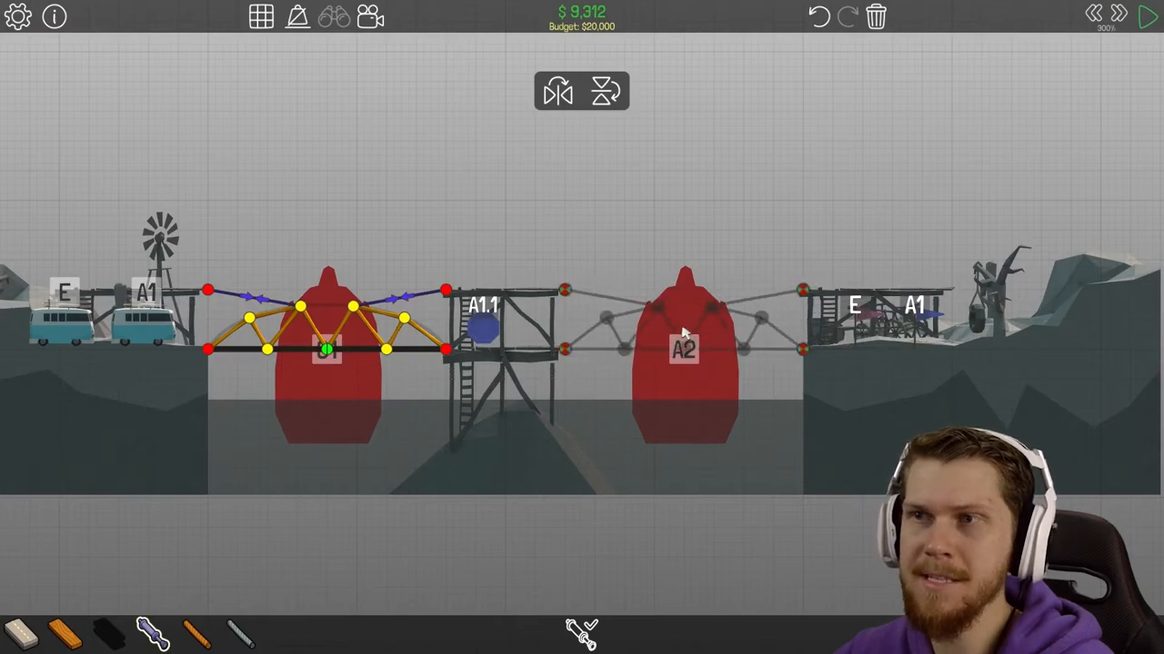
Flip a copy of the left truss as half-bridges over A2, returning to build after two failed tests
click(1149, 16)
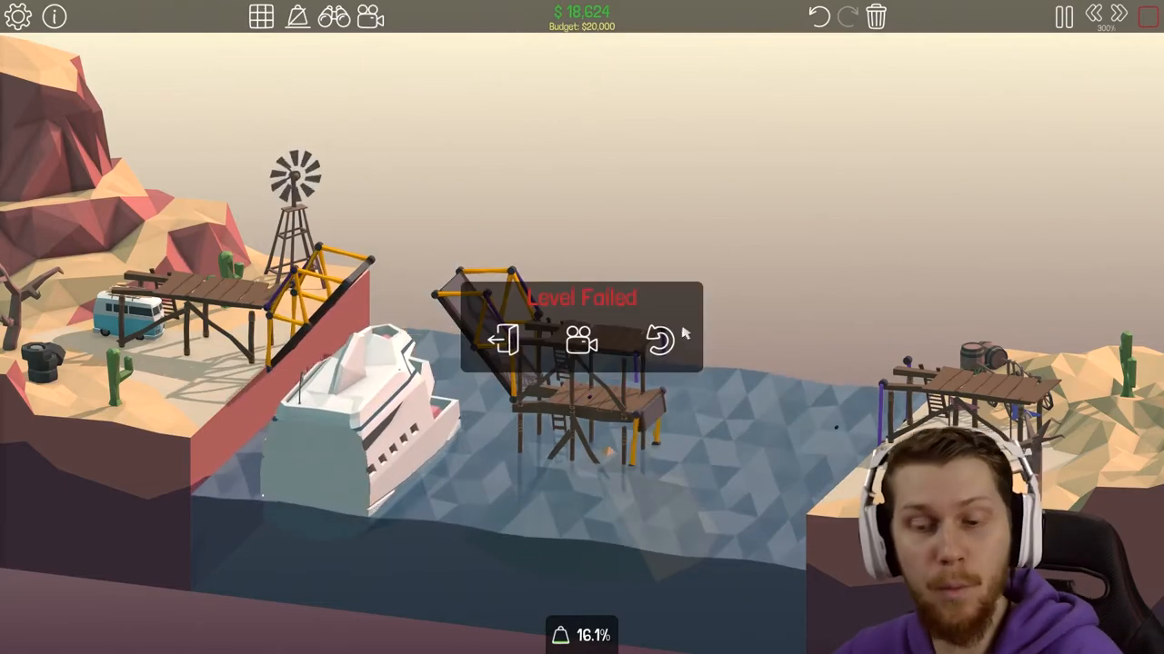
click(660, 341)
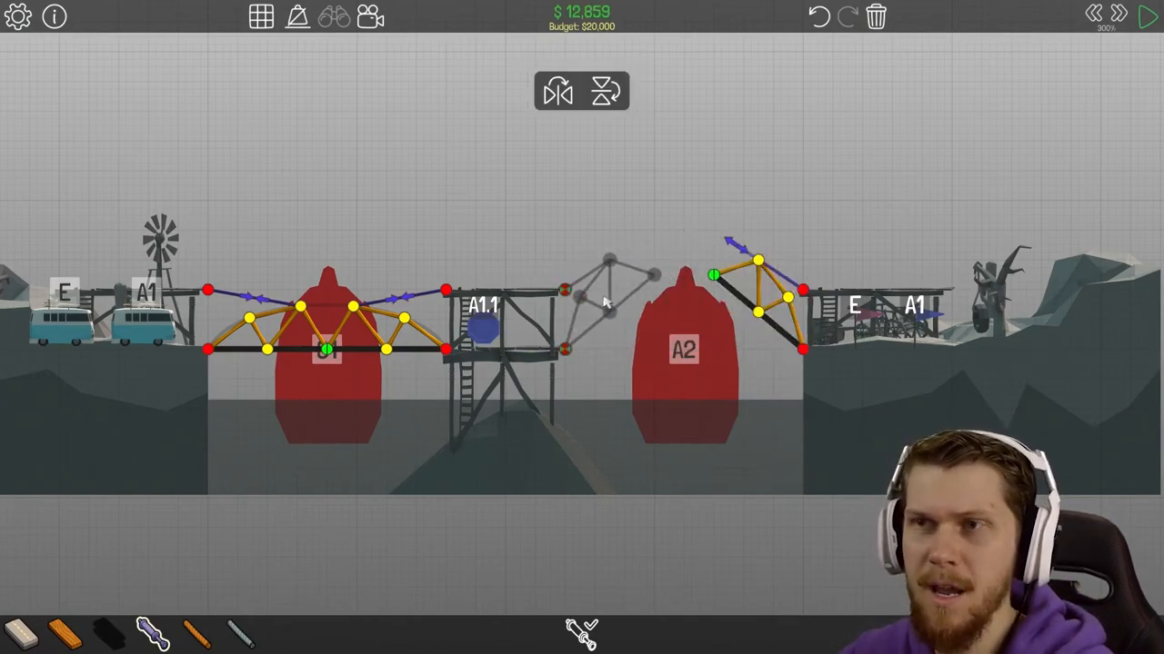
click(1149, 15)
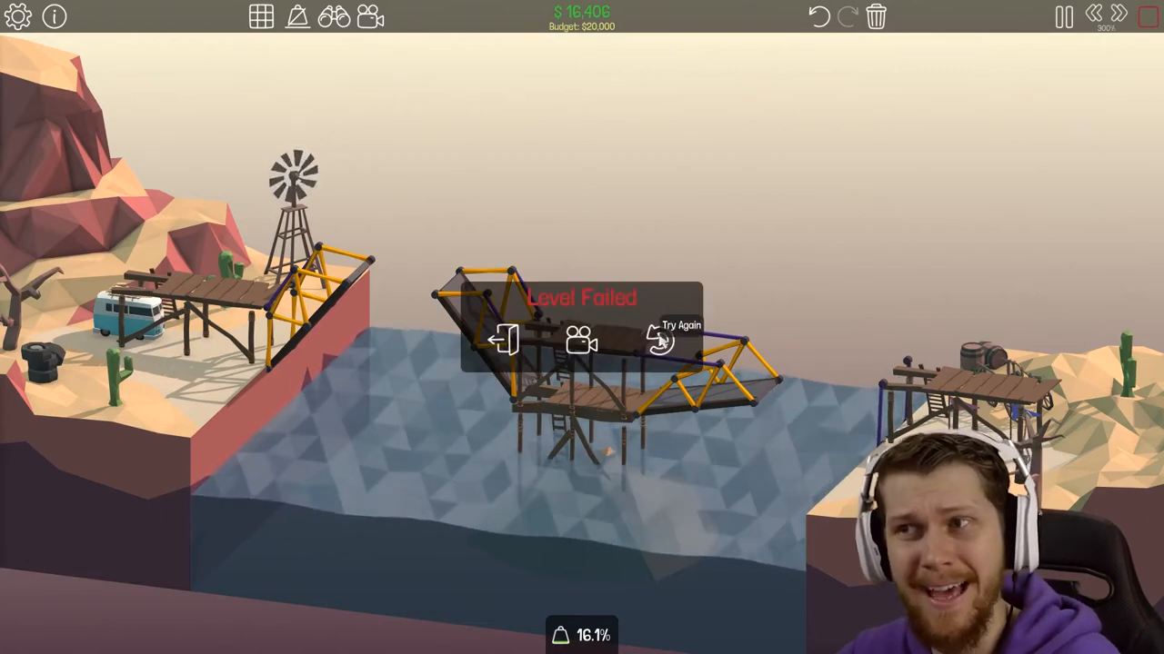
click(658, 337)
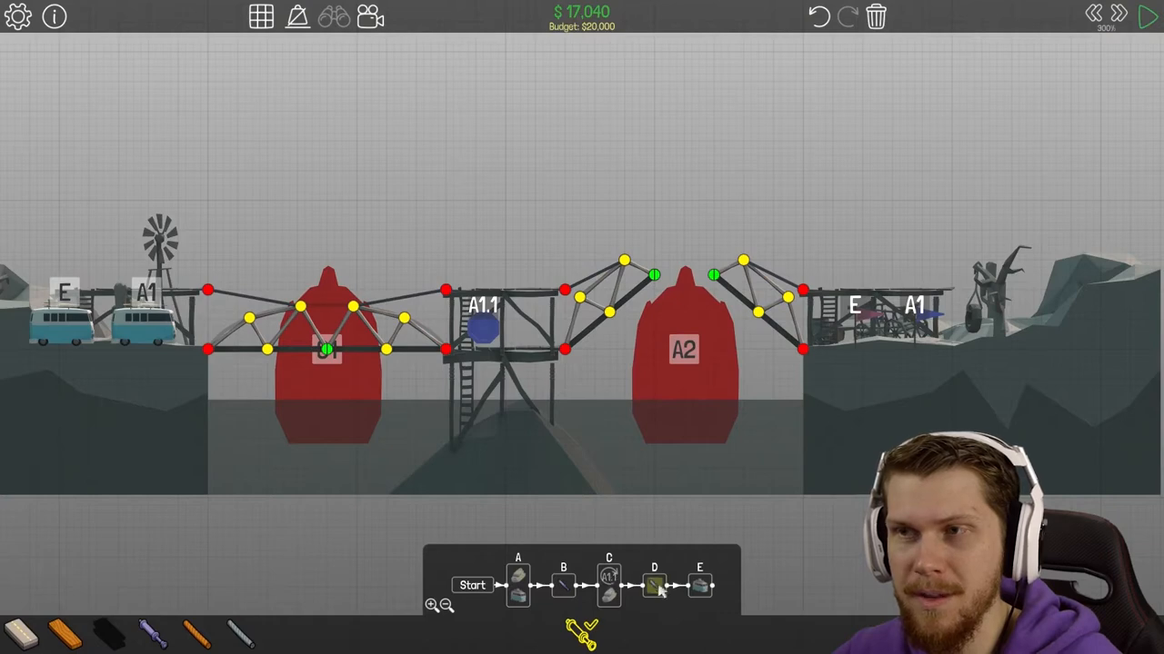
Assign the hydraulics to a phase in the controller and run the simulation to complete at $17,040
click(655, 586)
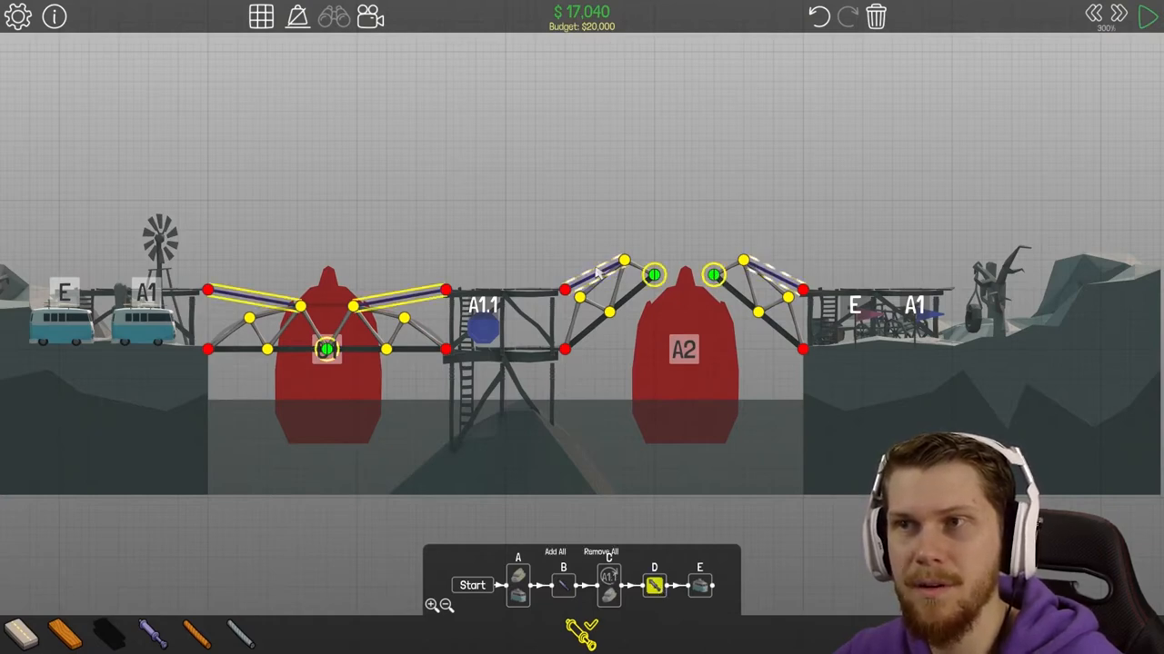
click(1149, 17)
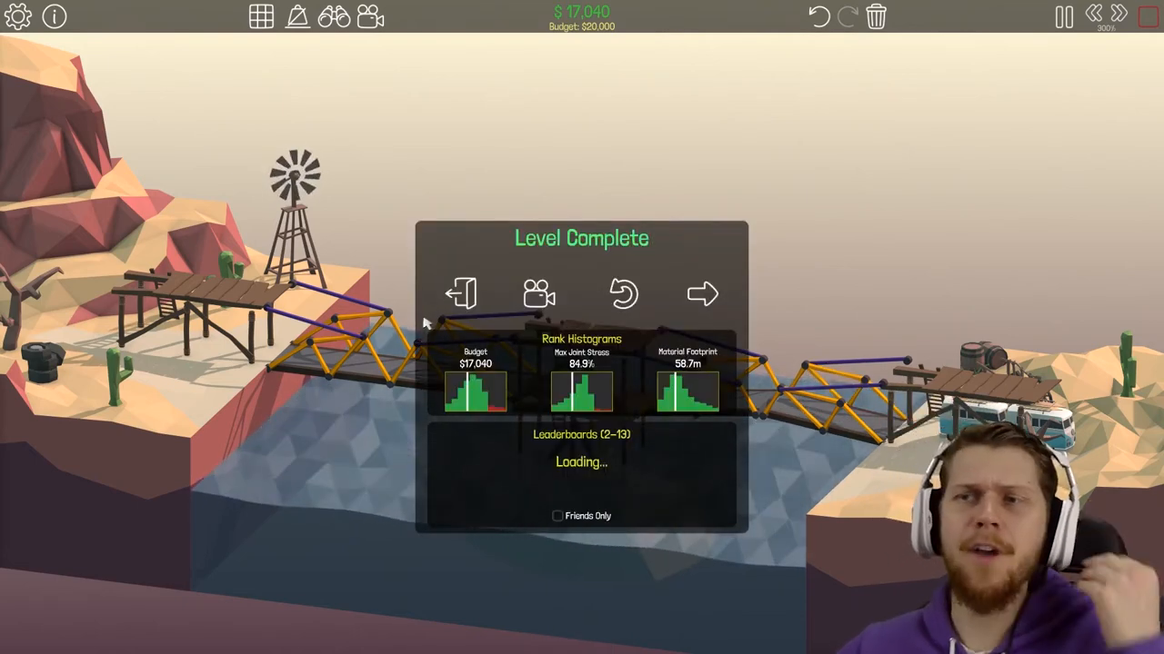
Advance from the Level Complete panel into 2-14 Movin' On Up's empty build area
click(702, 292)
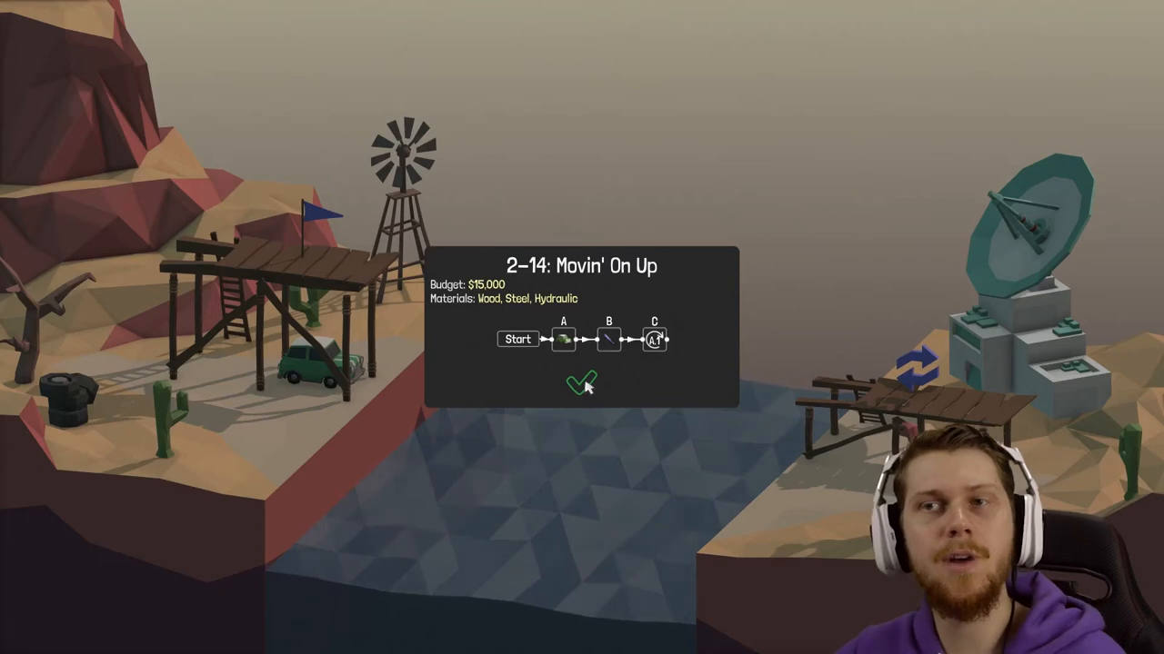
click(580, 382)
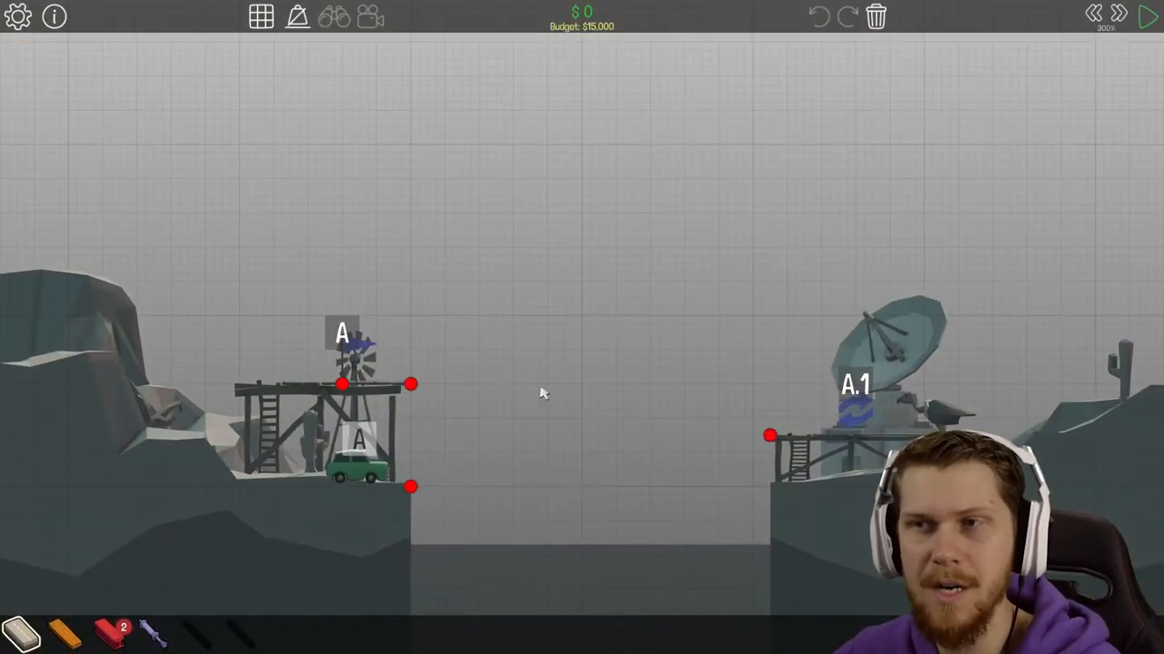
mouse_move(531, 398)
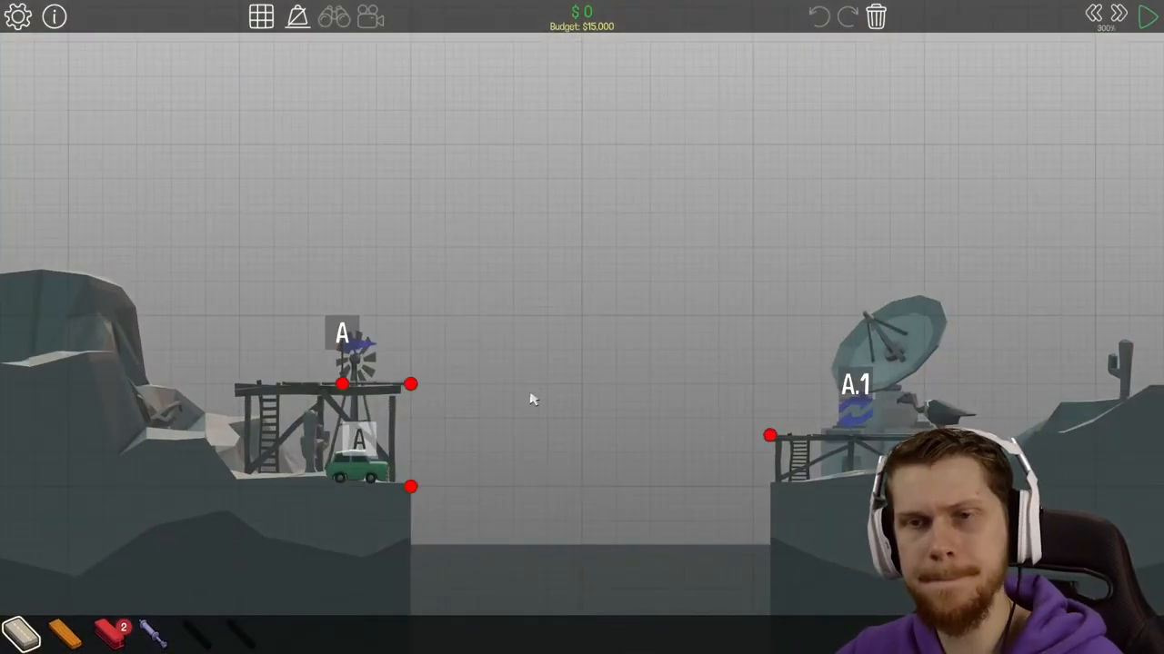
mouse_move(135, 603)
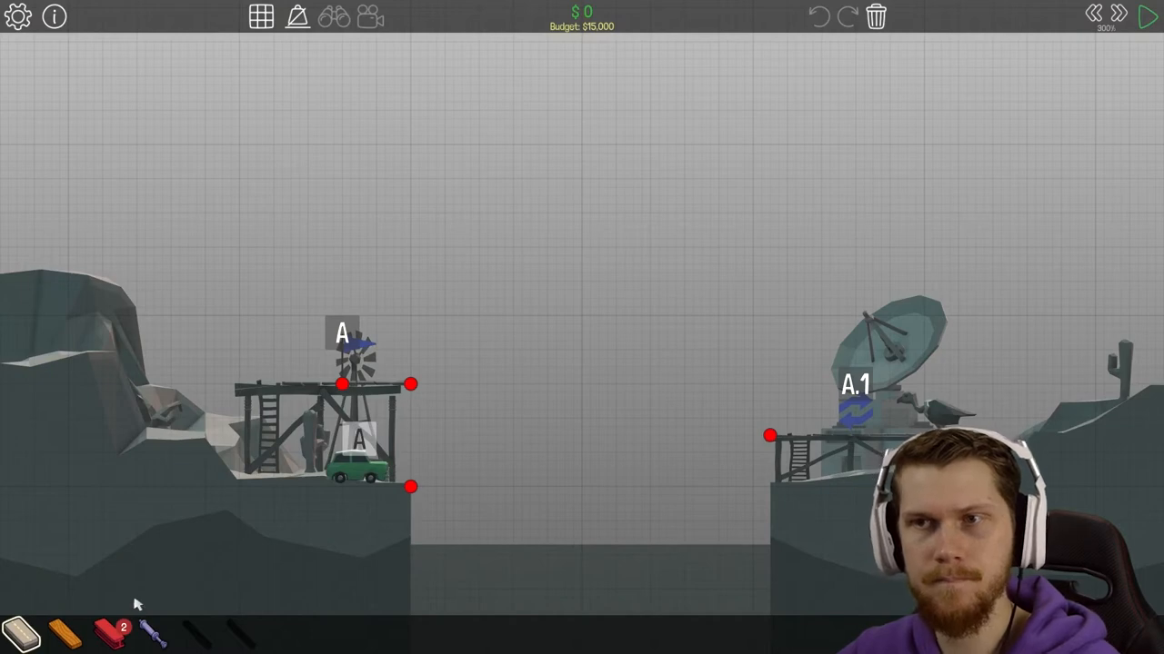
Draw road from the left bank across the gap toward the A1 side
drag(411, 487, 771, 435)
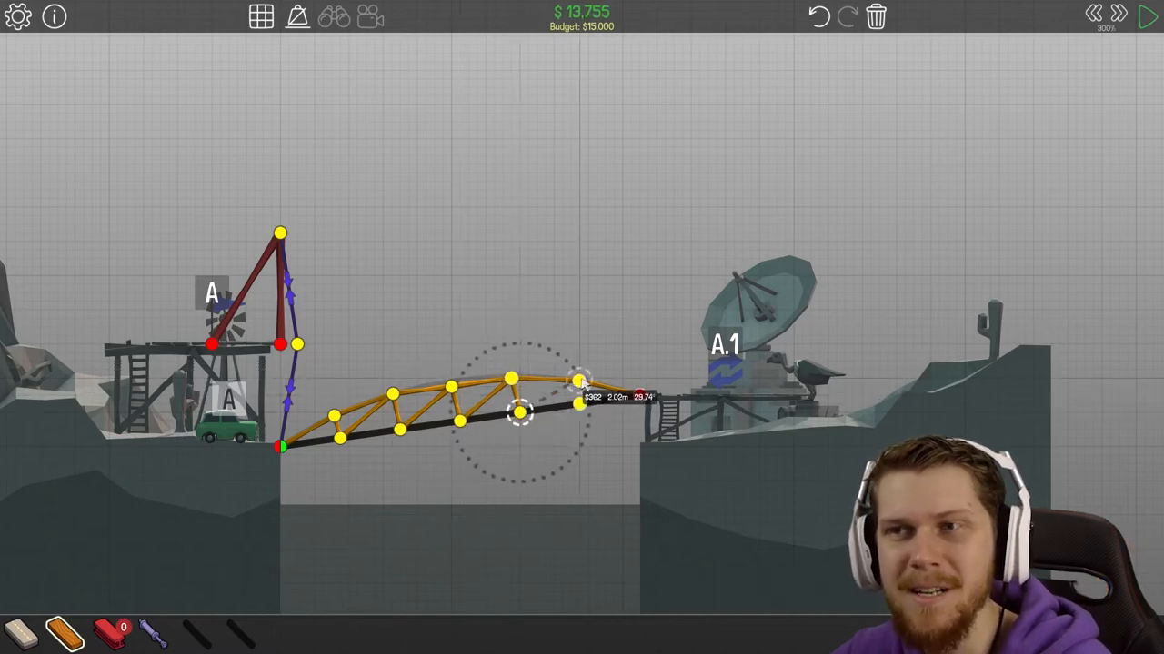
Test the bridge, reposition two arch-truss joints after the failure, and run the test again
click(1149, 16)
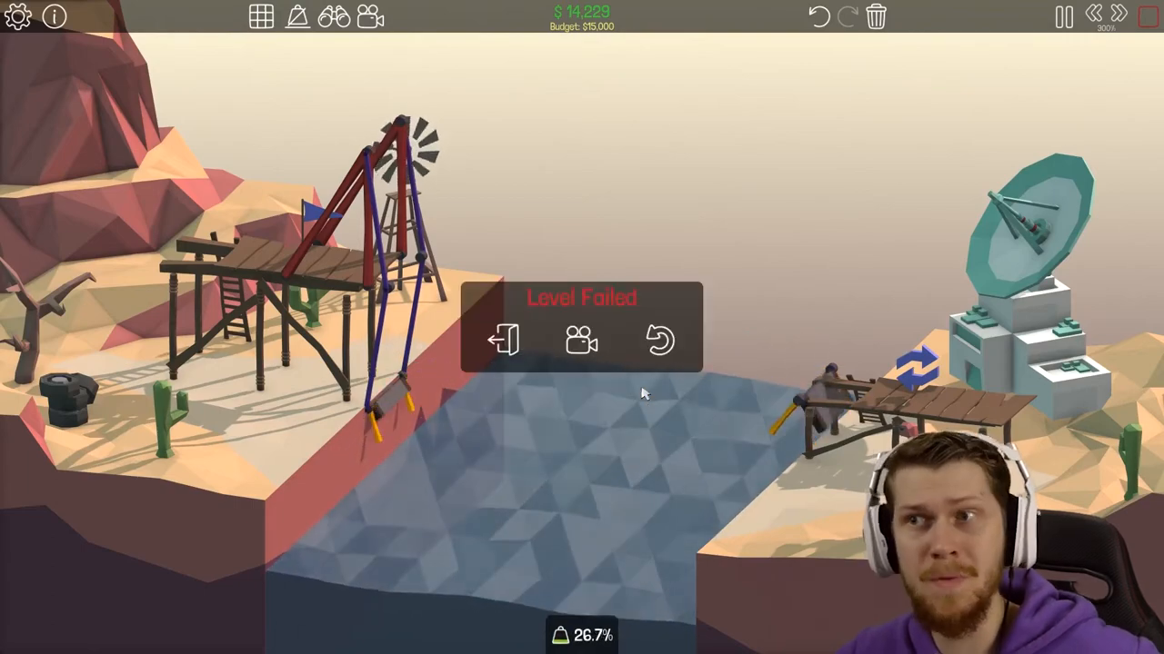
click(658, 342)
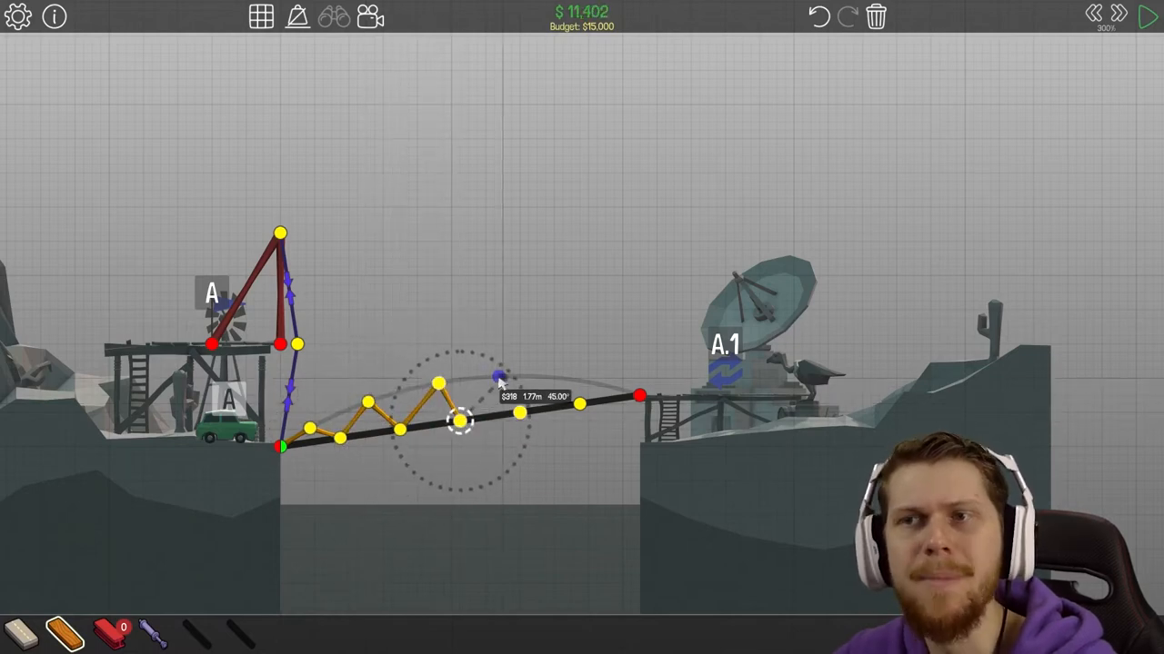
drag(458, 421, 549, 376)
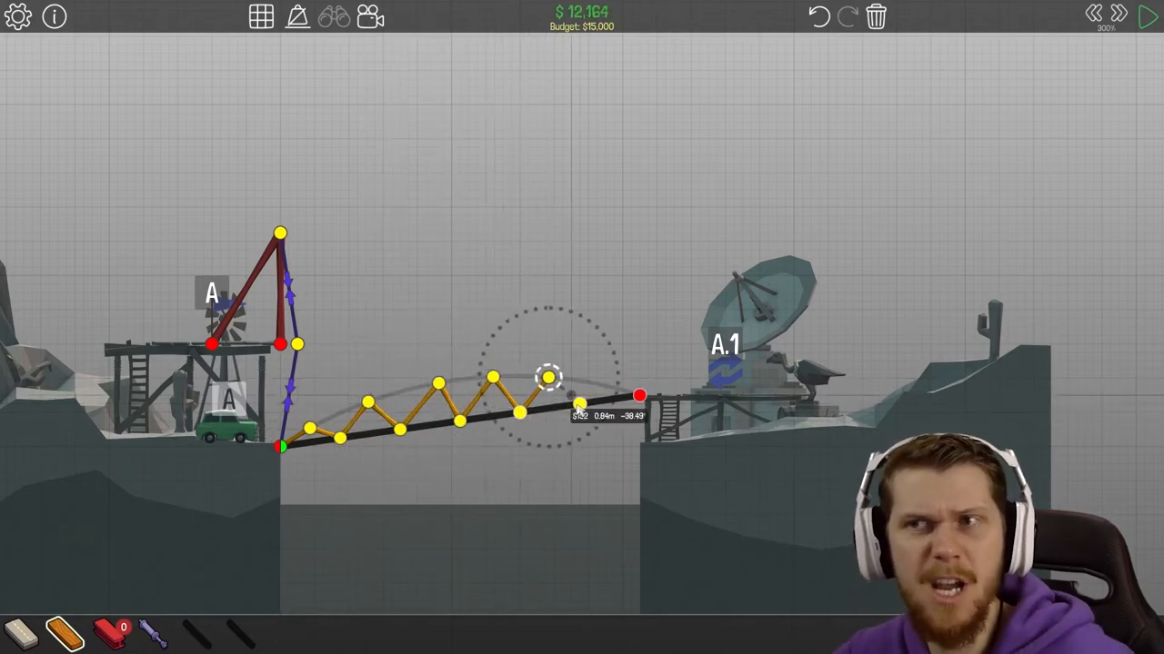
drag(549, 376, 591, 381)
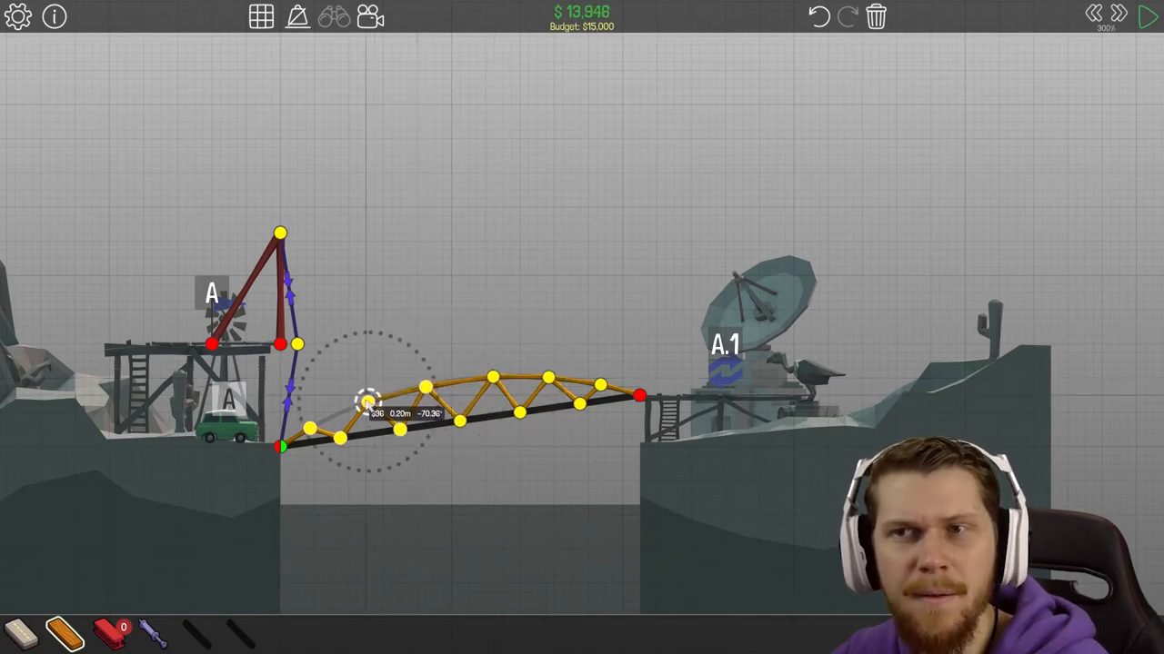
click(1147, 17)
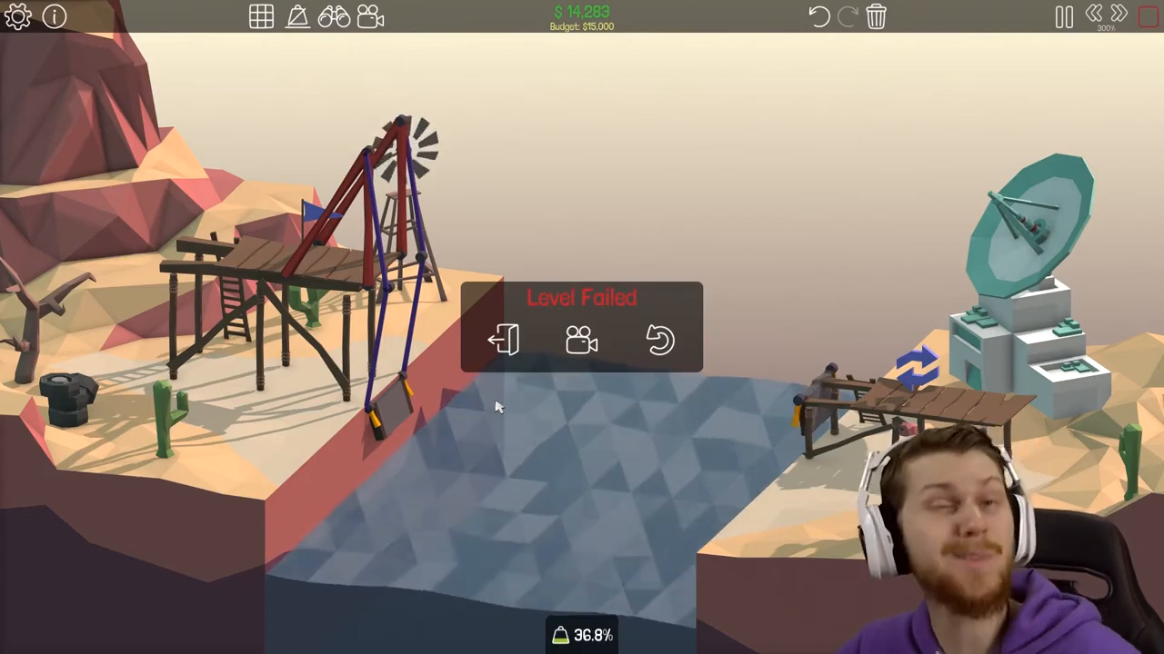
Return to build mode after the failed run and start another test of the adjusted design
click(661, 340)
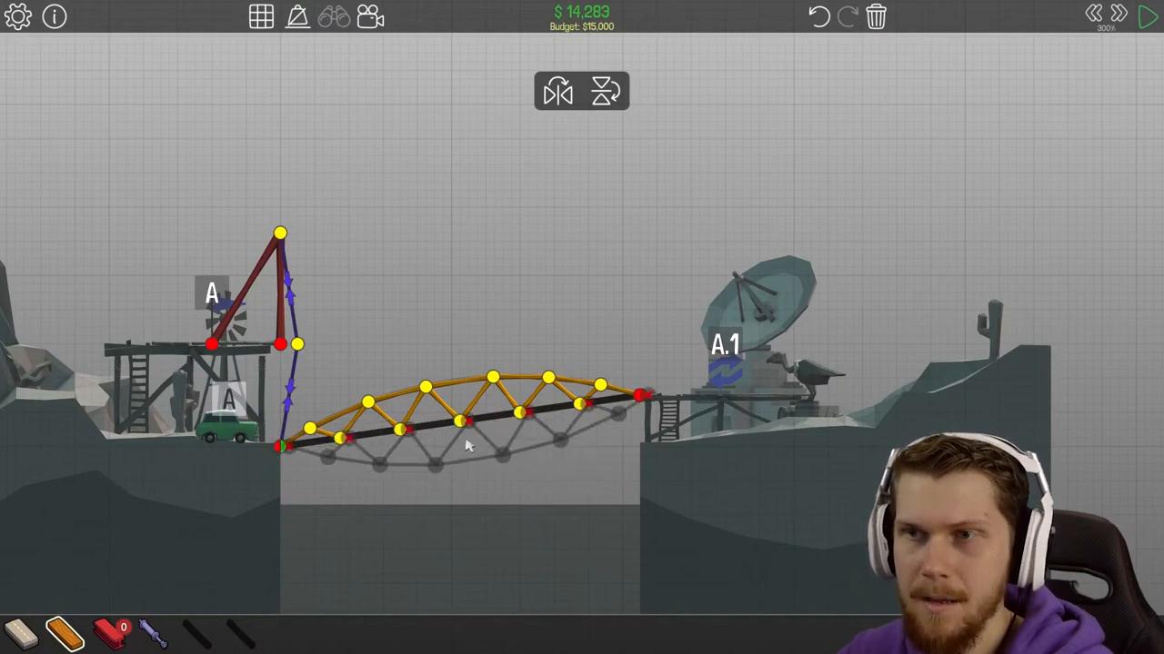
click(1149, 16)
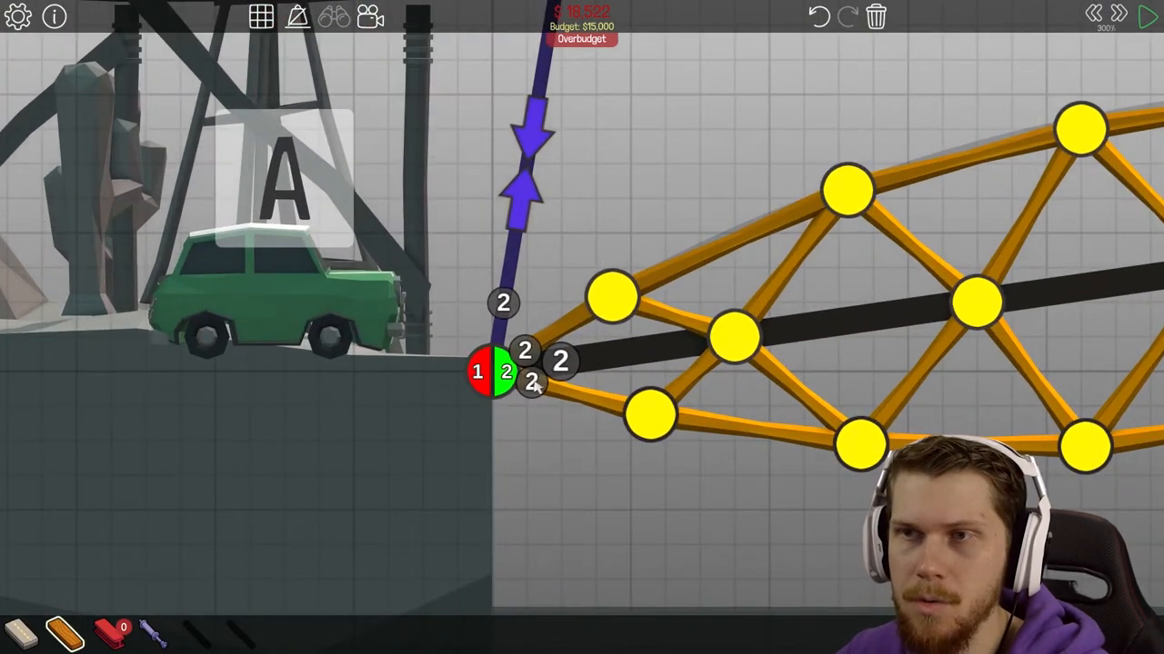
Lift a top truss joint higher to round the arch, testing the bridge between adjustments
click(1147, 16)
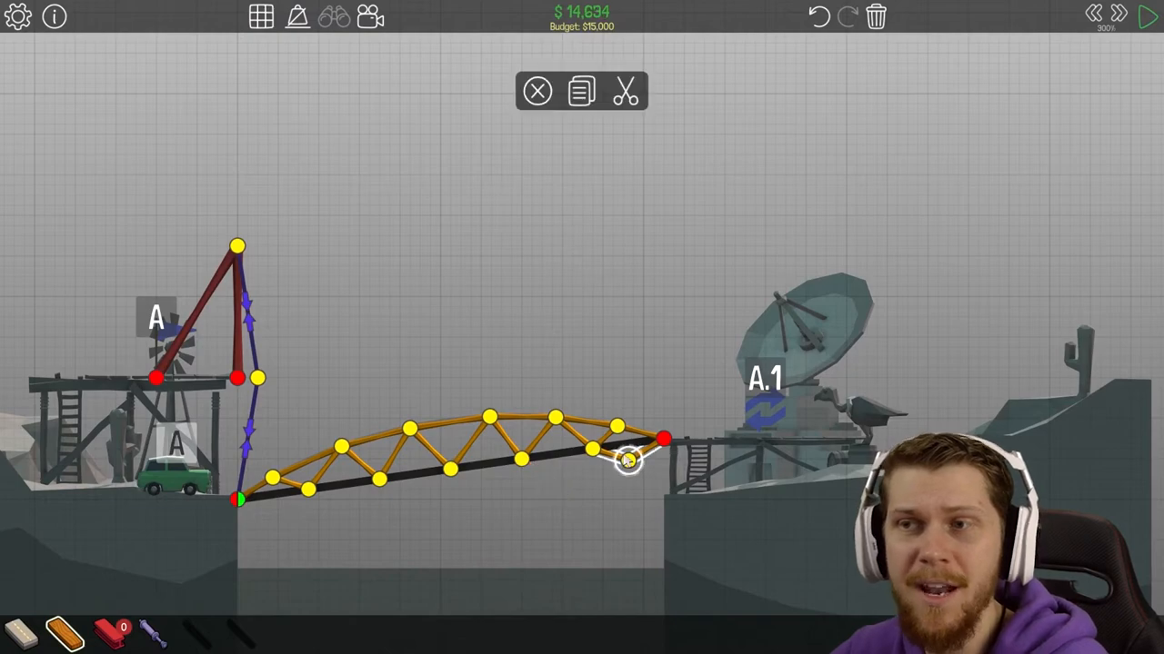
click(1149, 17)
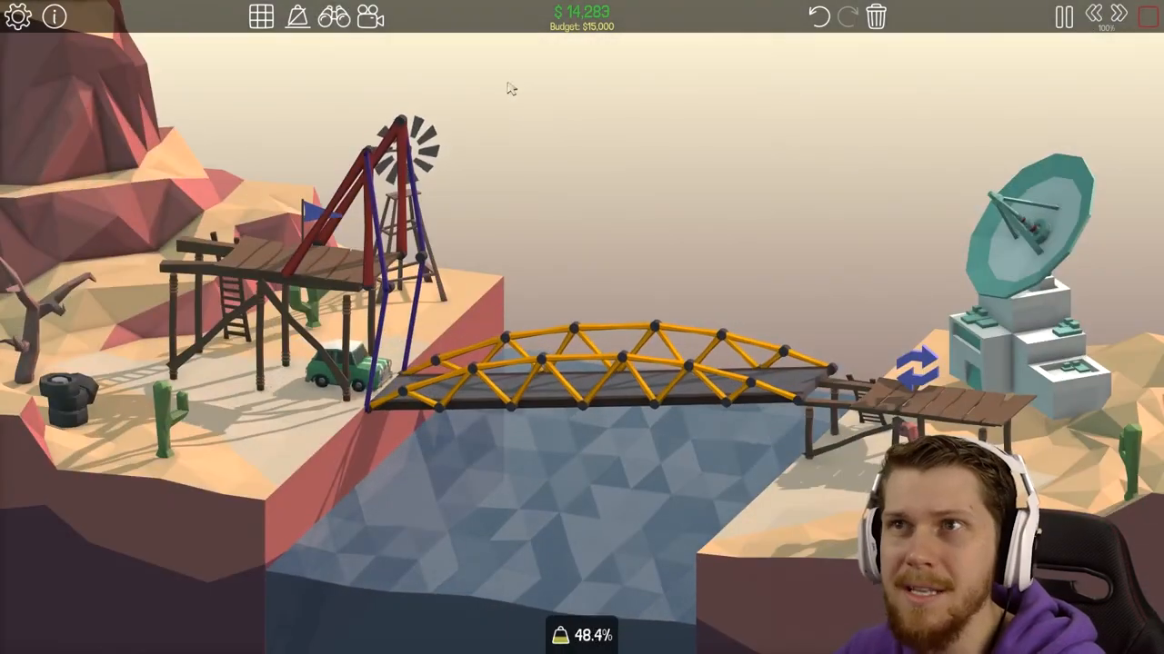
click(298, 16)
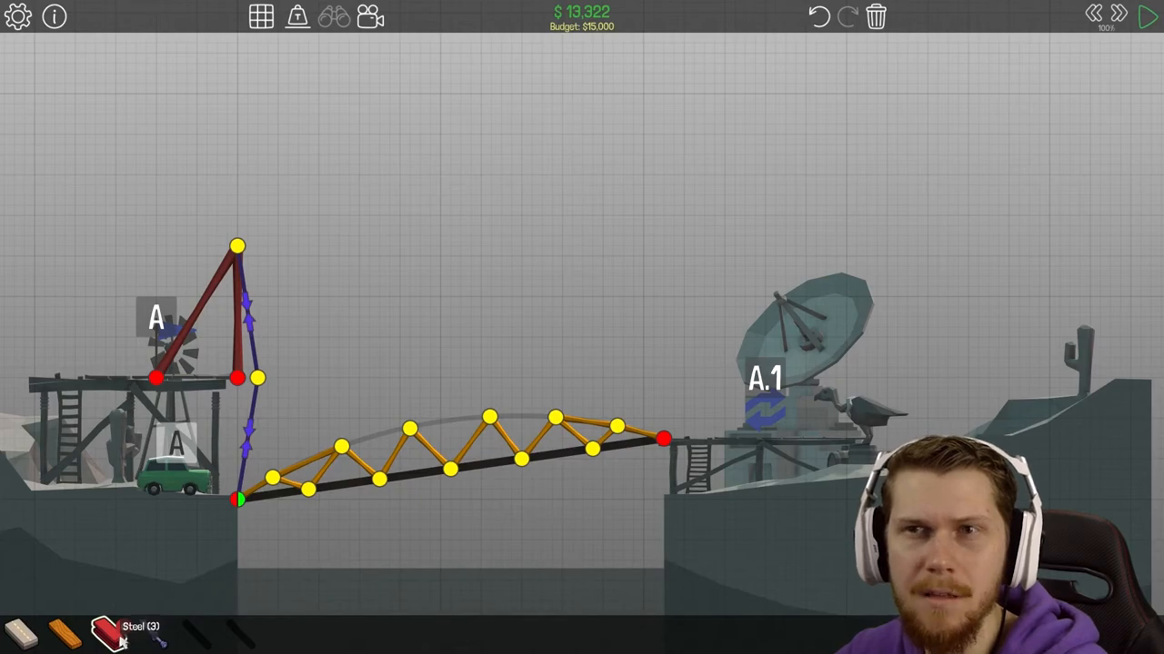
click(414, 409)
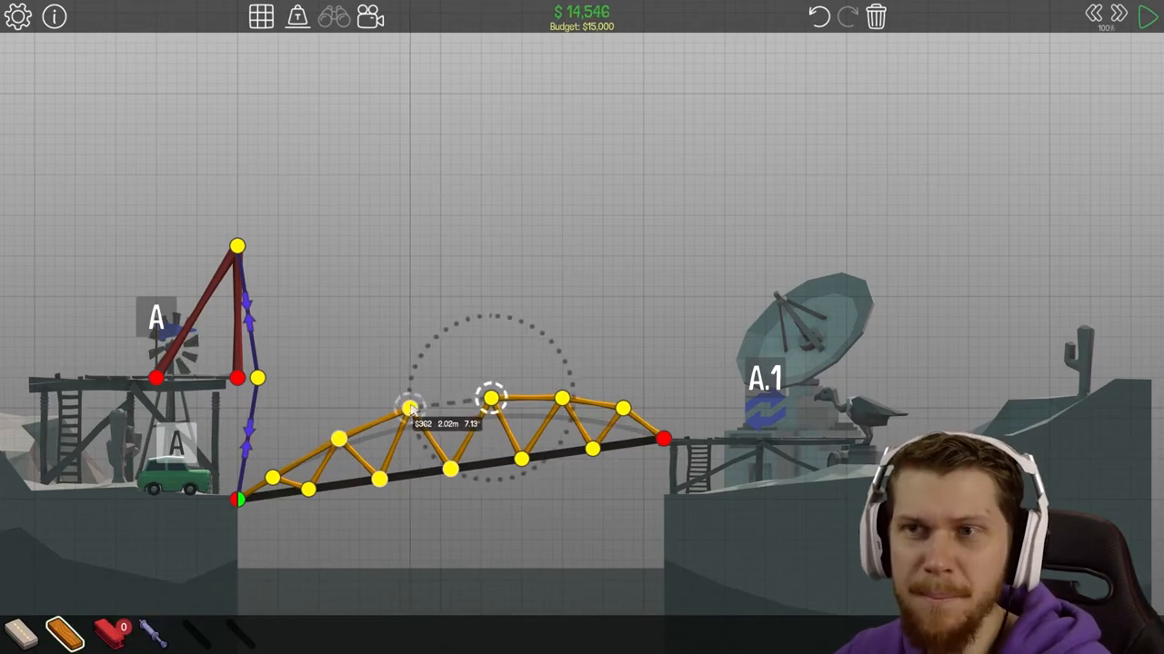
click(1149, 17)
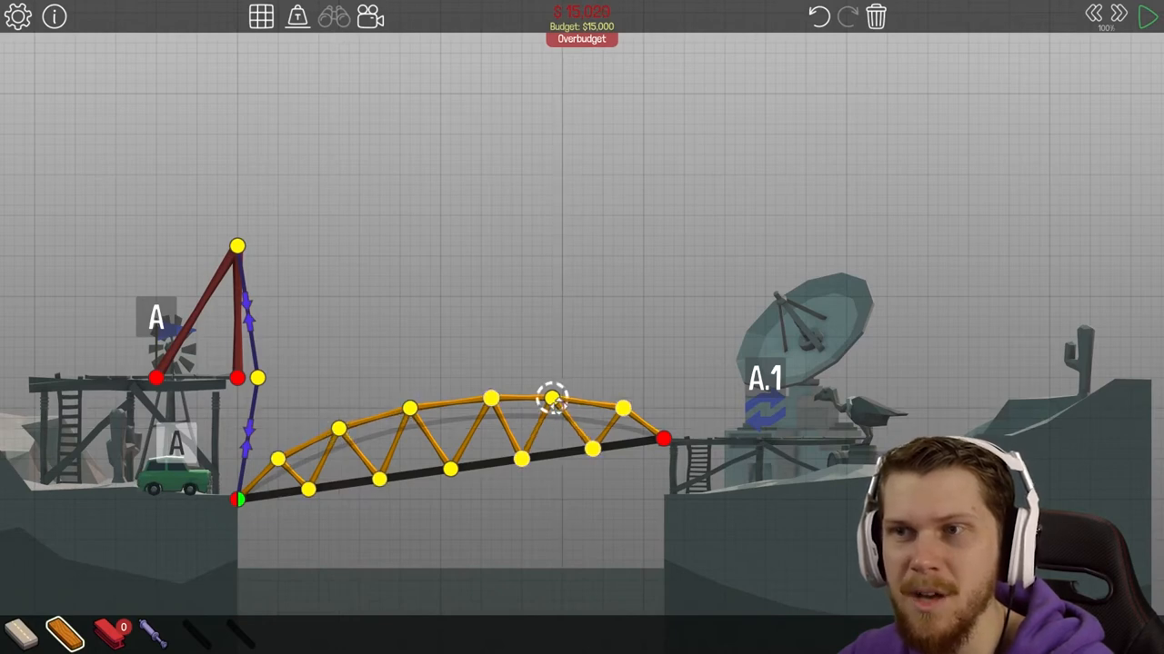
click(1149, 16)
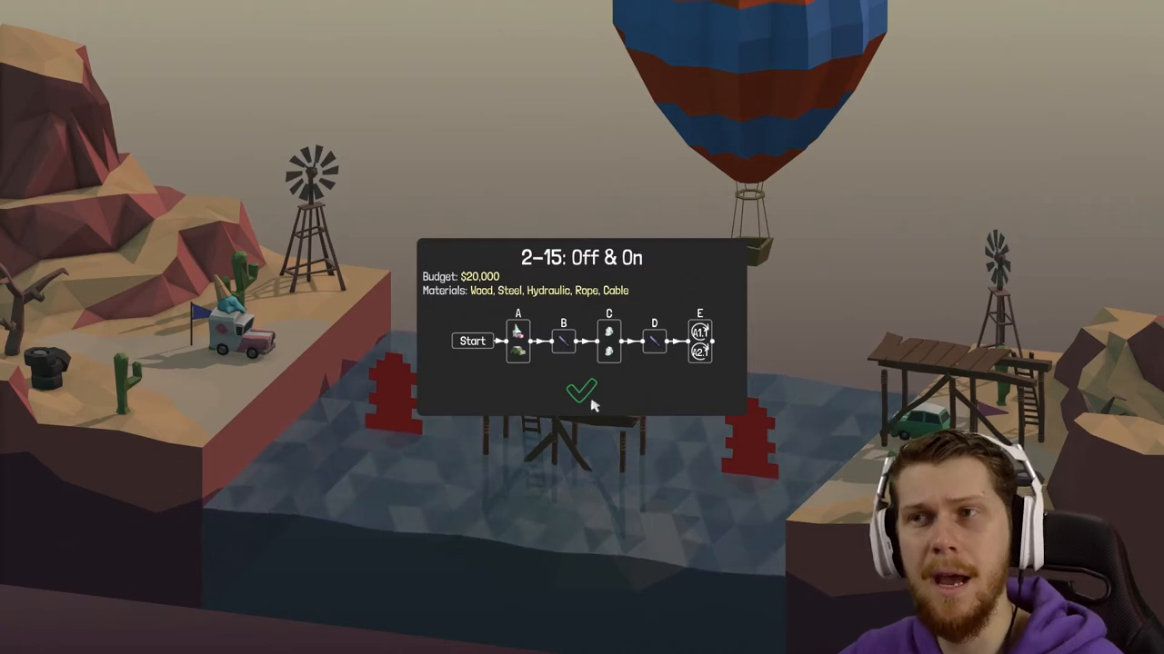
Confirm the 2-15 Off & On intro card to enter its build area
click(581, 392)
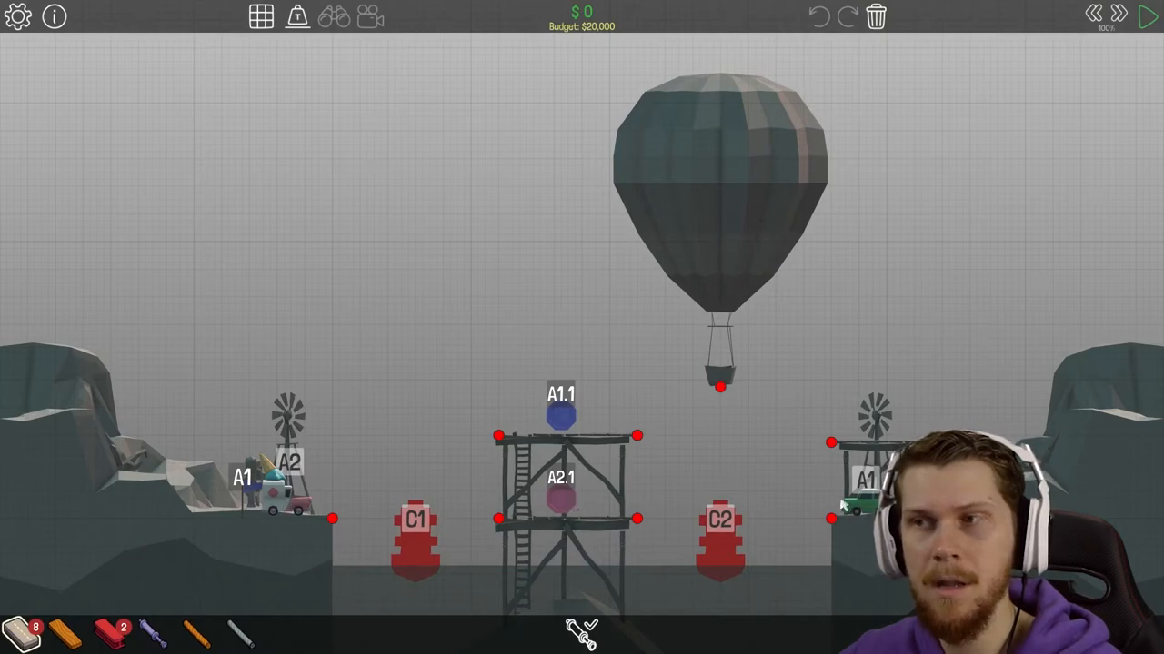
mouse_move(627, 534)
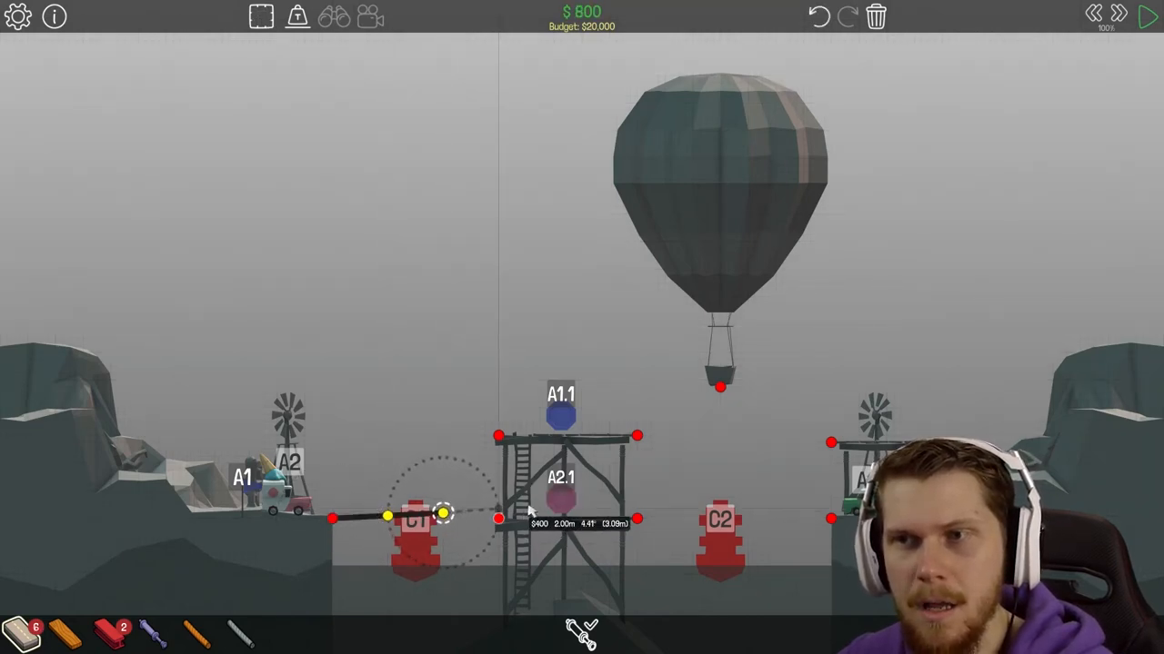
Lay road from the left bank to the tower, then redraw it as a single span
drag(440, 516, 498, 518)
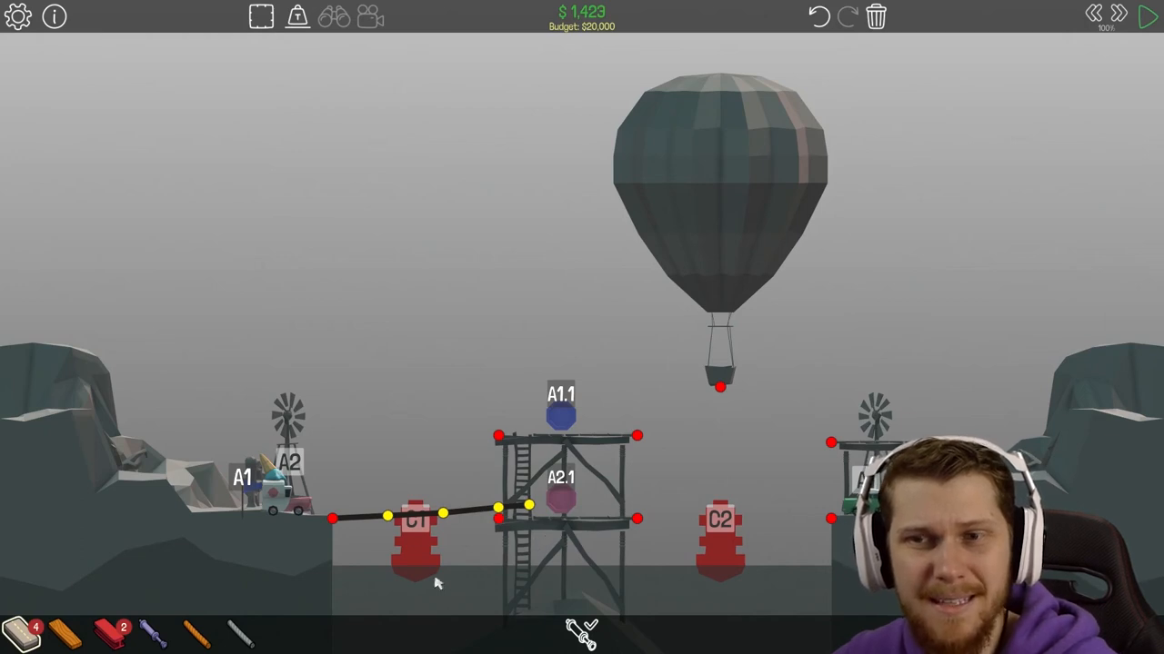
mouse_move(273, 636)
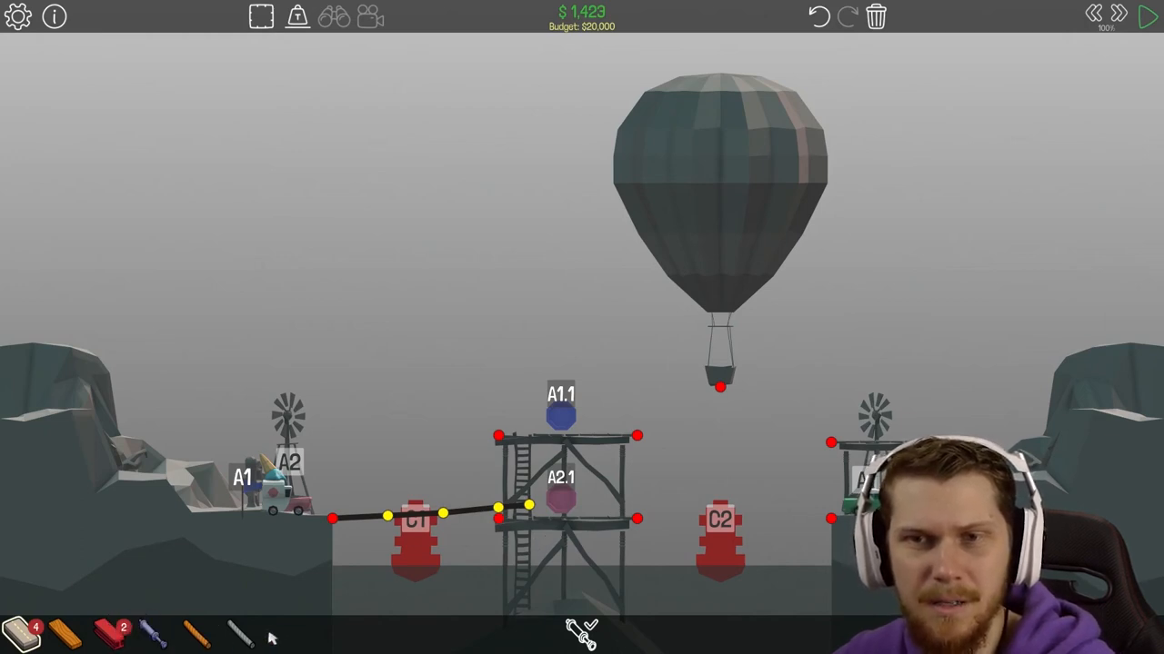
mouse_move(106, 633)
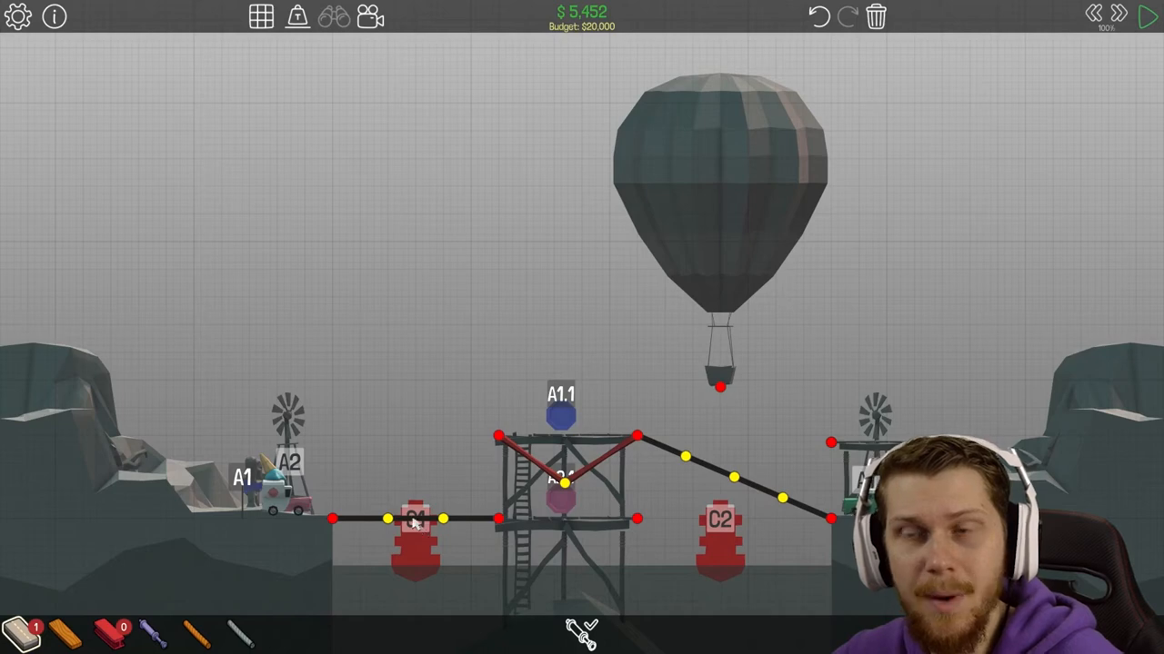
click(414, 520)
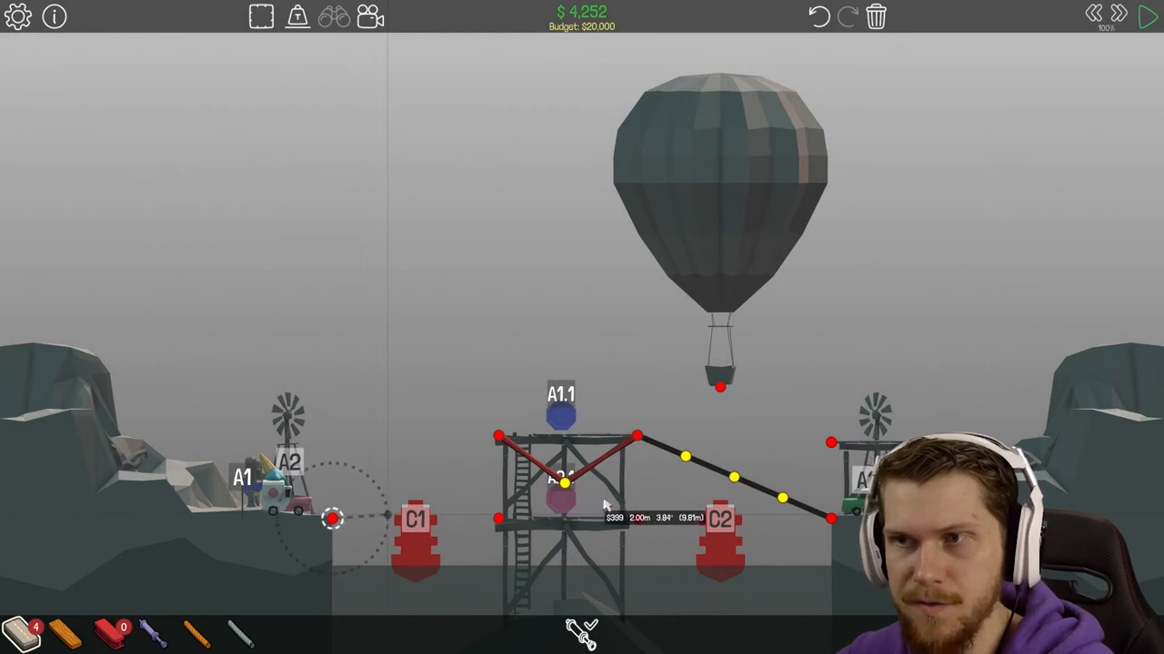
drag(331, 518, 560, 506)
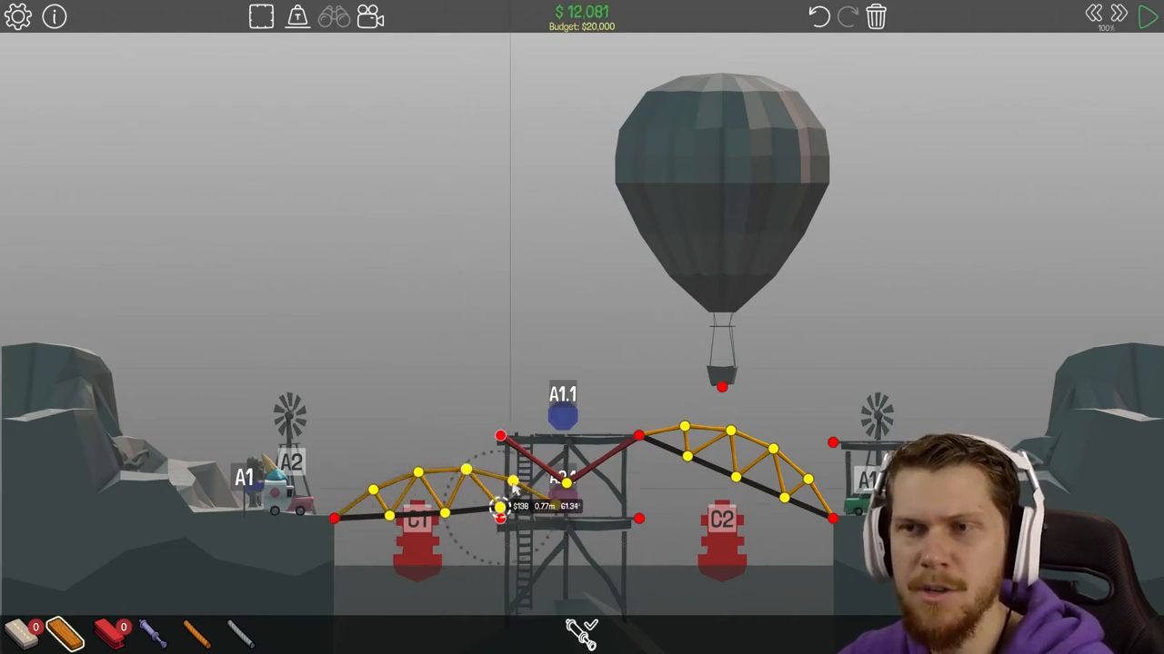
Add a hydraulic piston beneath the ramp's upper joint and run a test
click(1149, 15)
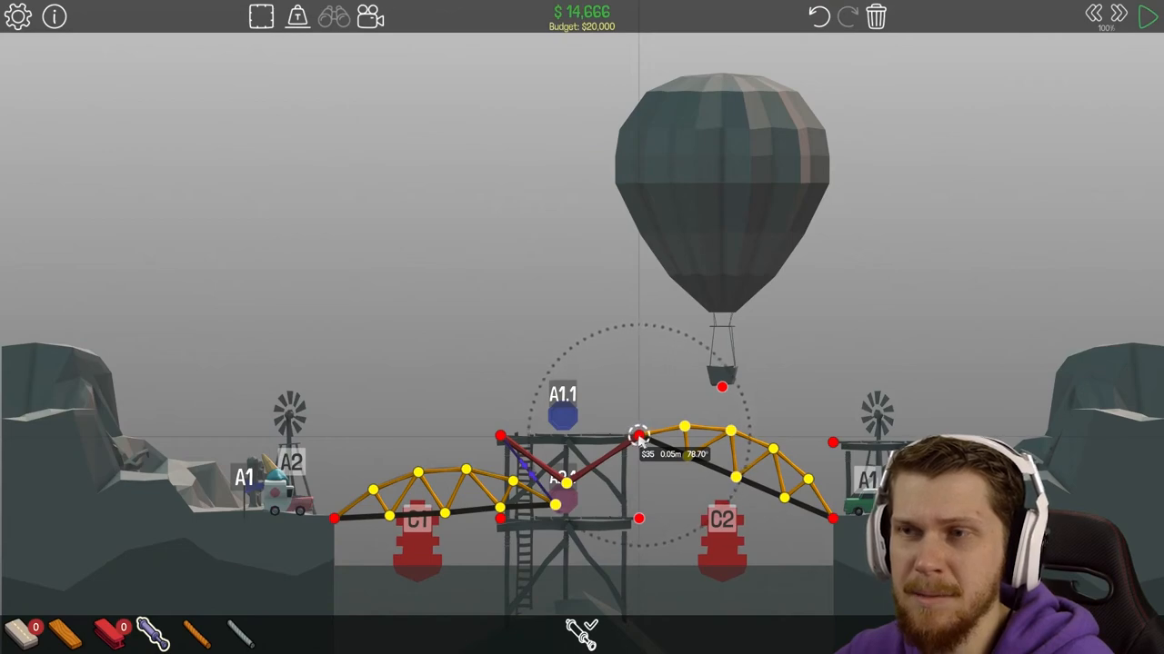
drag(636, 434, 636, 518)
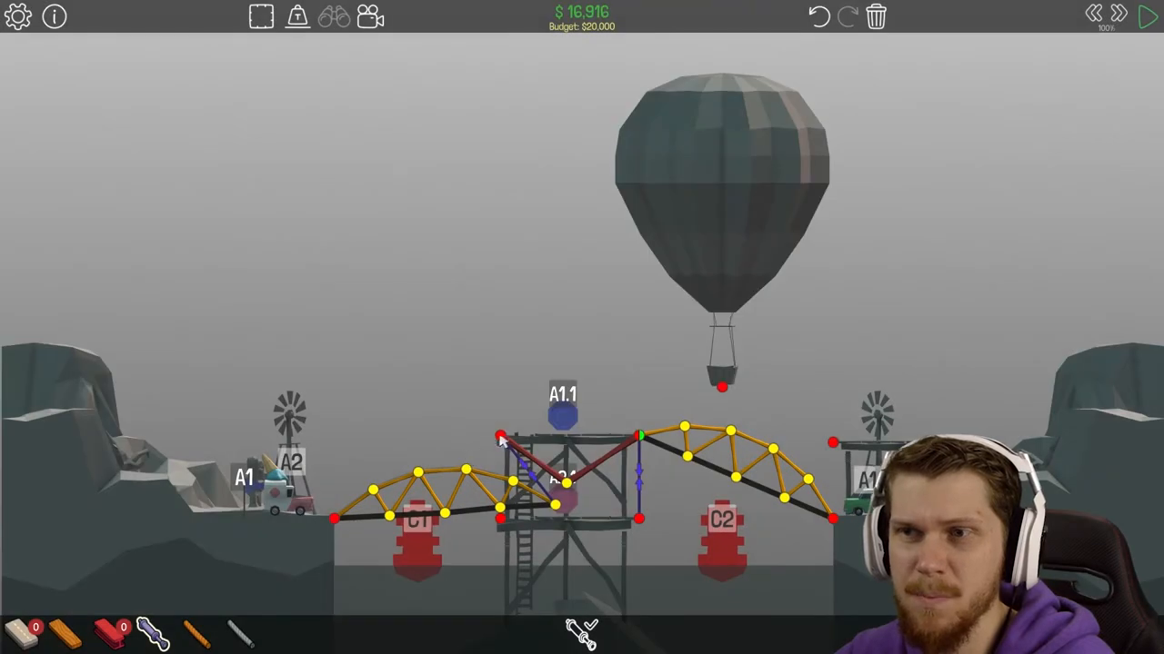
click(1149, 16)
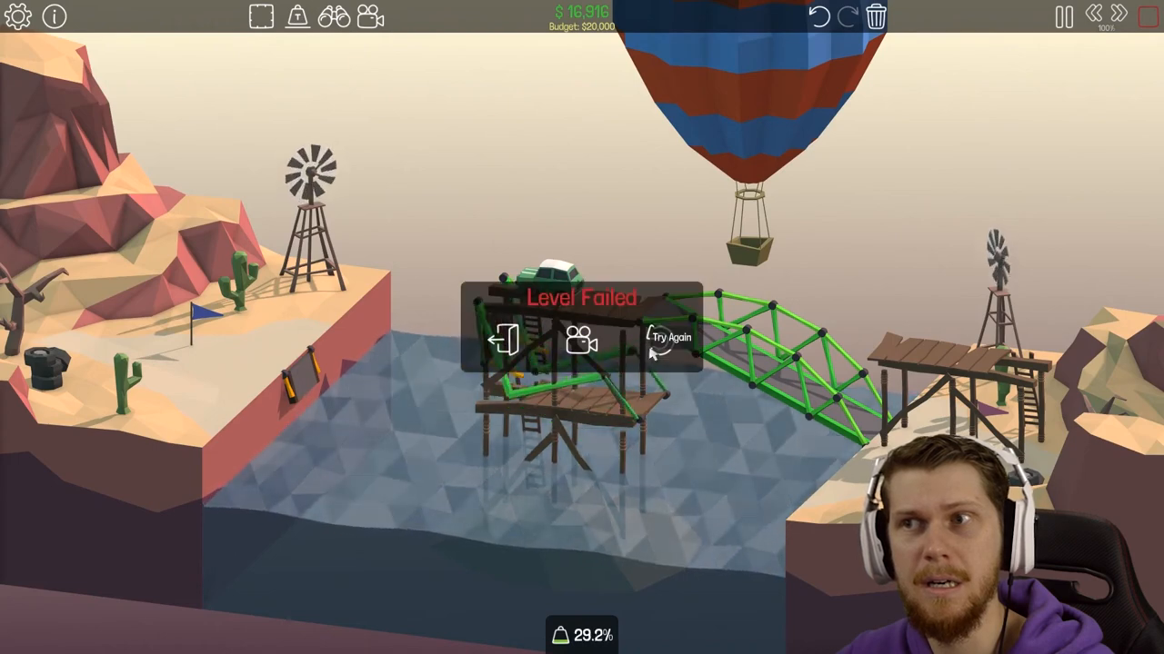
Return to editing after the failure, retest the reworked tower links, and go back to build mode again
click(670, 336)
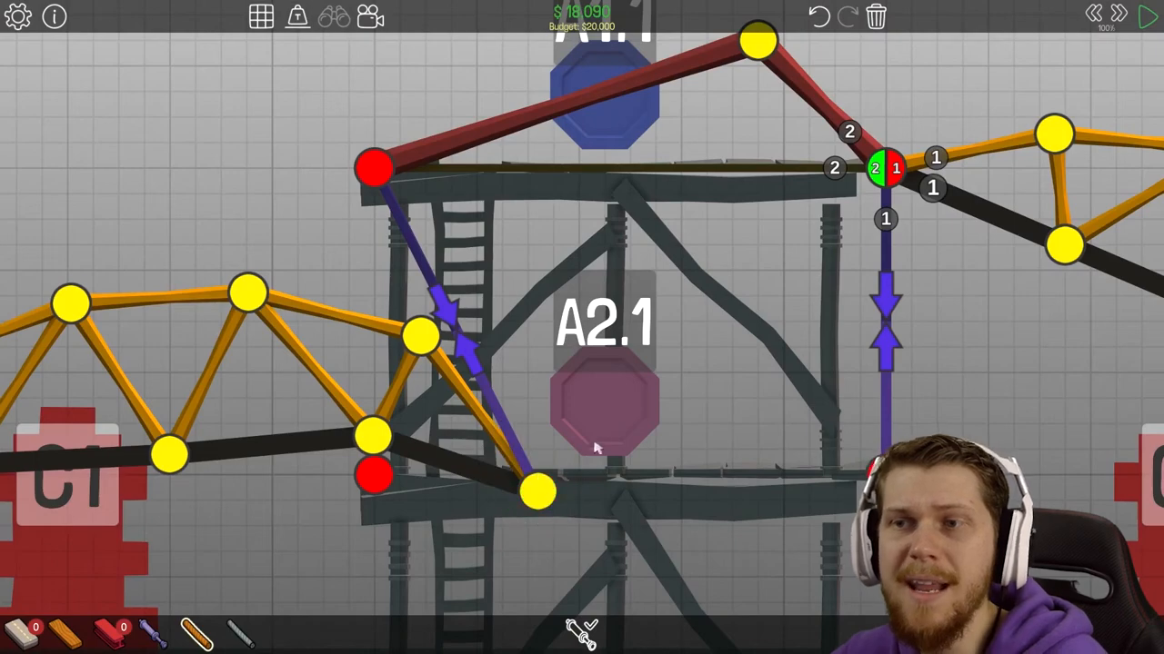
click(1149, 16)
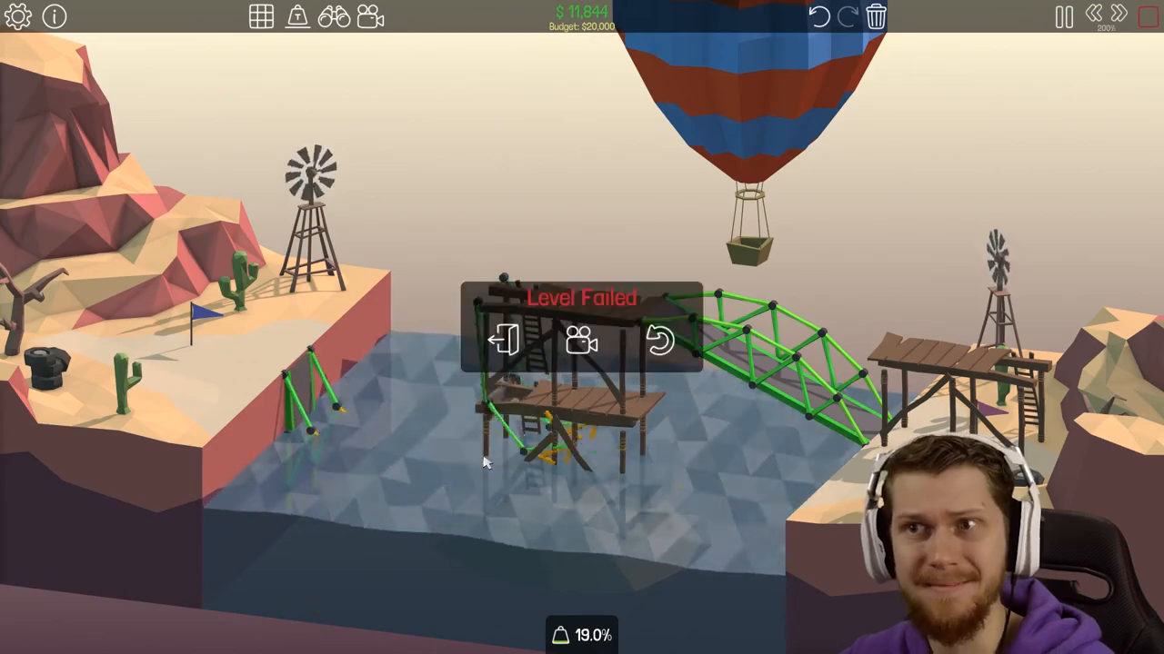
click(660, 342)
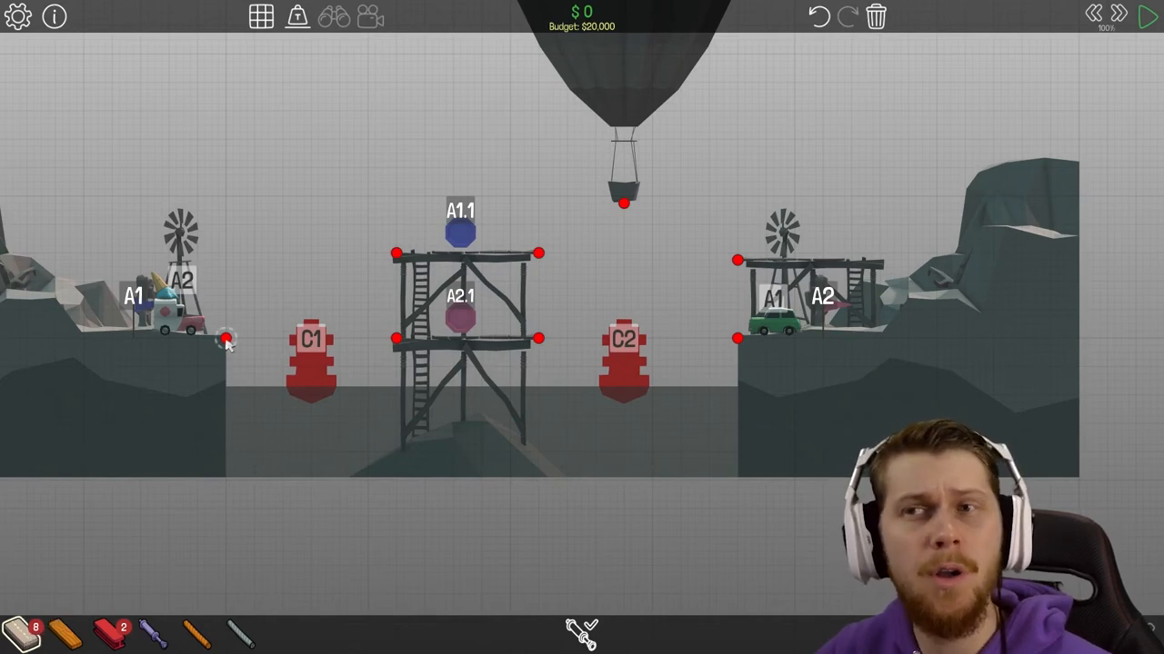
Lay road from the left bank to the tower and extend a short beam left of the tower top
drag(225, 338, 397, 338)
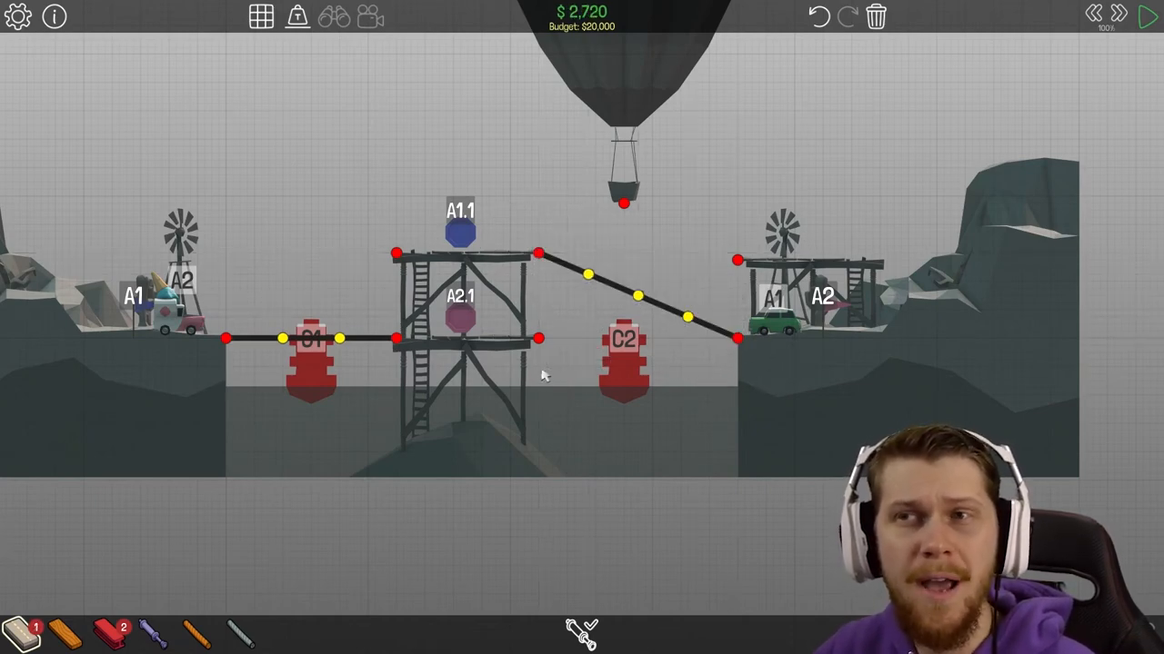
mouse_move(462, 337)
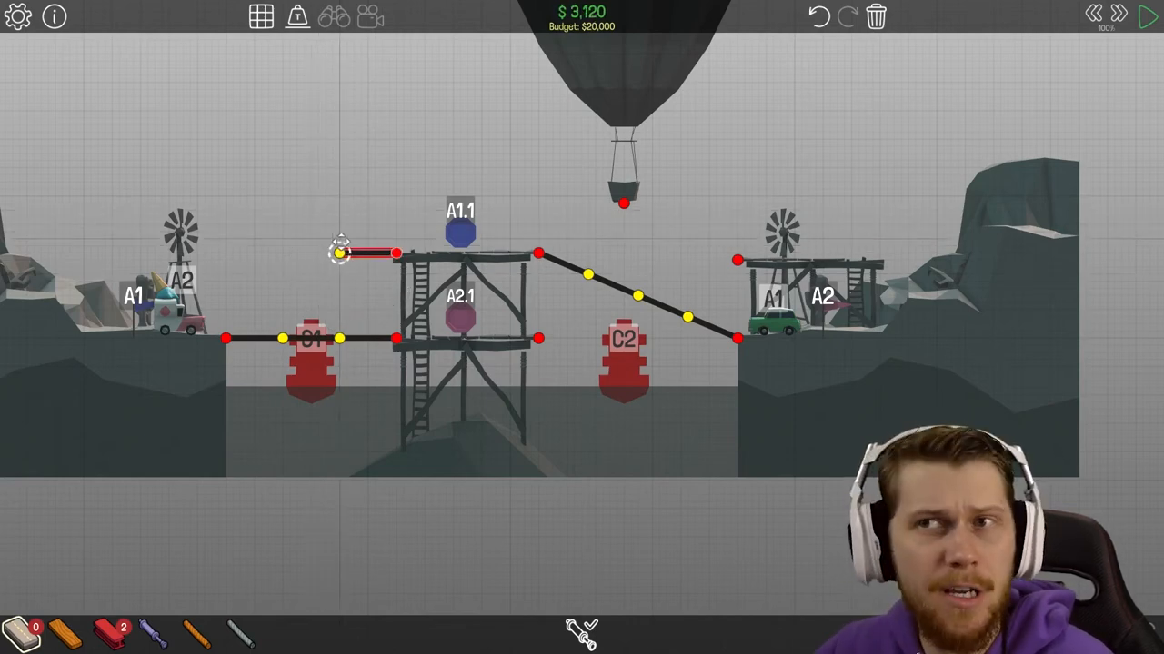
click(342, 253)
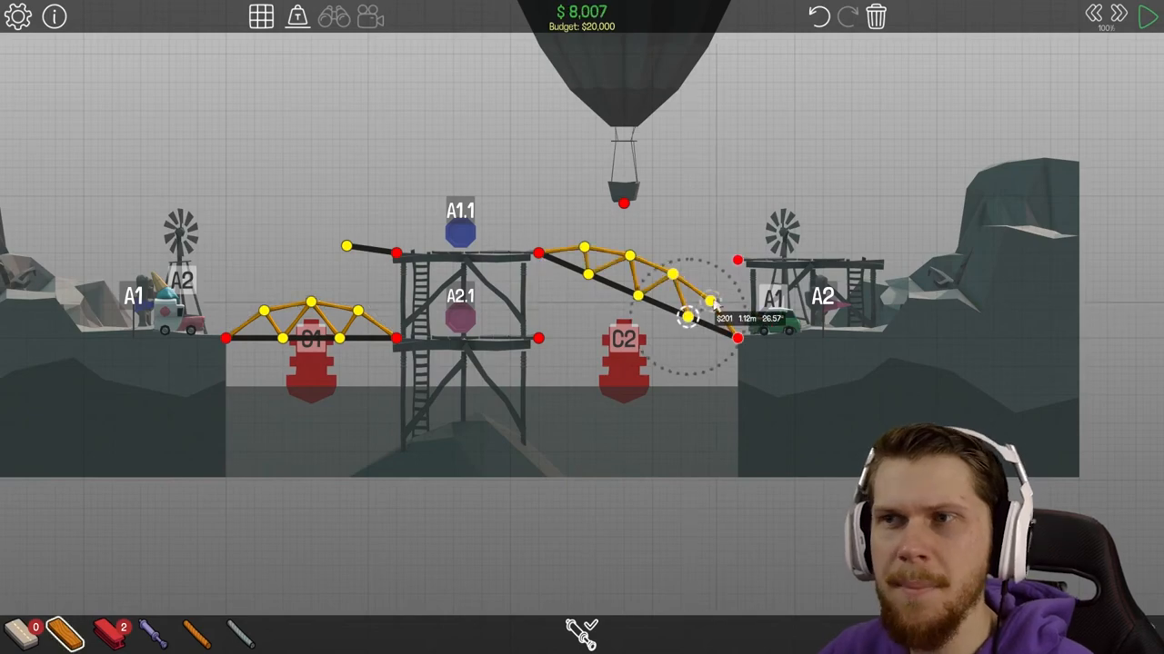
Test the rebuilt bridge, add a joint near the tower top, and return to editing after the failure
click(1149, 17)
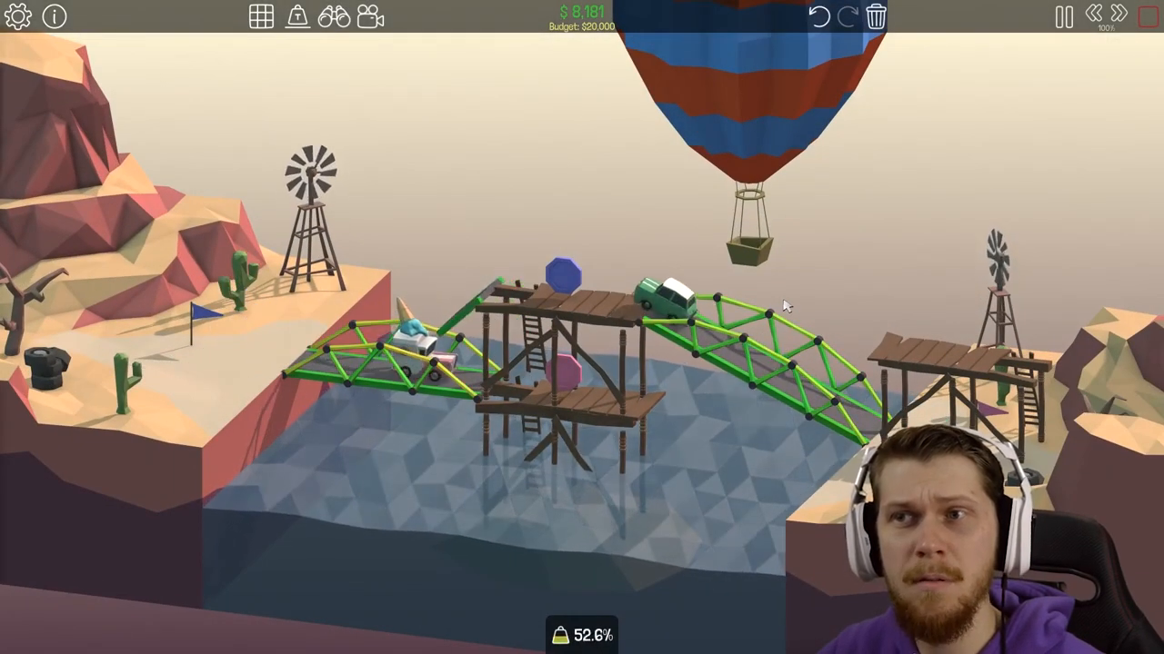
click(1062, 16)
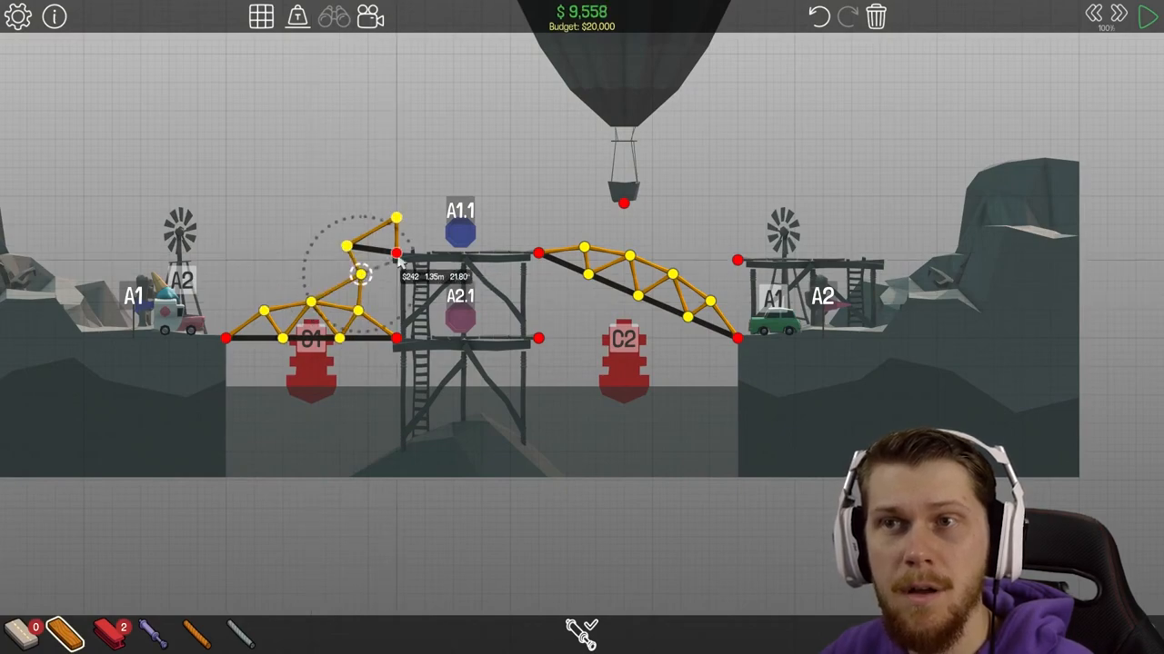
click(1149, 17)
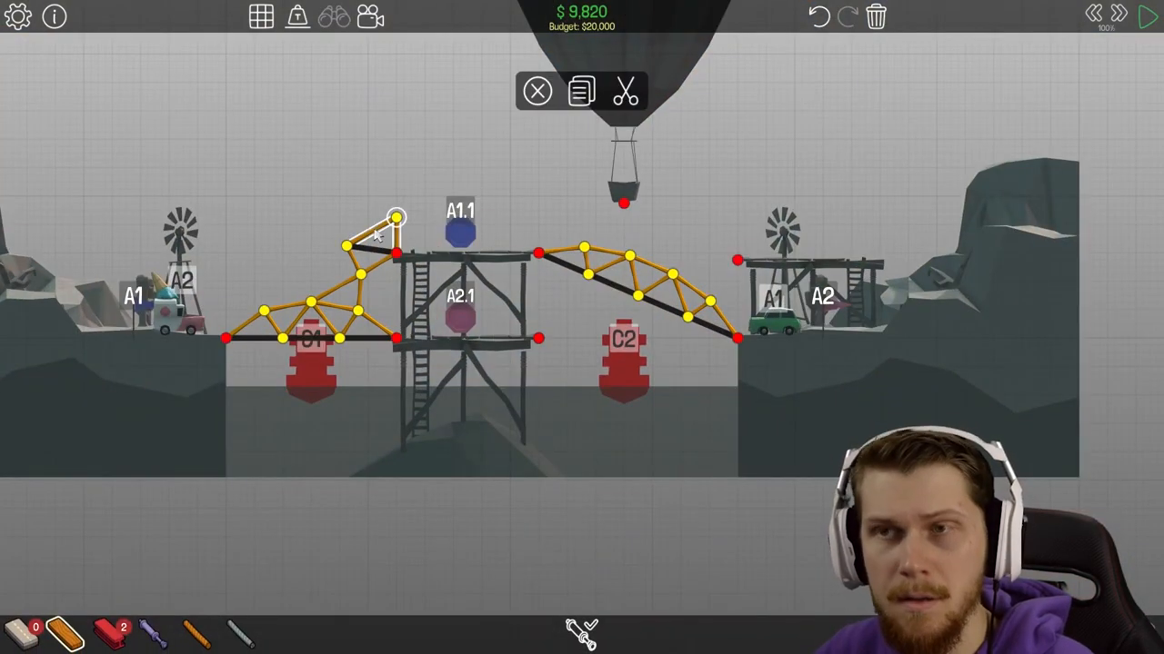
click(1149, 17)
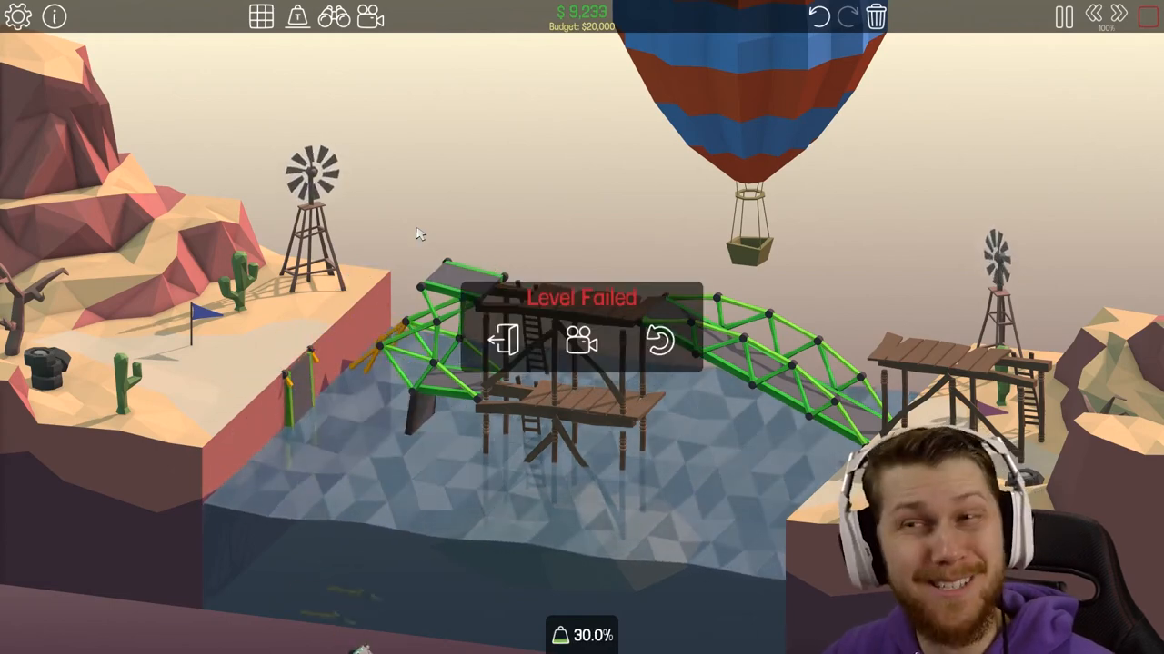
click(658, 342)
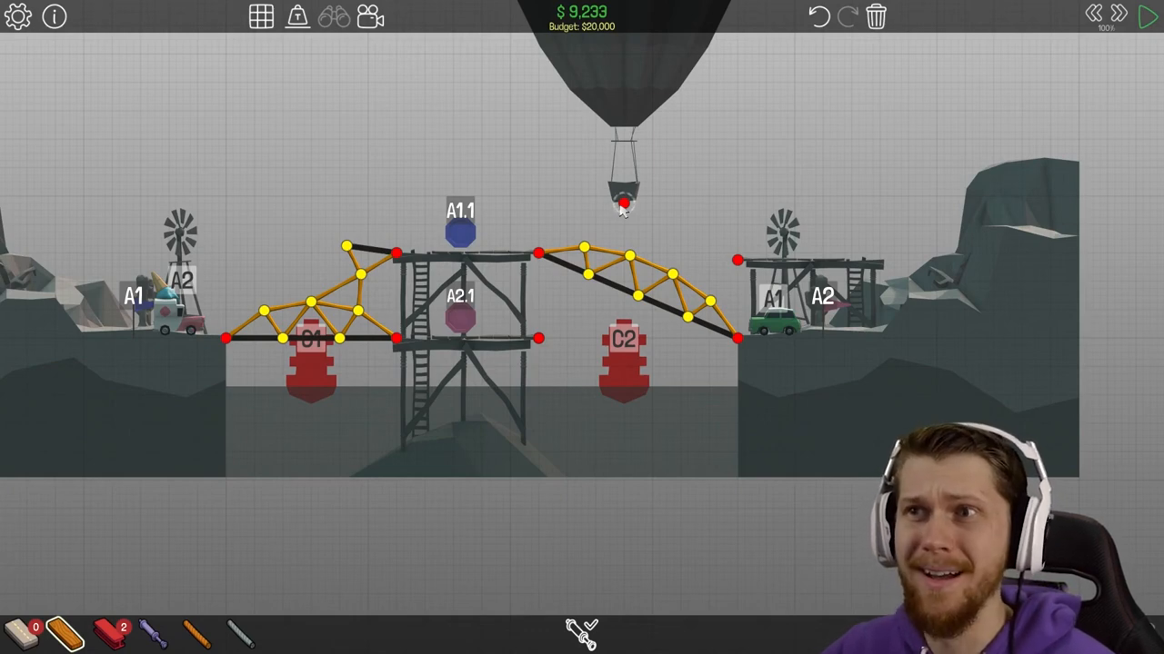
mouse_move(598, 235)
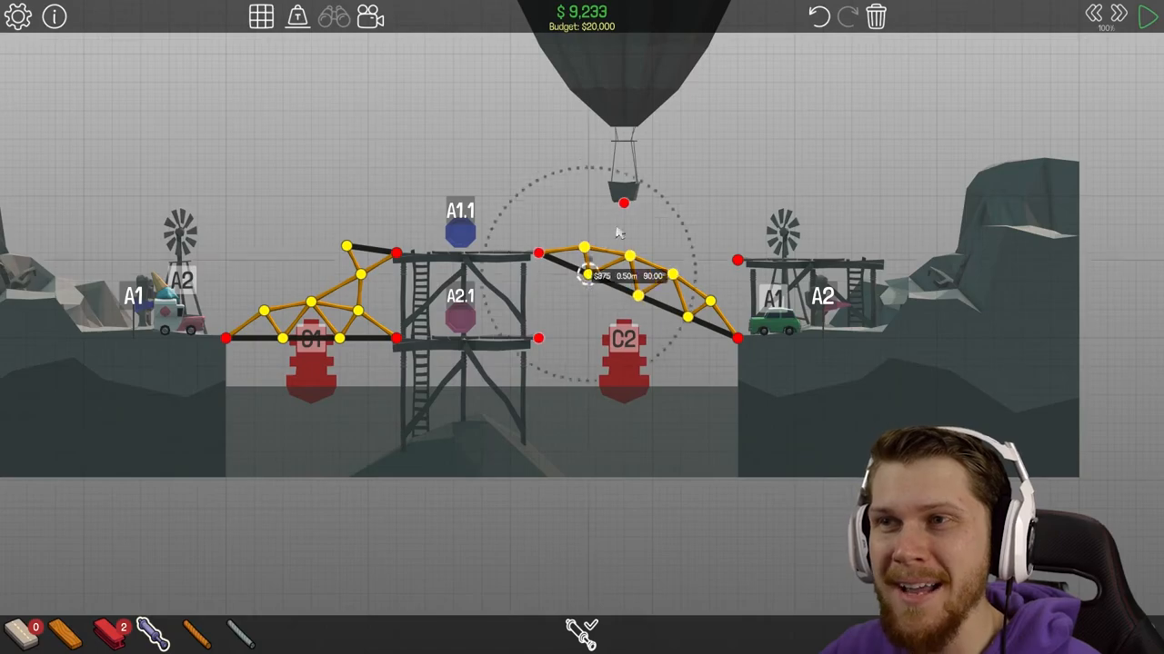
Extend the right truss and join it to the right platform with a hydraulic piston; the test fails
click(1149, 16)
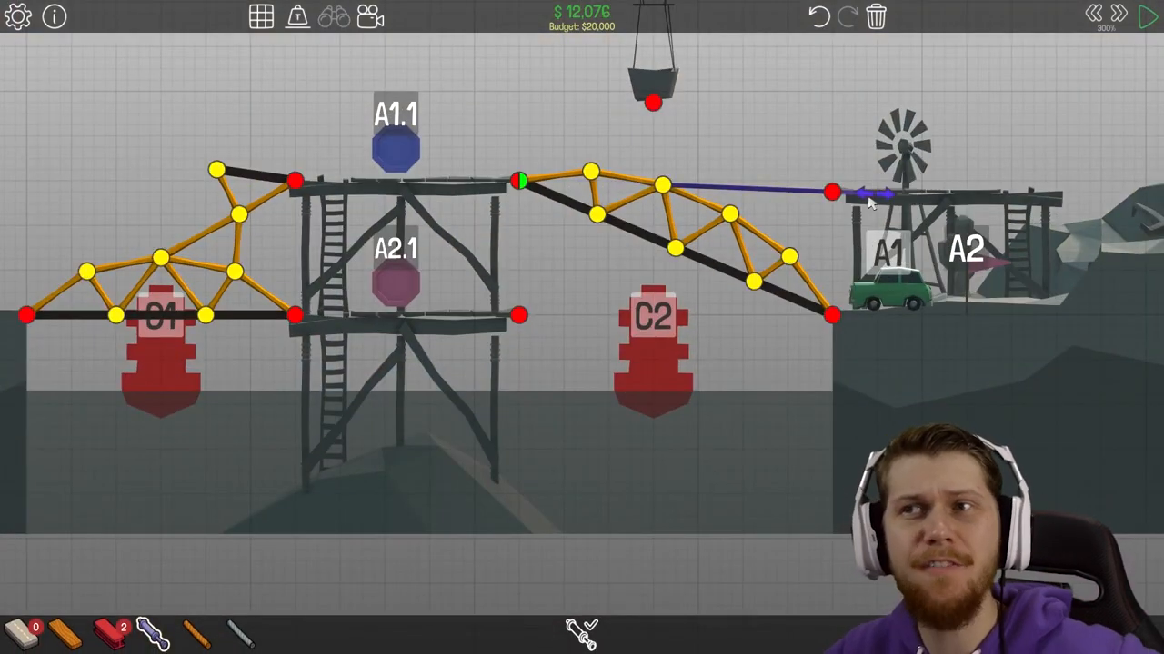
click(1149, 14)
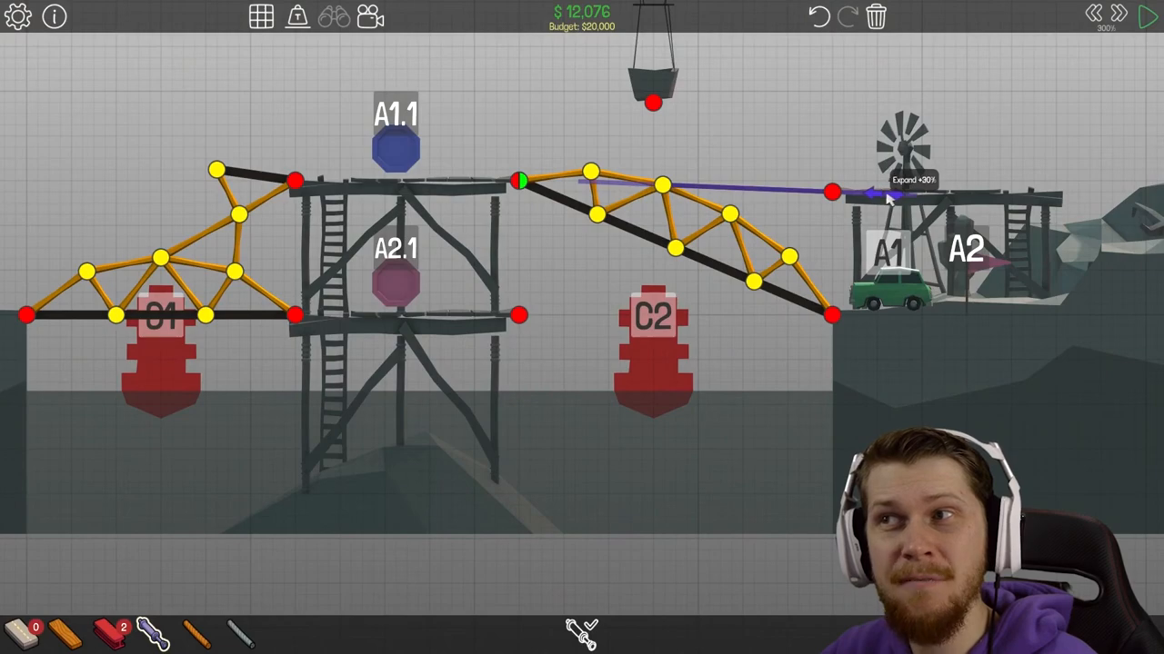
click(1149, 16)
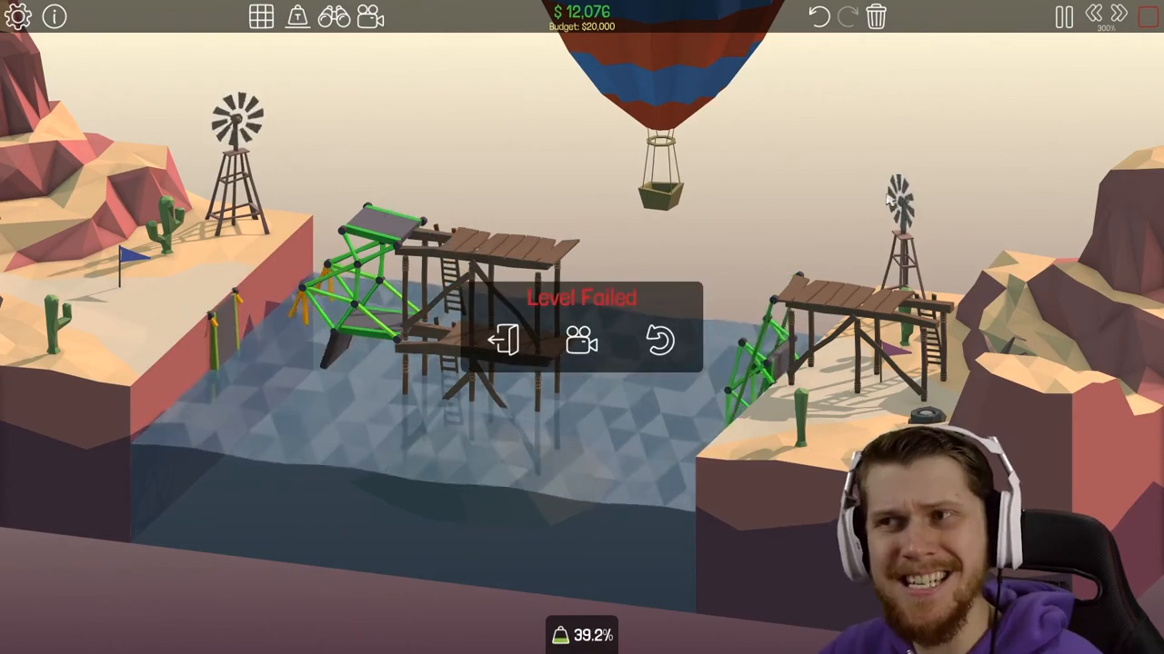
click(660, 342)
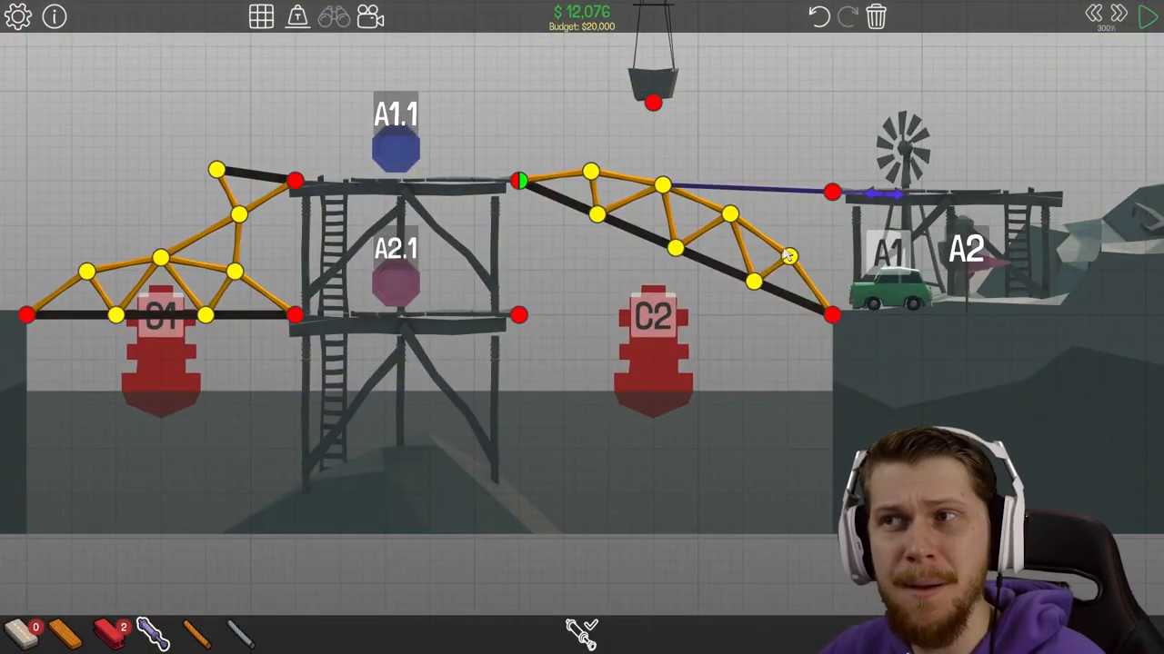
Add a support below the left bank and anchor a piston from the right span to the balloon basket
click(1149, 16)
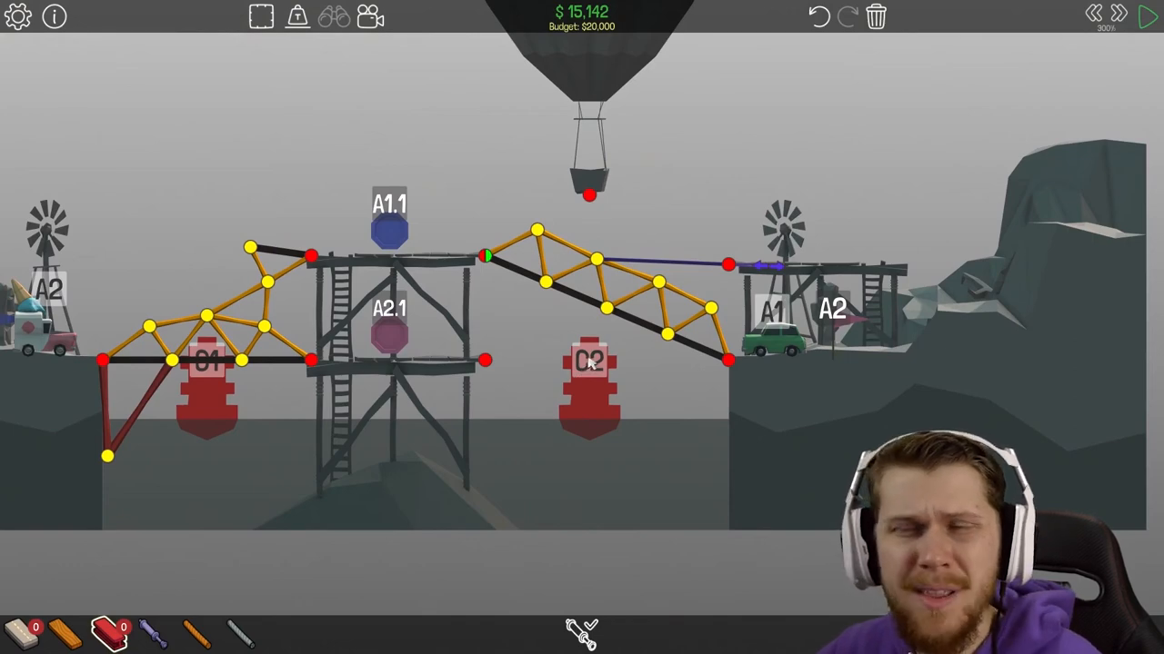
click(1149, 16)
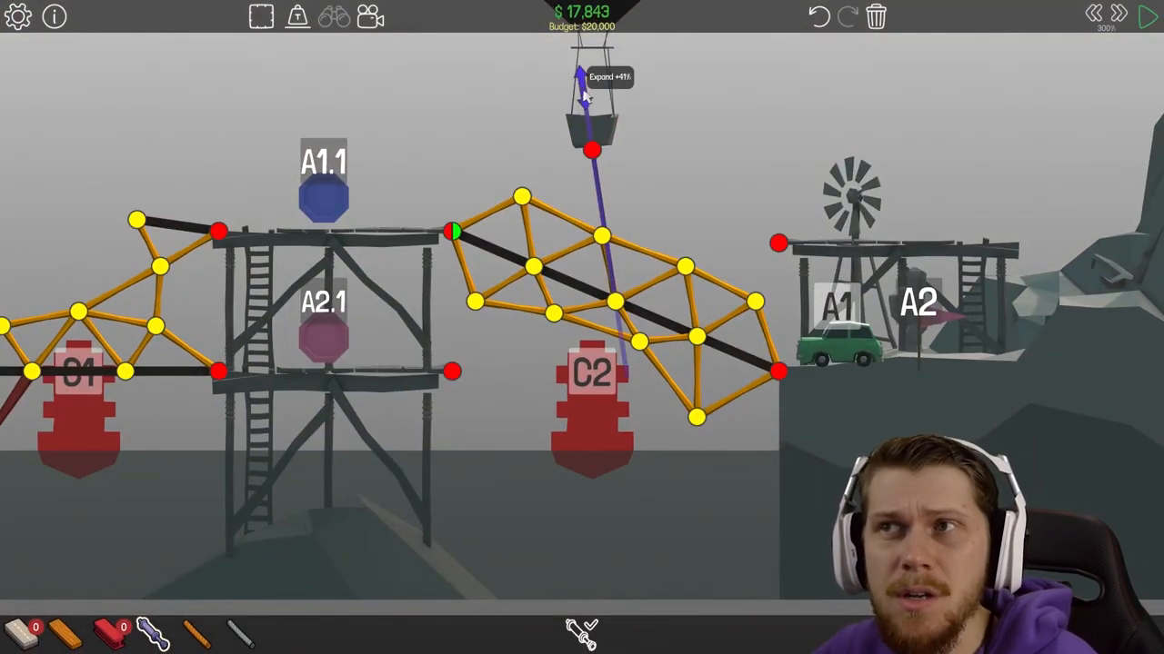
click(1149, 17)
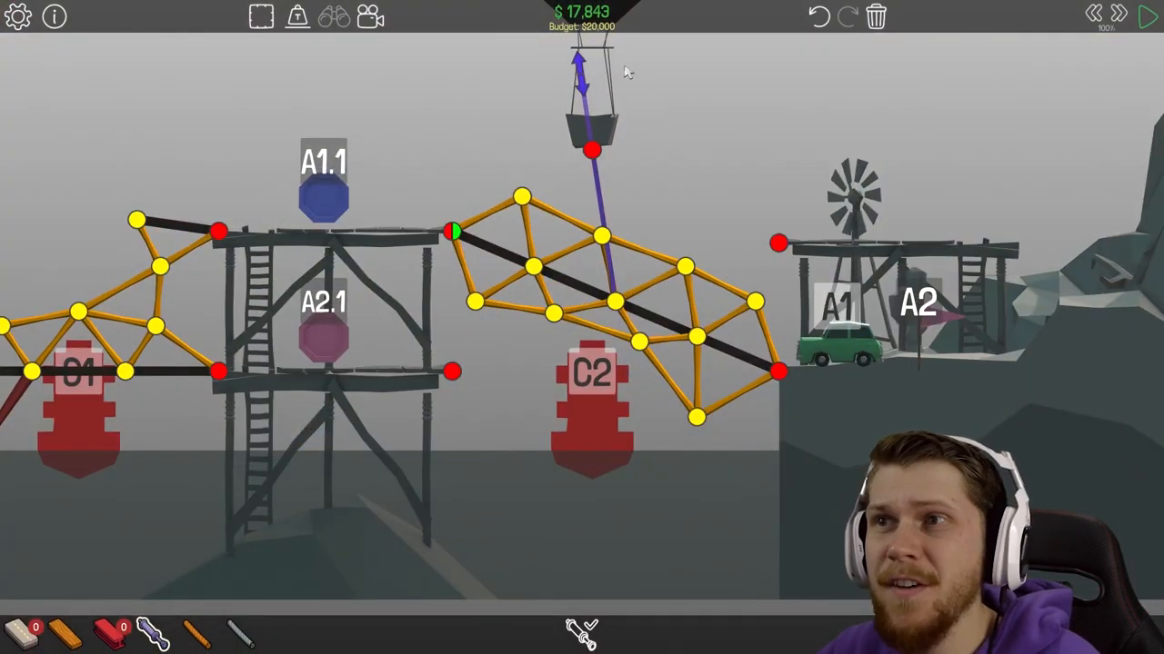
click(1149, 16)
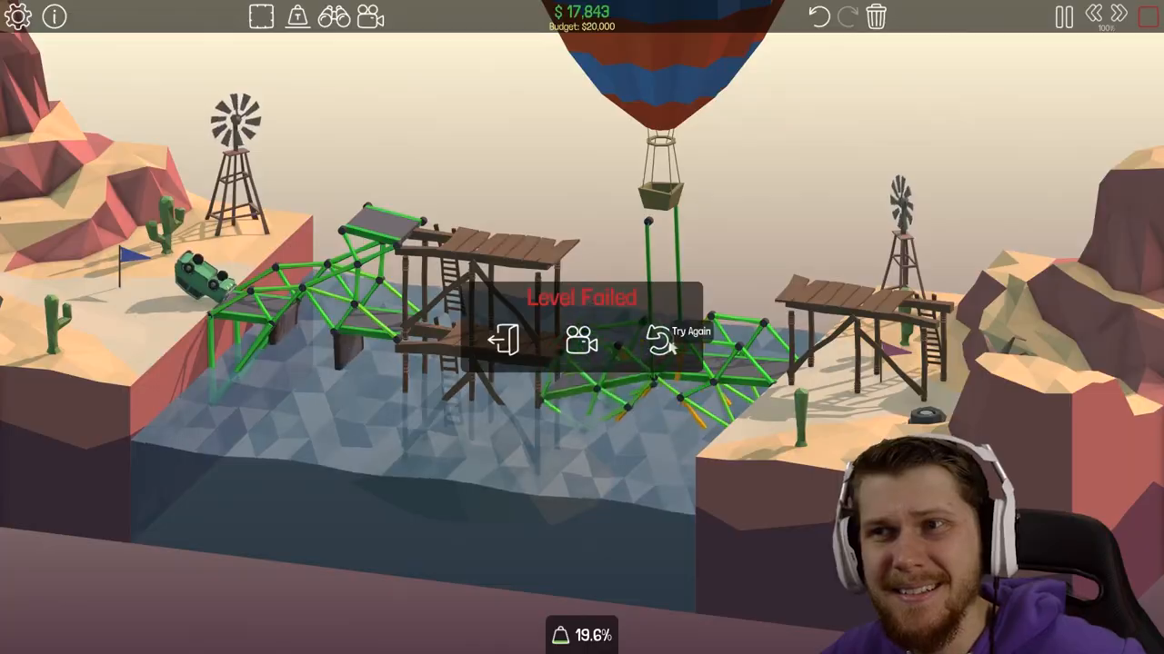
Dismiss the split-joint tip, rebuild the truss with split joints and set the piston's hydraulic phase
click(673, 337)
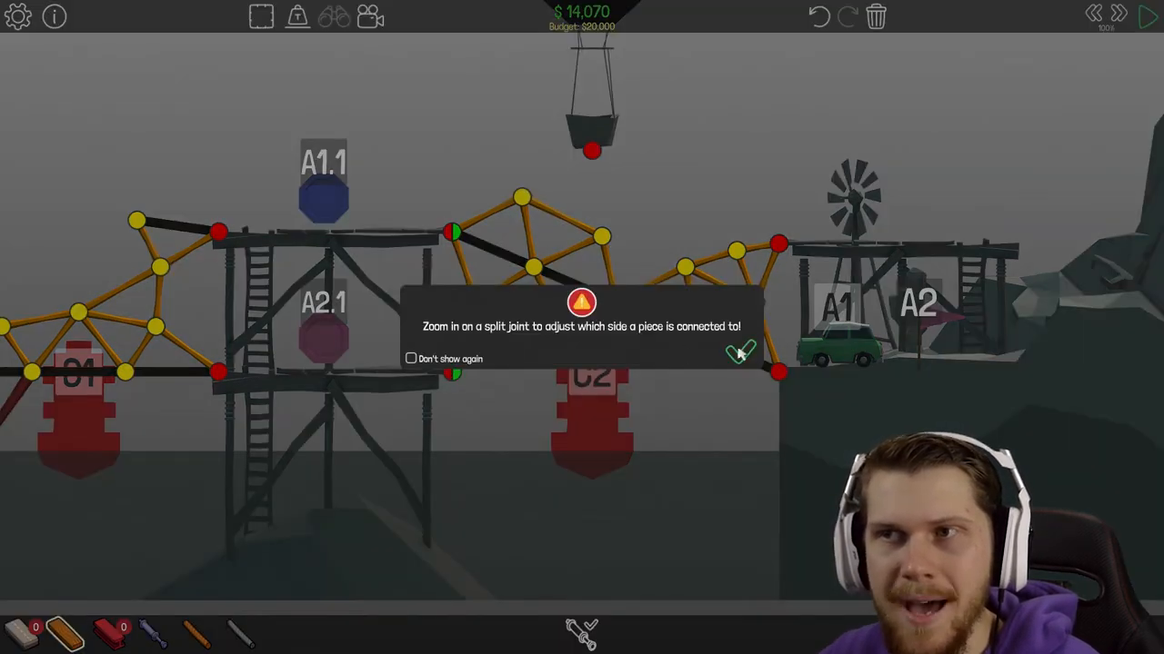
click(738, 353)
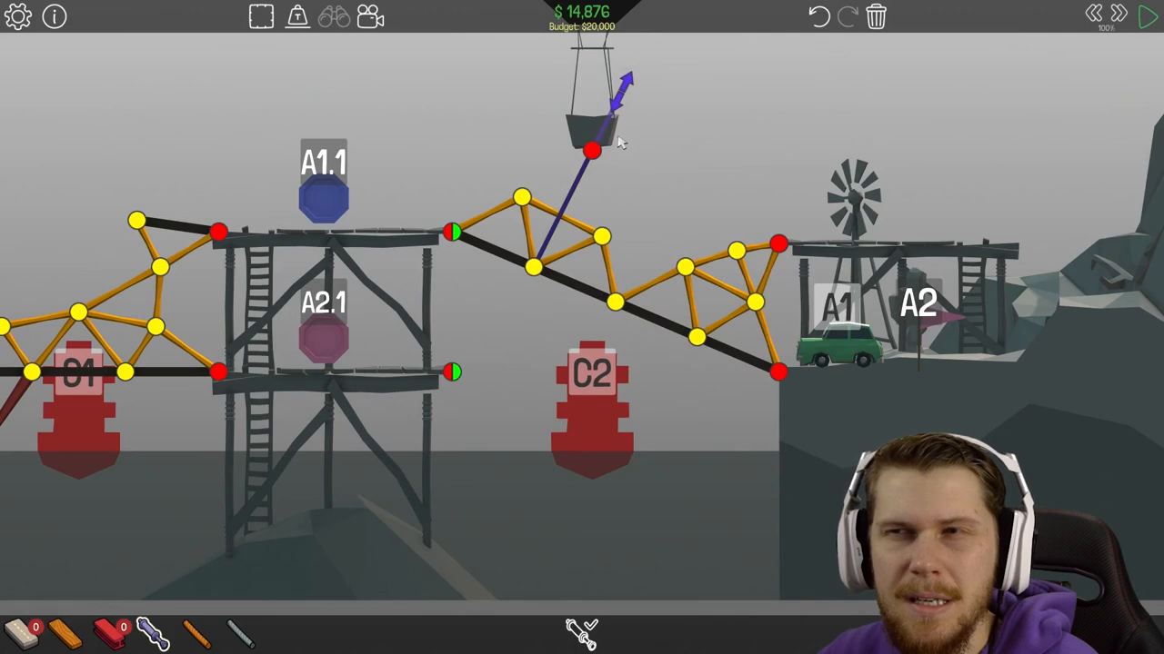
mouse_move(458, 316)
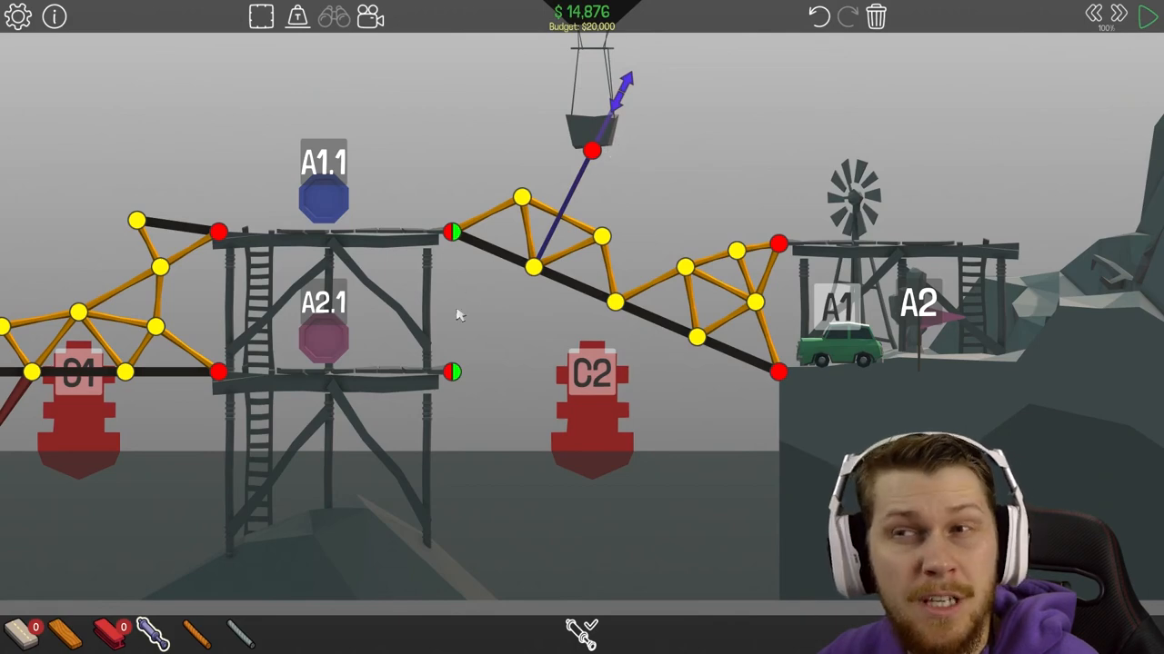
click(1149, 16)
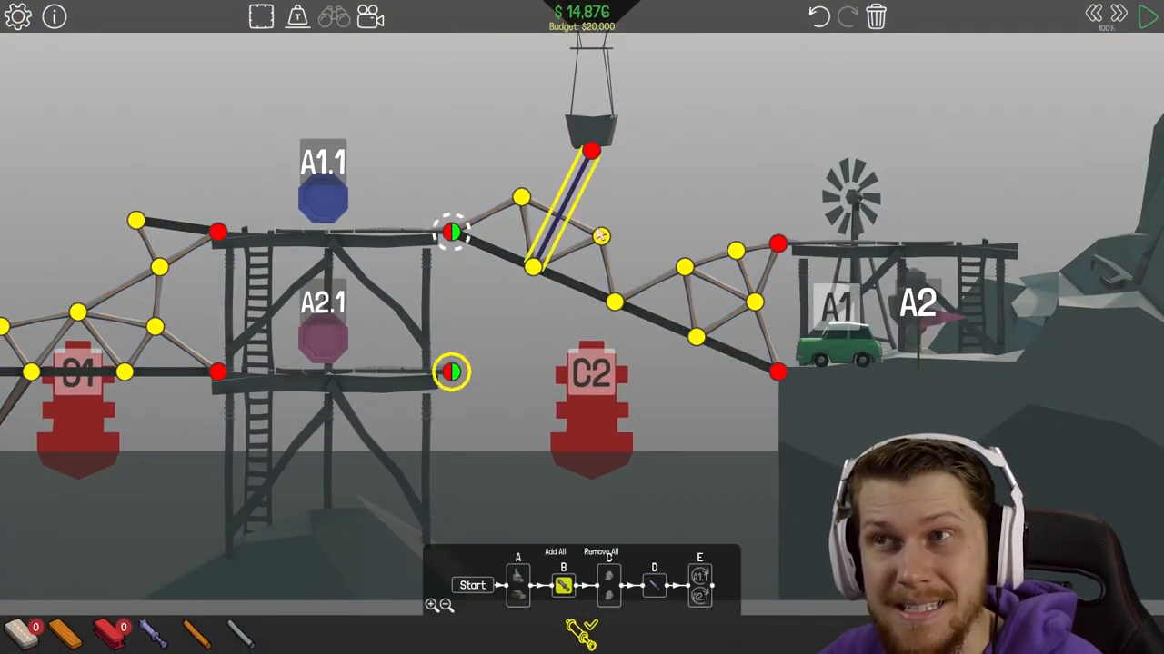
click(1149, 16)
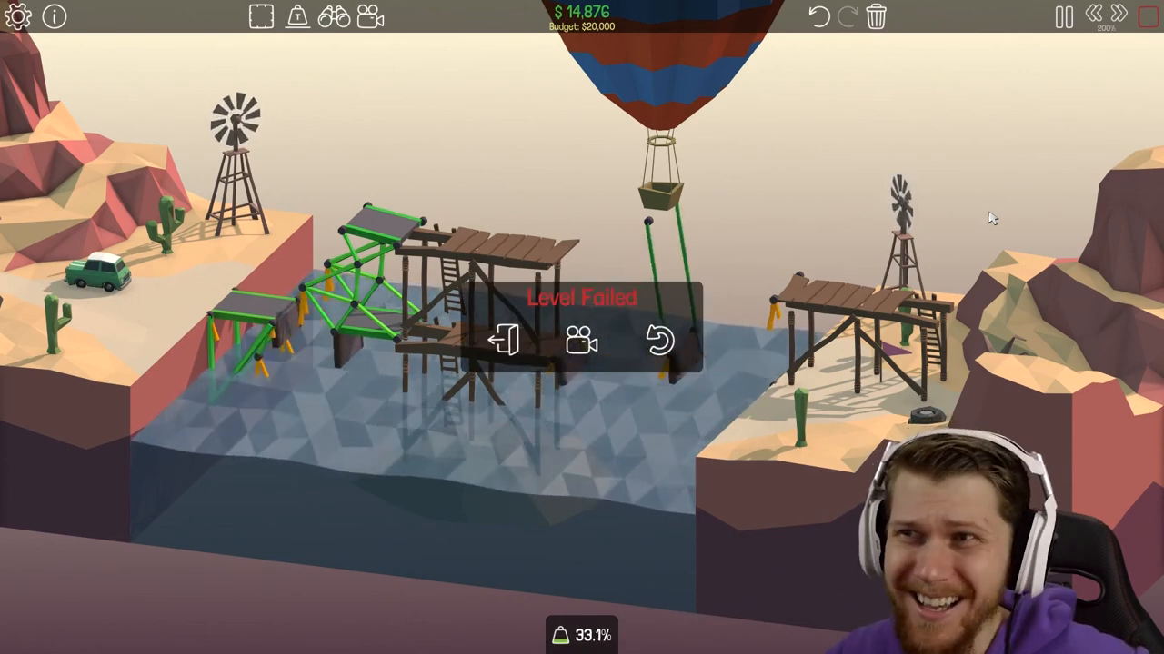
mouse_move(659, 342)
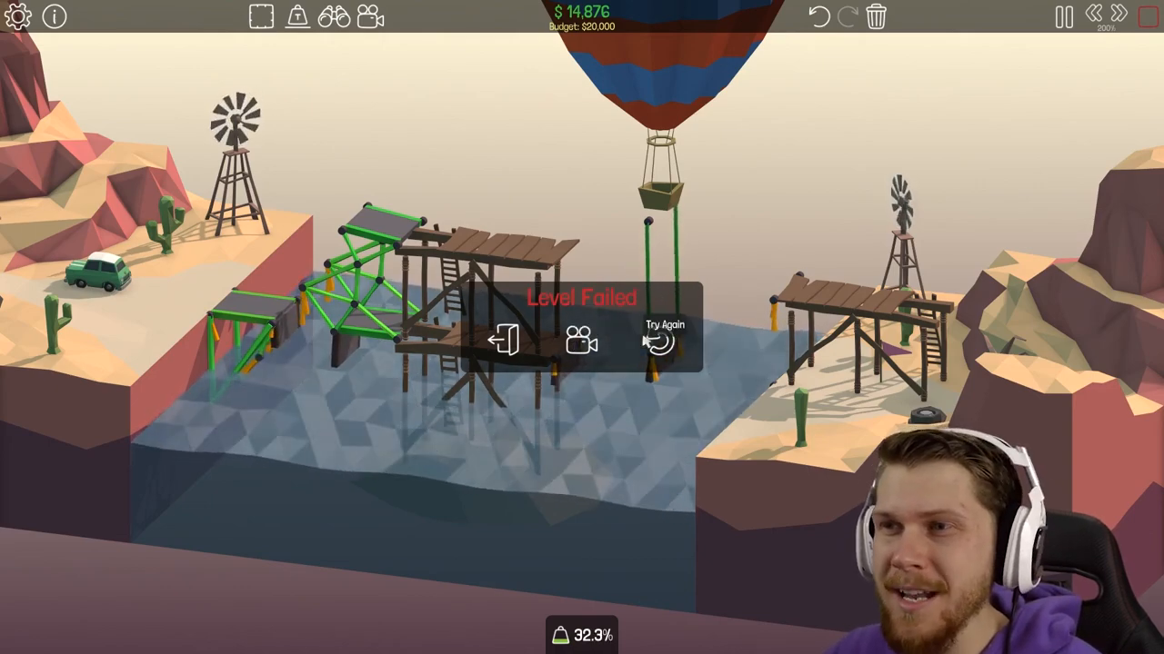
Adjust one joint on each truss and run the simulation to complete the level at $14,878
click(665, 342)
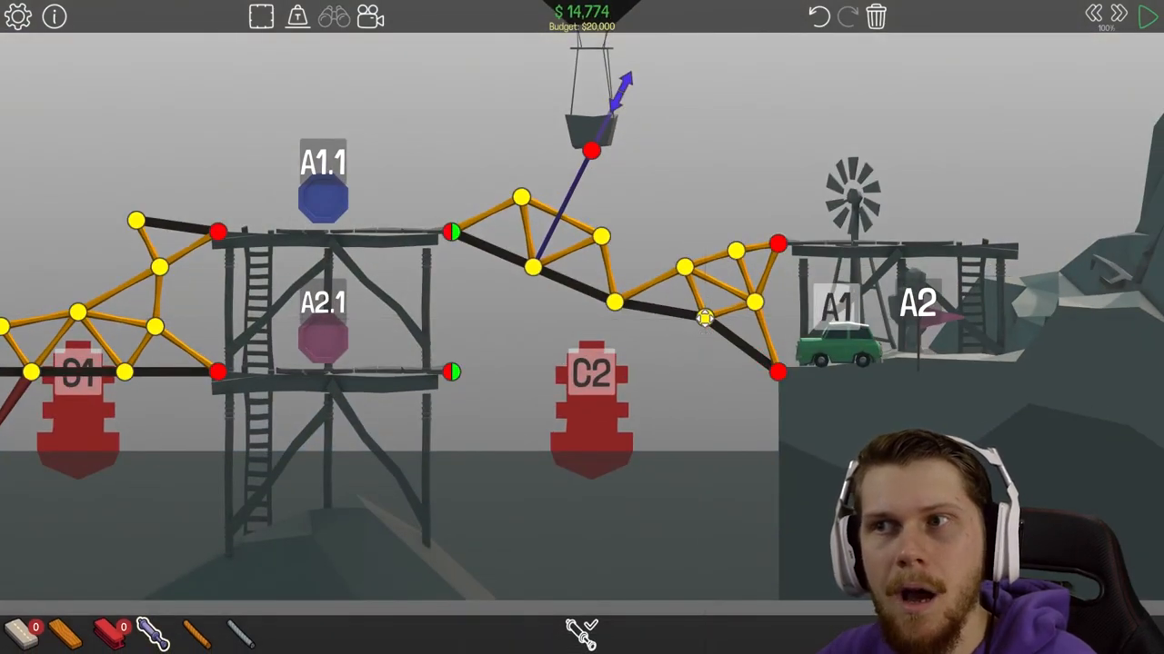
click(1149, 16)
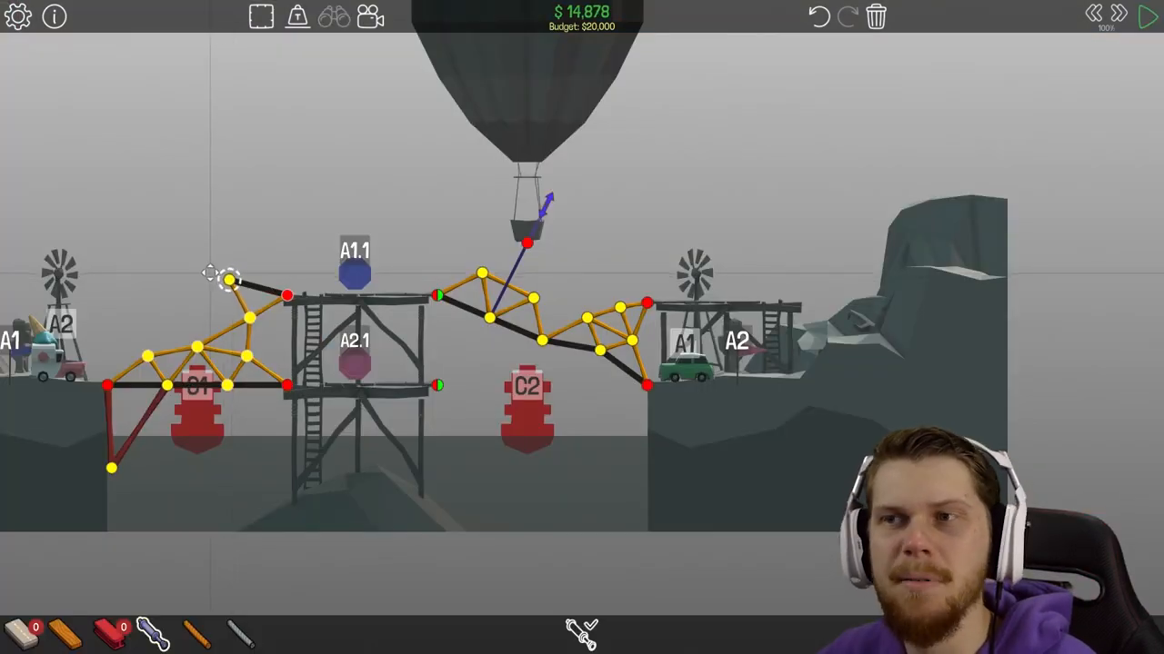
click(1149, 16)
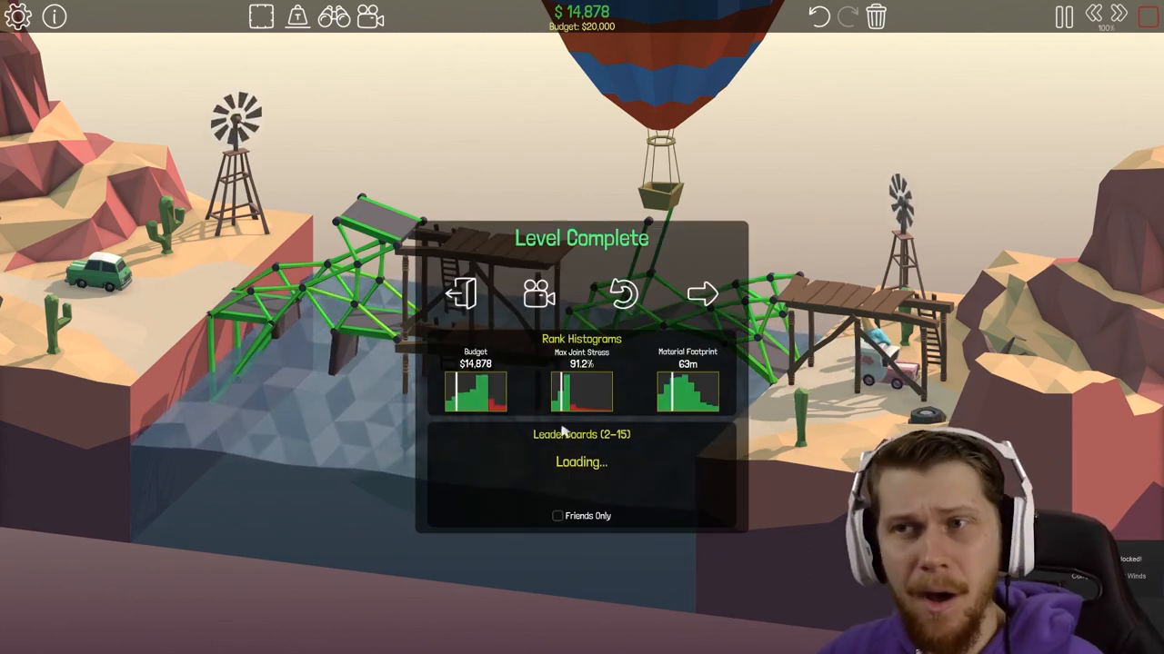
mouse_move(458, 407)
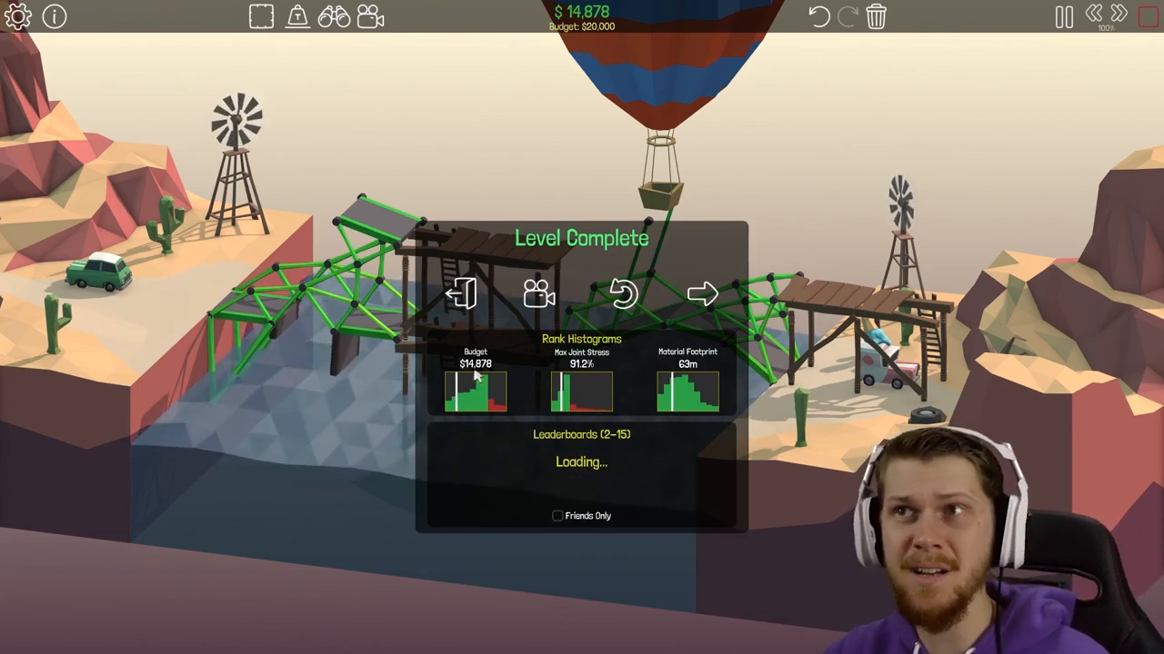
mouse_move(488, 386)
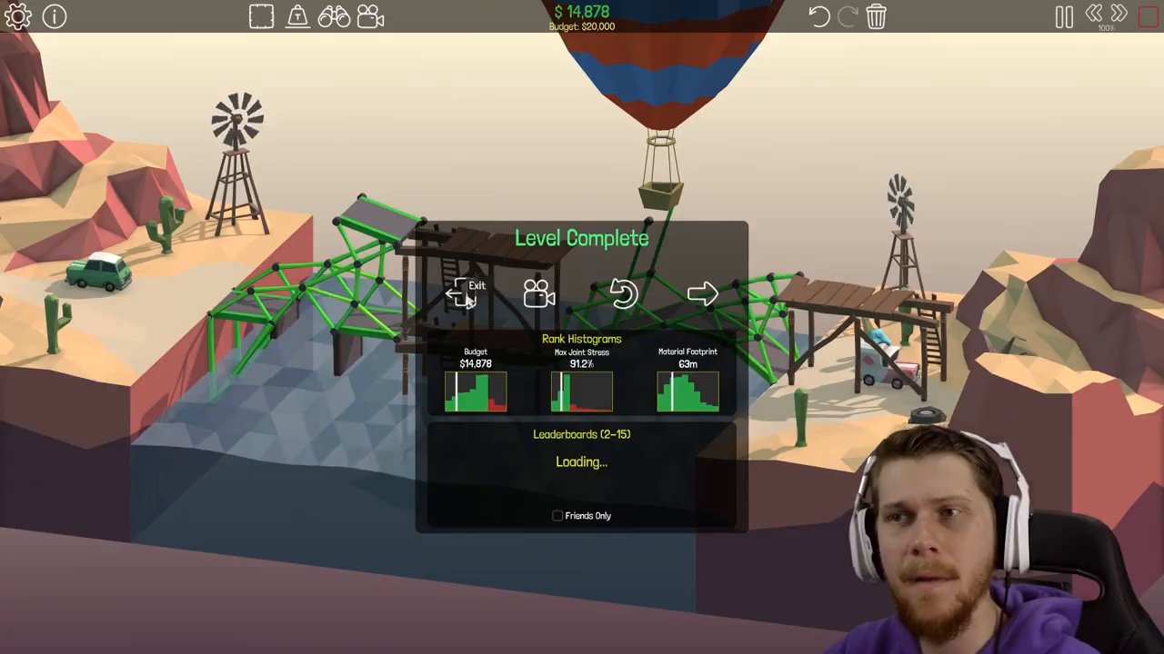
Exit the completed level into a Snow Drift level and close the checkpoints explanation
click(464, 291)
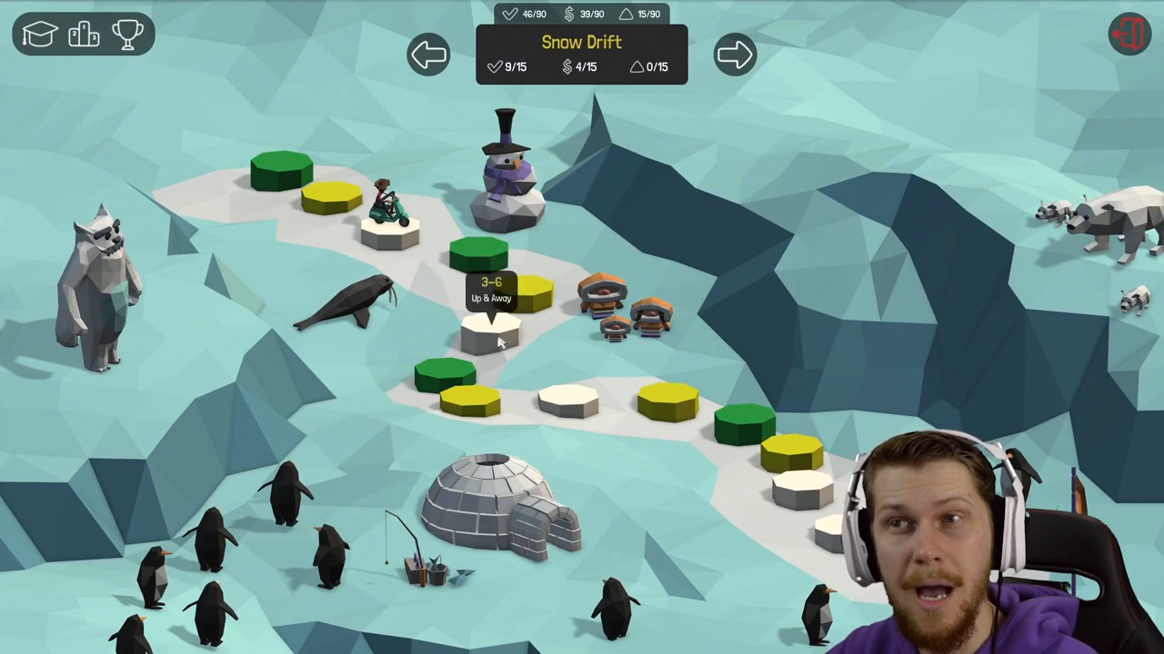
mouse_move(791, 509)
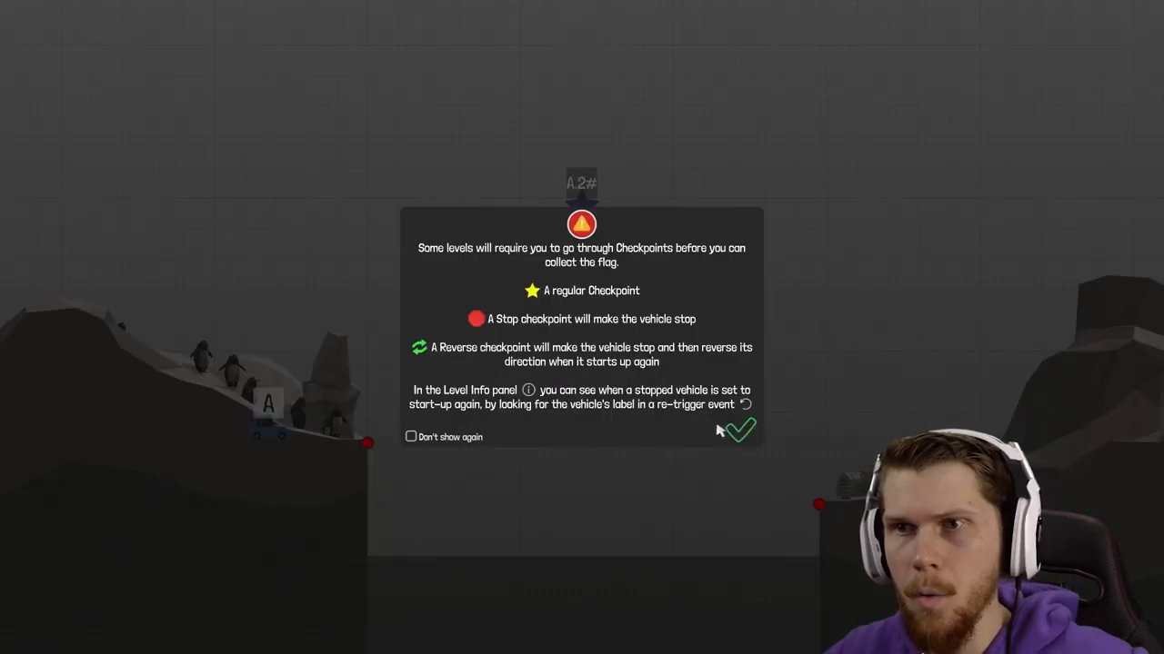
click(738, 433)
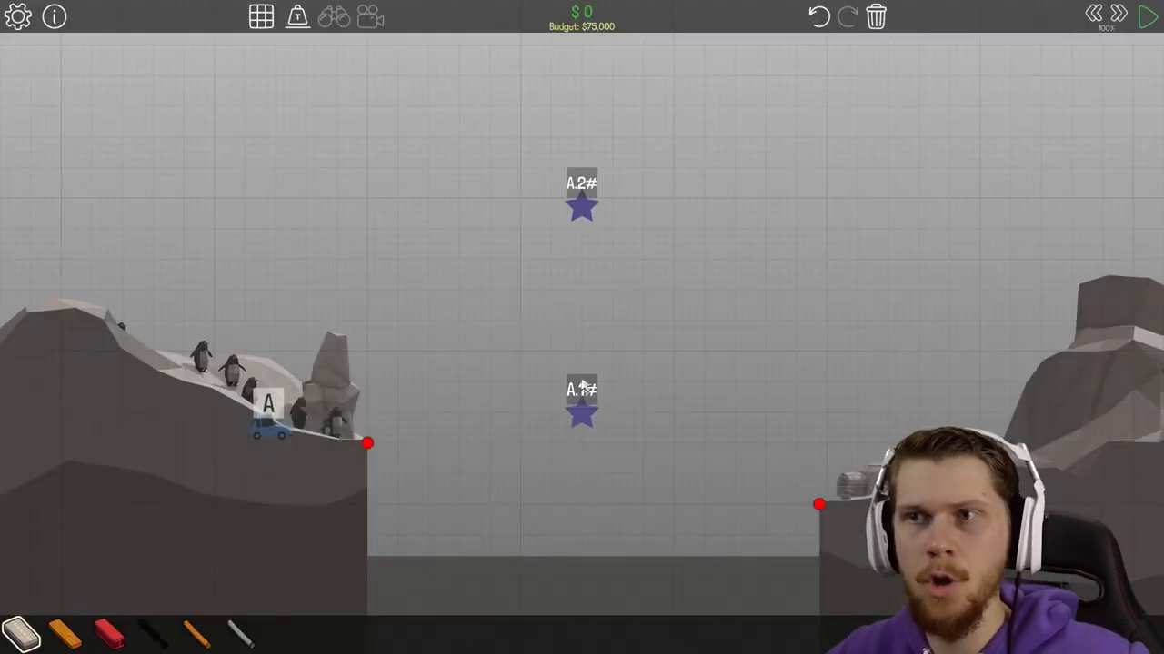